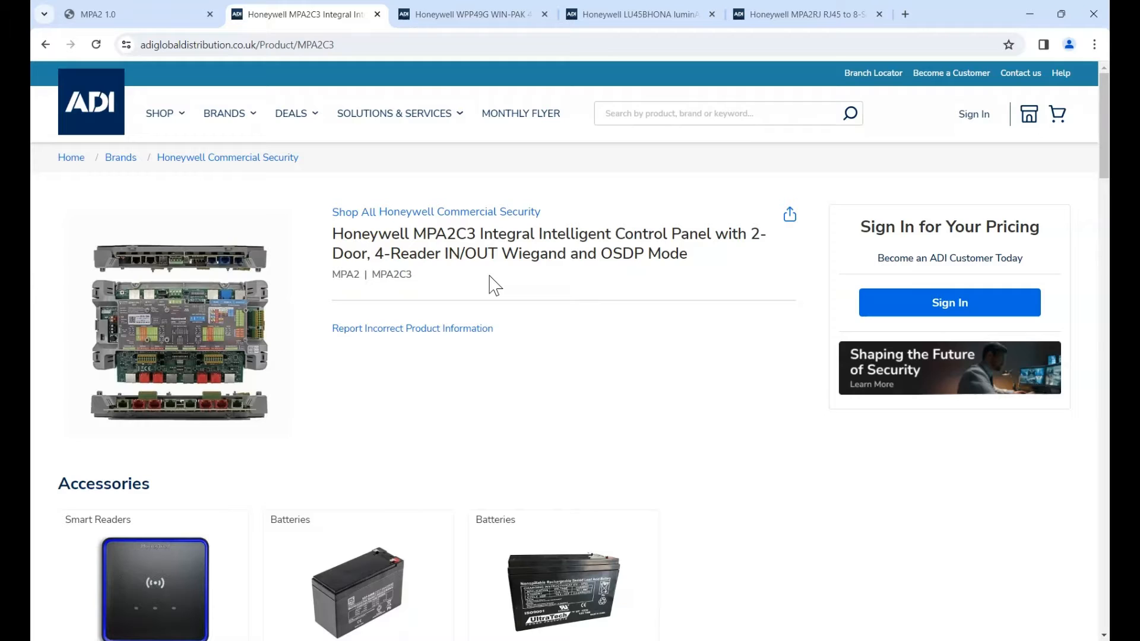
mouse_move(429, 284)
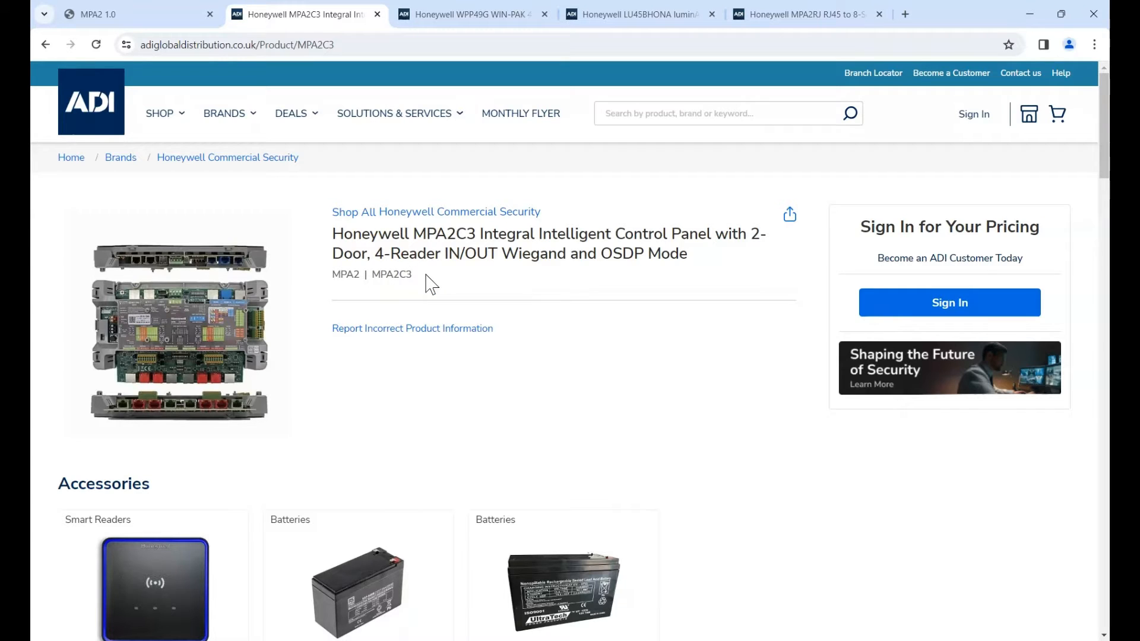
Step: Browse the WIN-PAK 4.9 and LU45BHONA product tabs, then enlarge the MPA2C3 panel photo
left_click(472, 14)
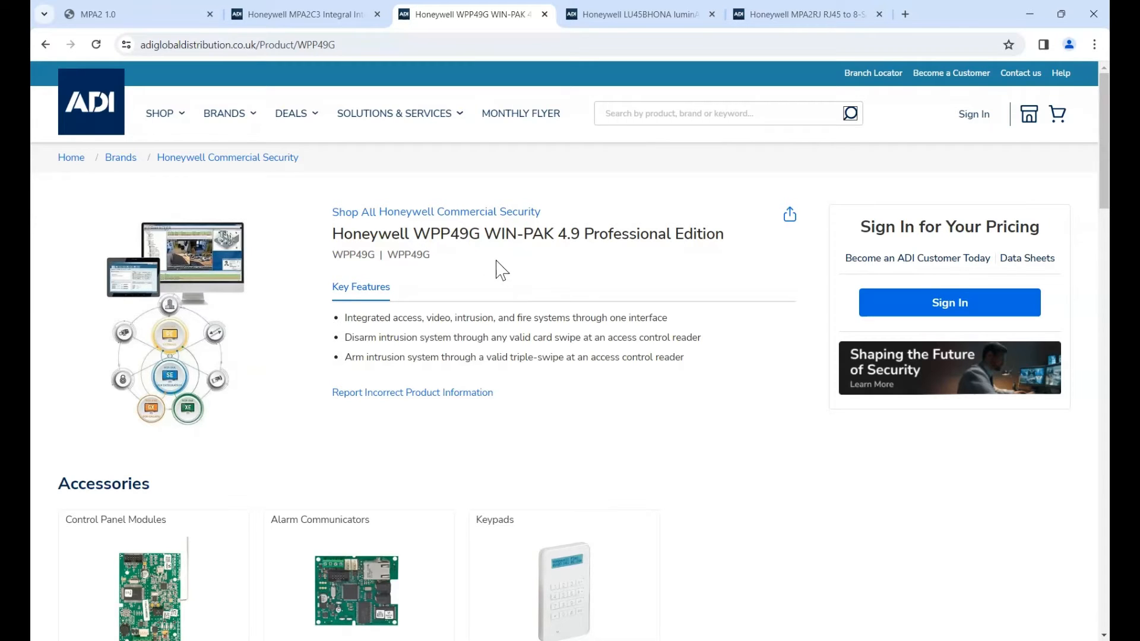
left_click(638, 13)
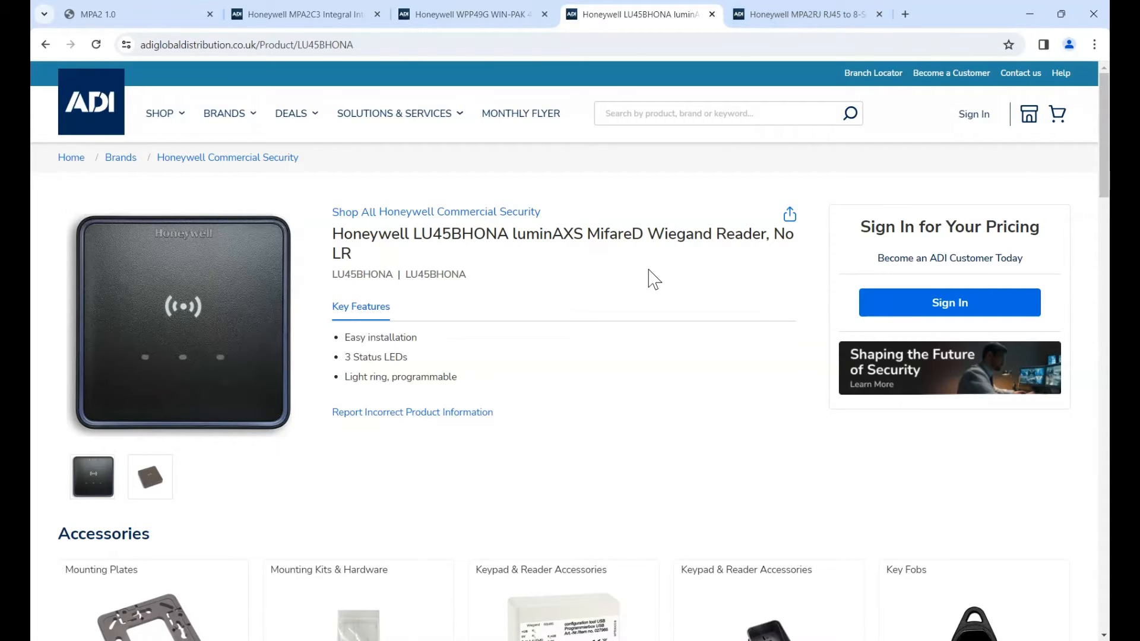
left_click(298, 14)
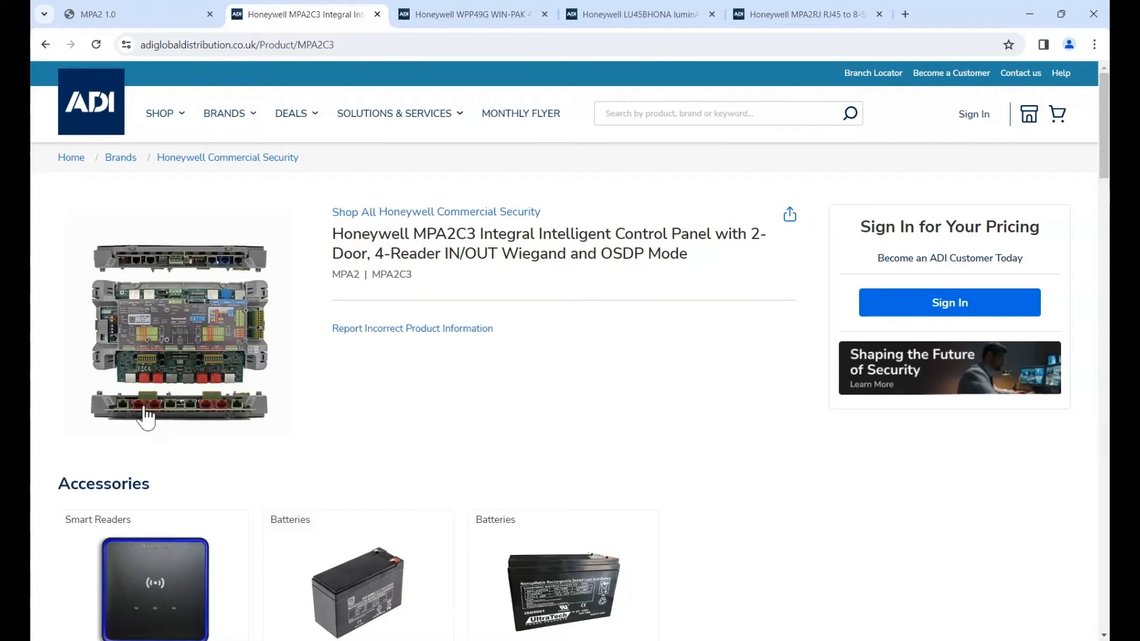
left_click(178, 334)
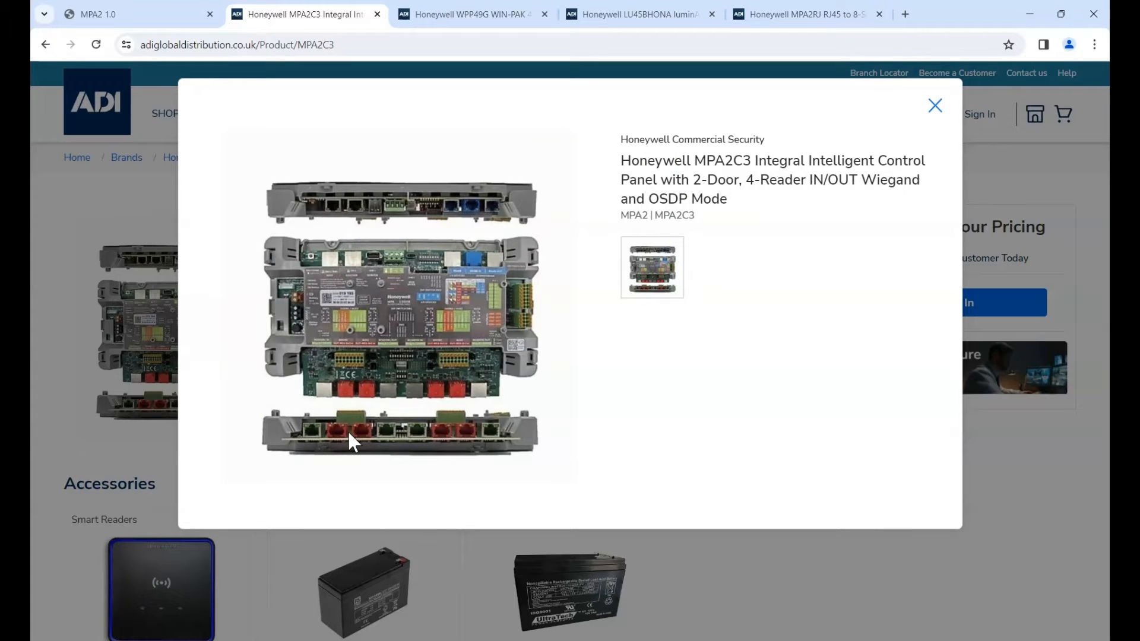
mouse_move(313, 445)
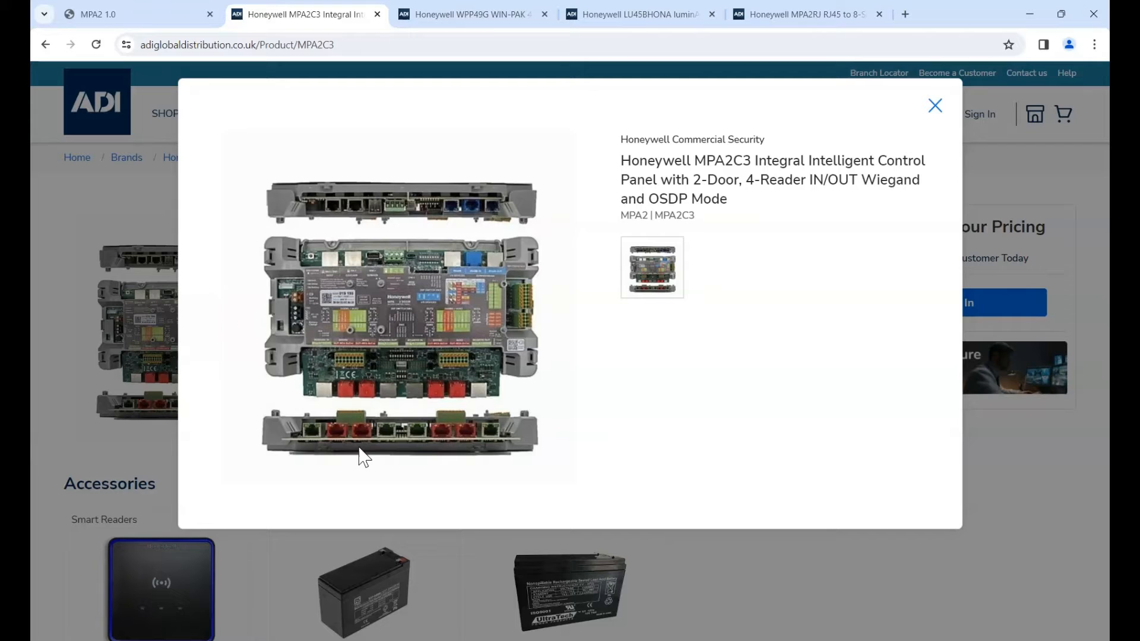
mouse_move(458, 447)
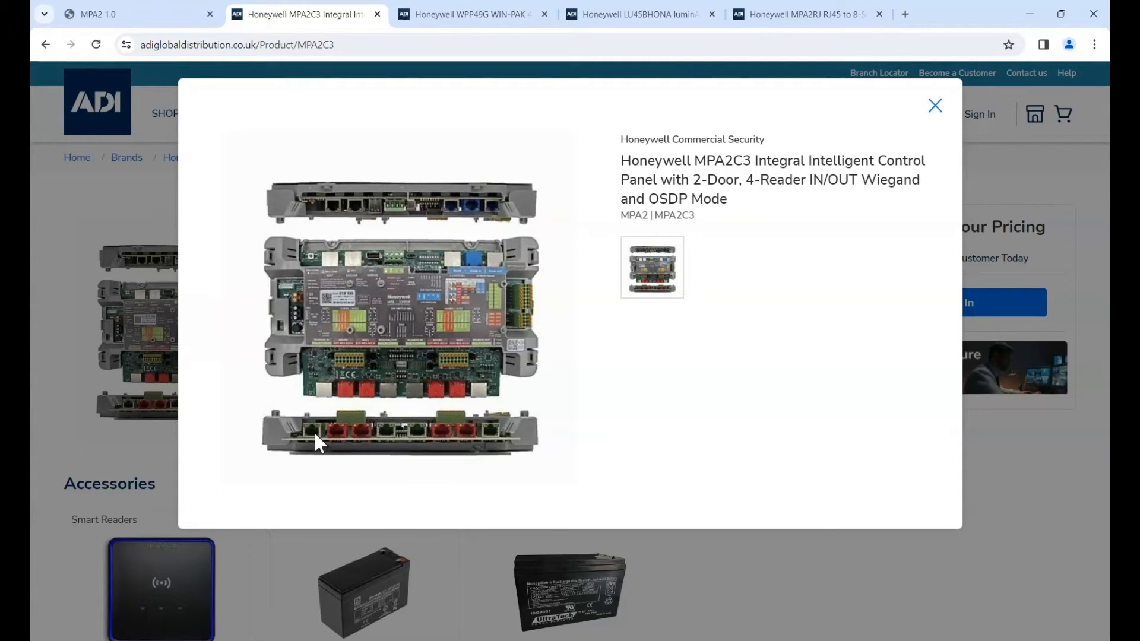
mouse_move(385, 443)
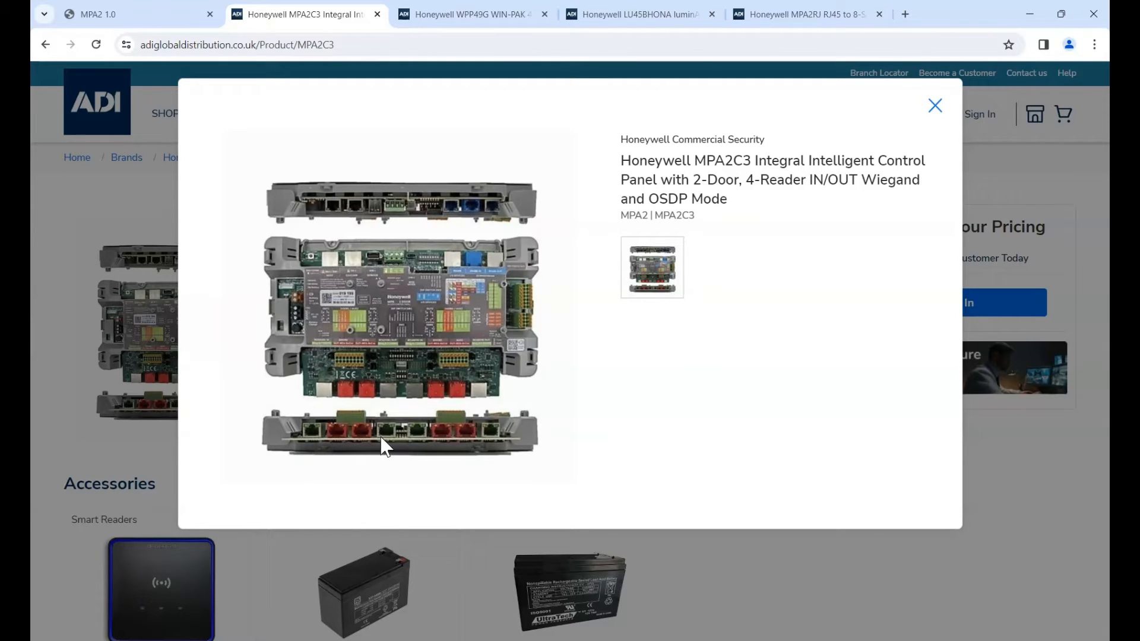
mouse_move(363, 437)
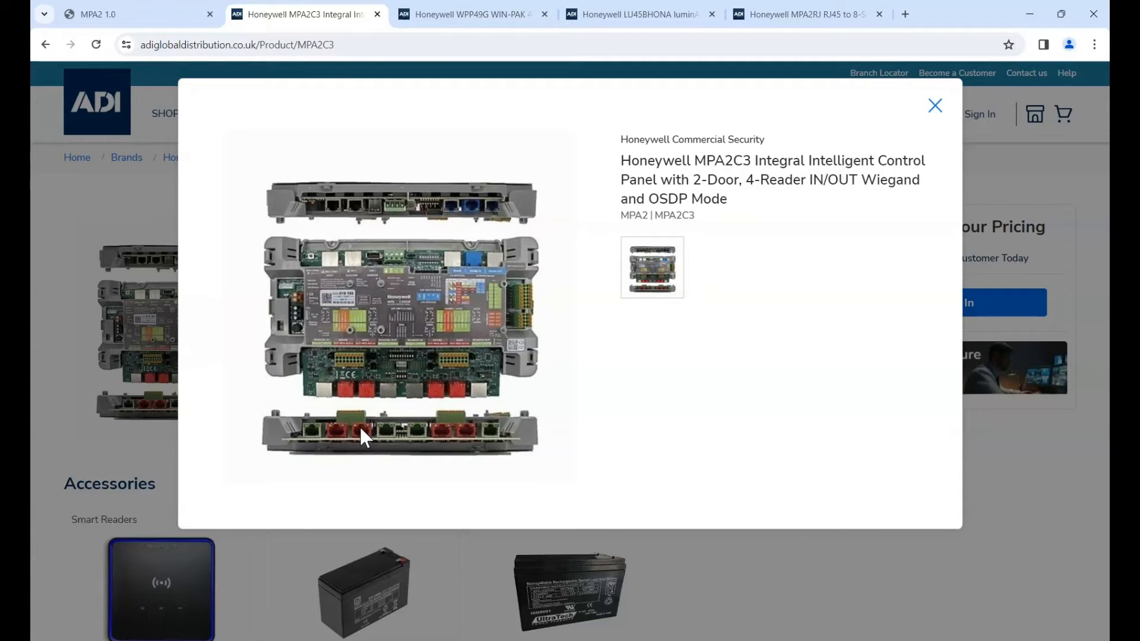
mouse_move(343, 375)
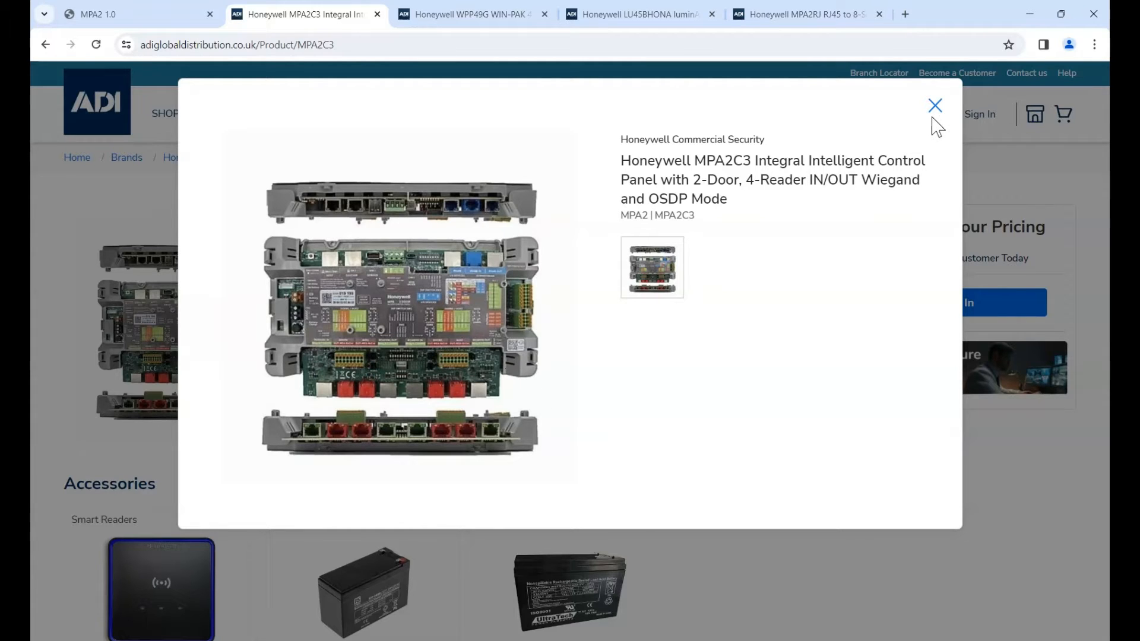
Step: Close the enlarged photo and switch to the MPA2RJ terminal block convertor tab
left_click(935, 106)
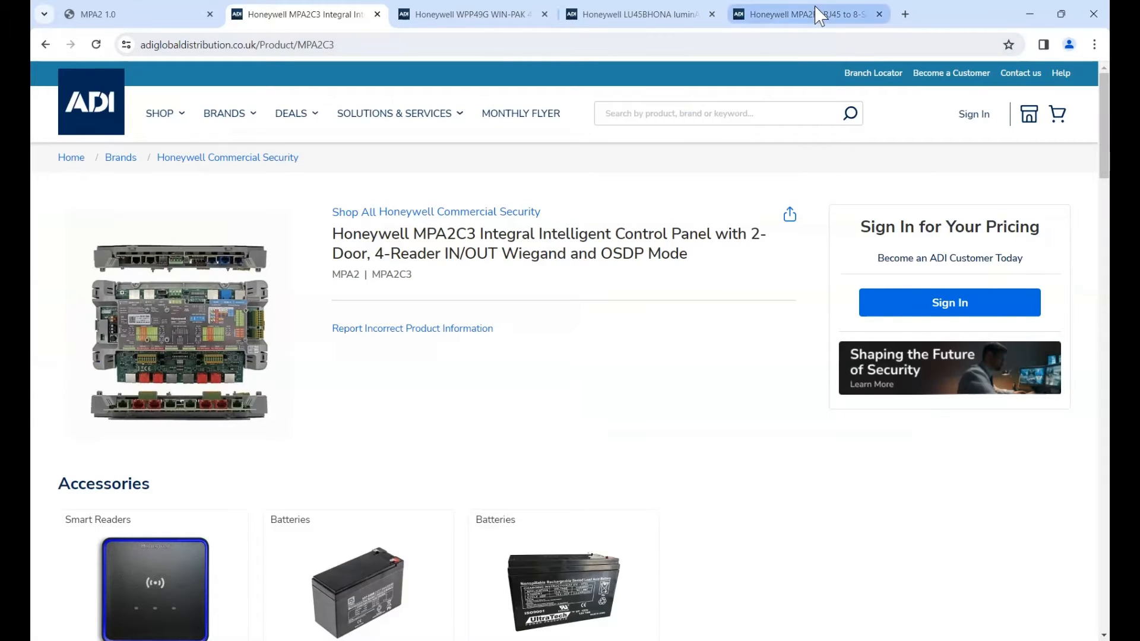
left_click(807, 13)
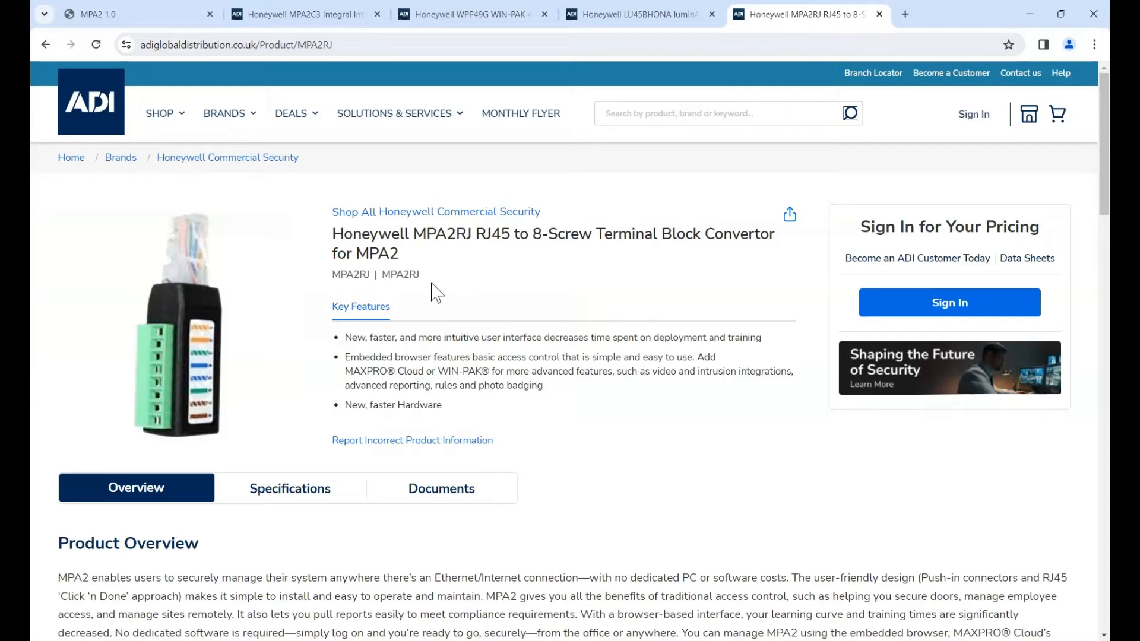
mouse_move(181, 356)
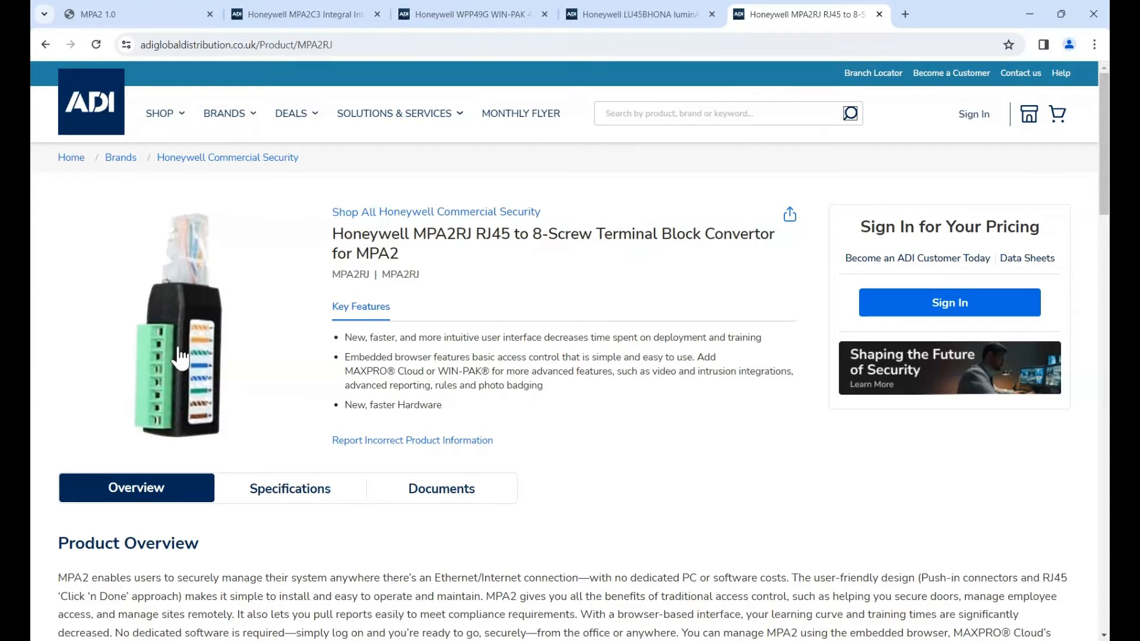
mouse_move(193, 378)
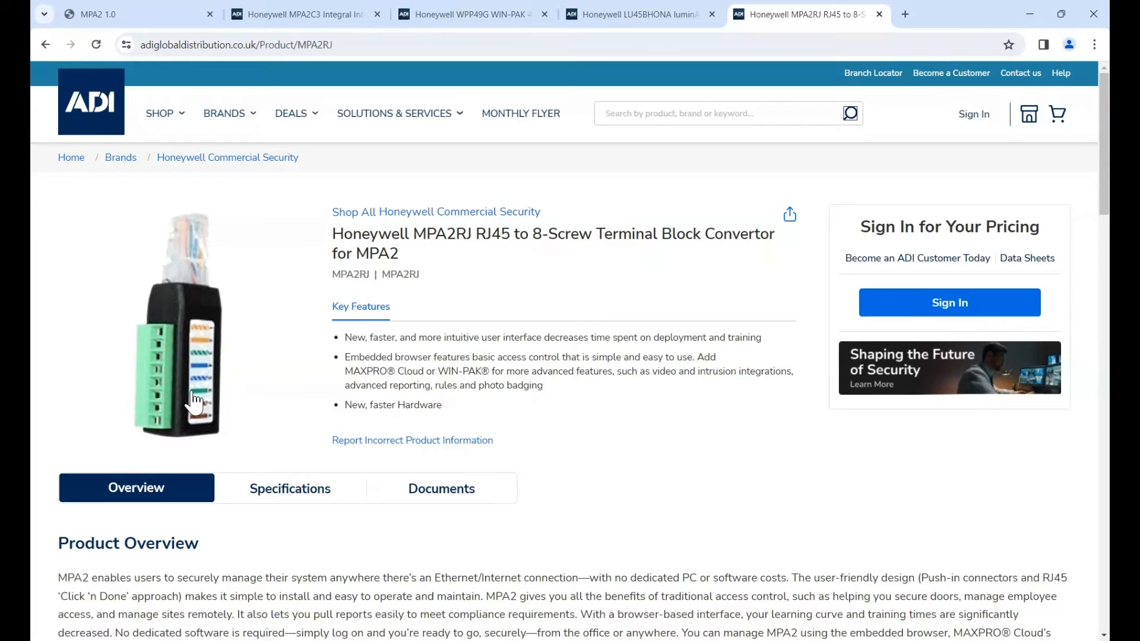
mouse_move(168, 375)
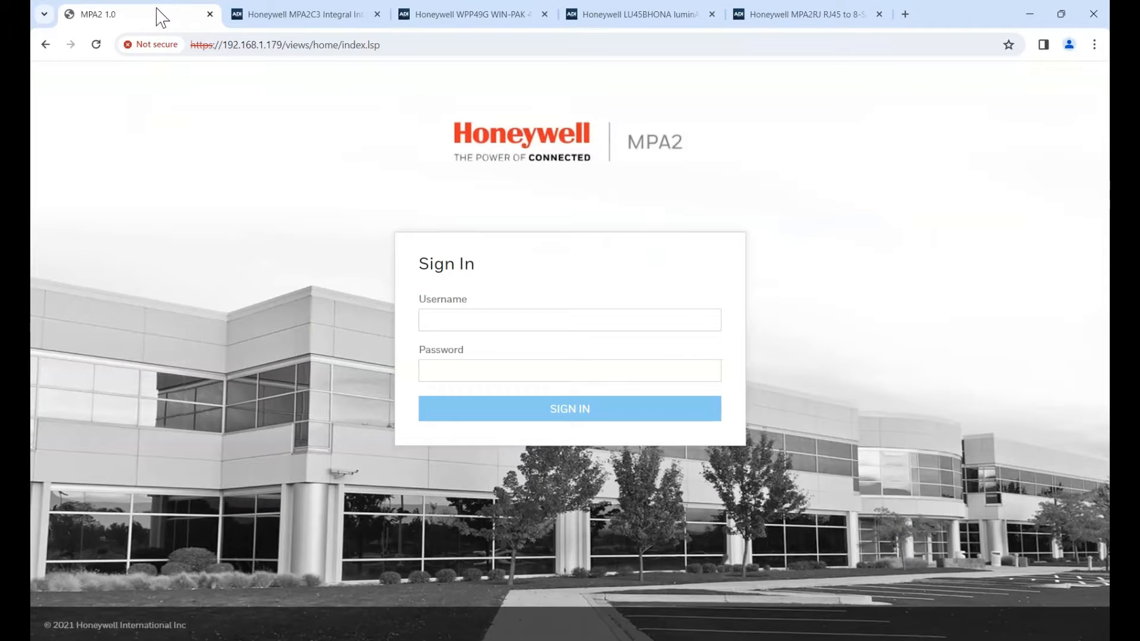
mouse_move(762, 241)
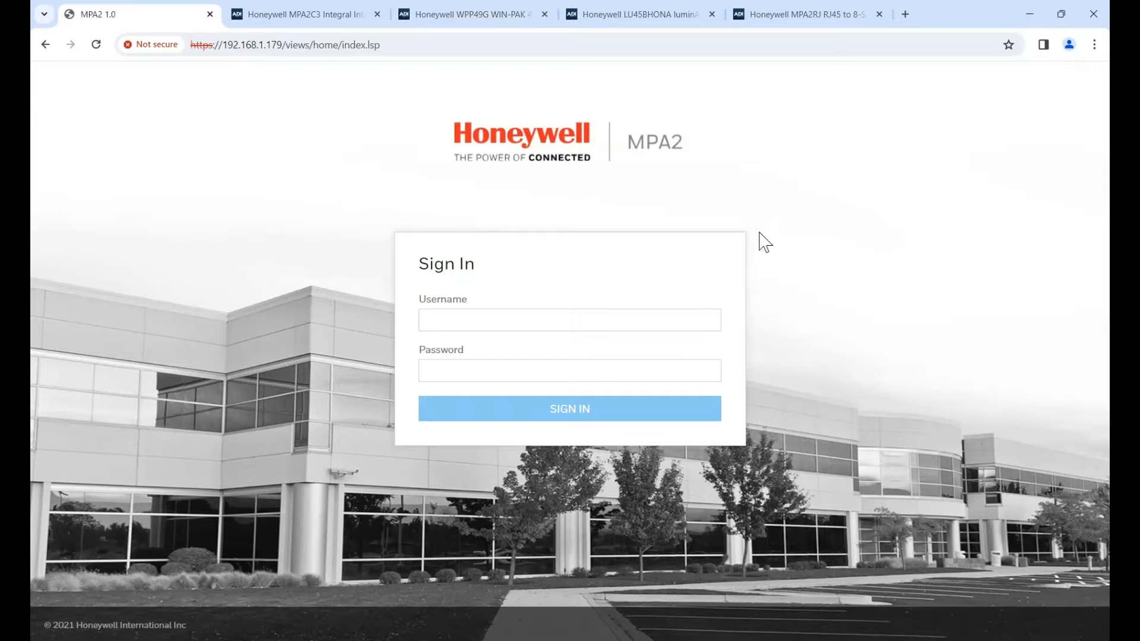
mouse_move(369, 120)
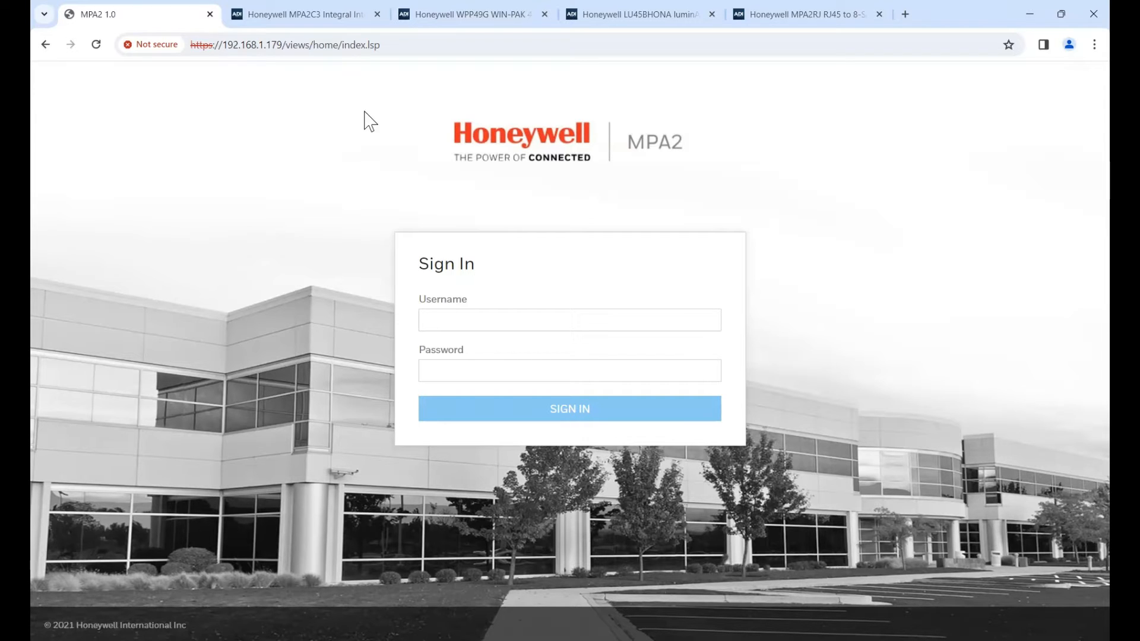
mouse_move(409, 165)
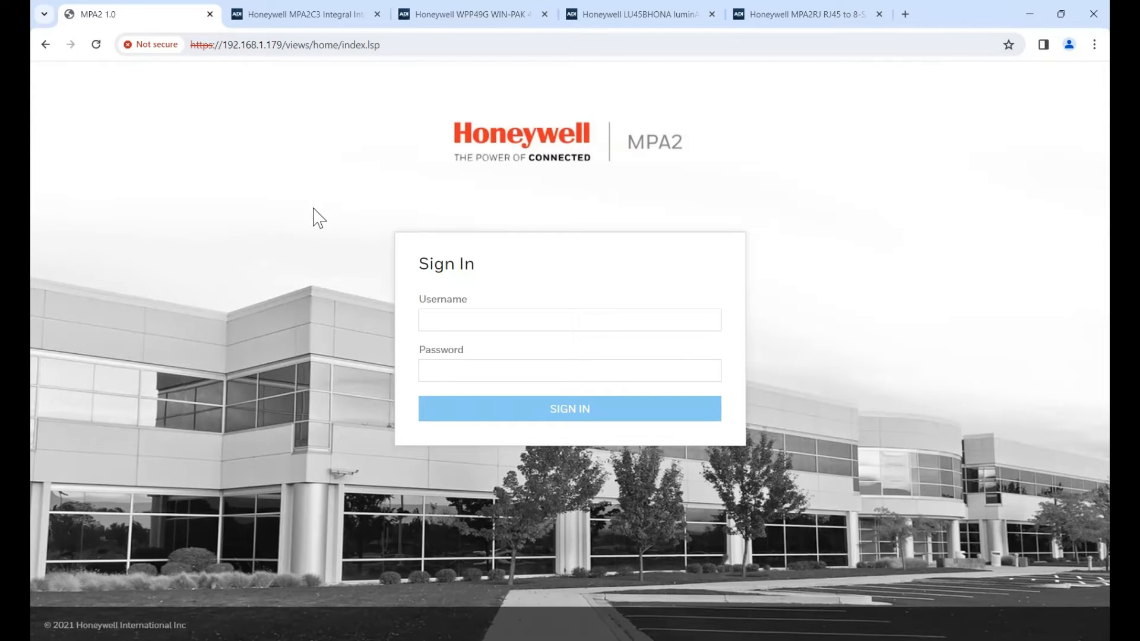
mouse_move(251, 39)
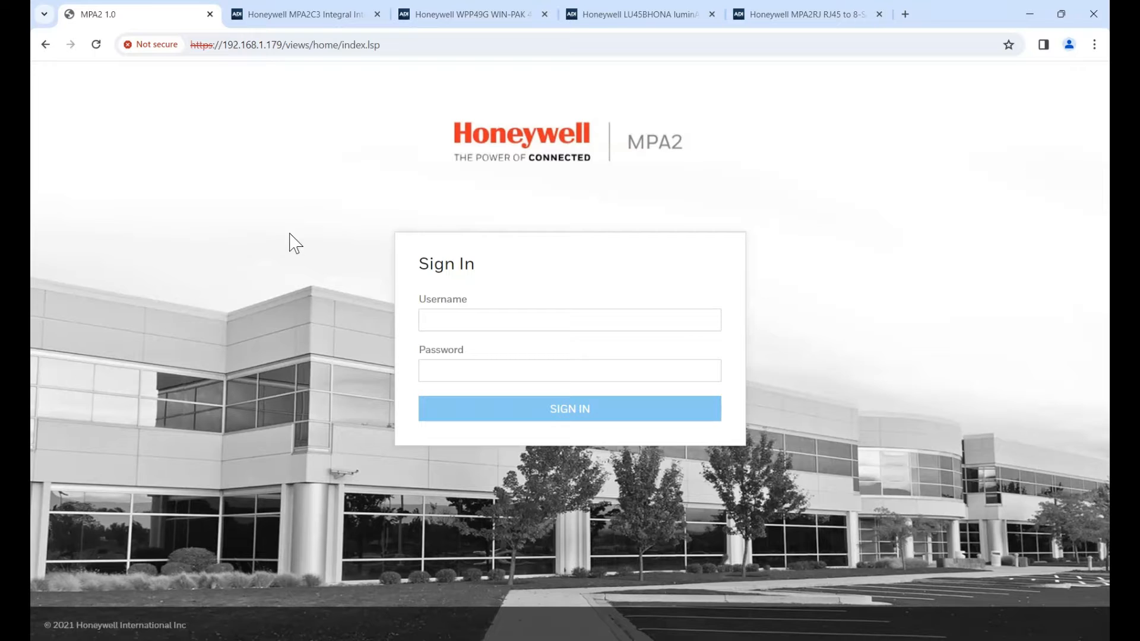
mouse_move(233, 356)
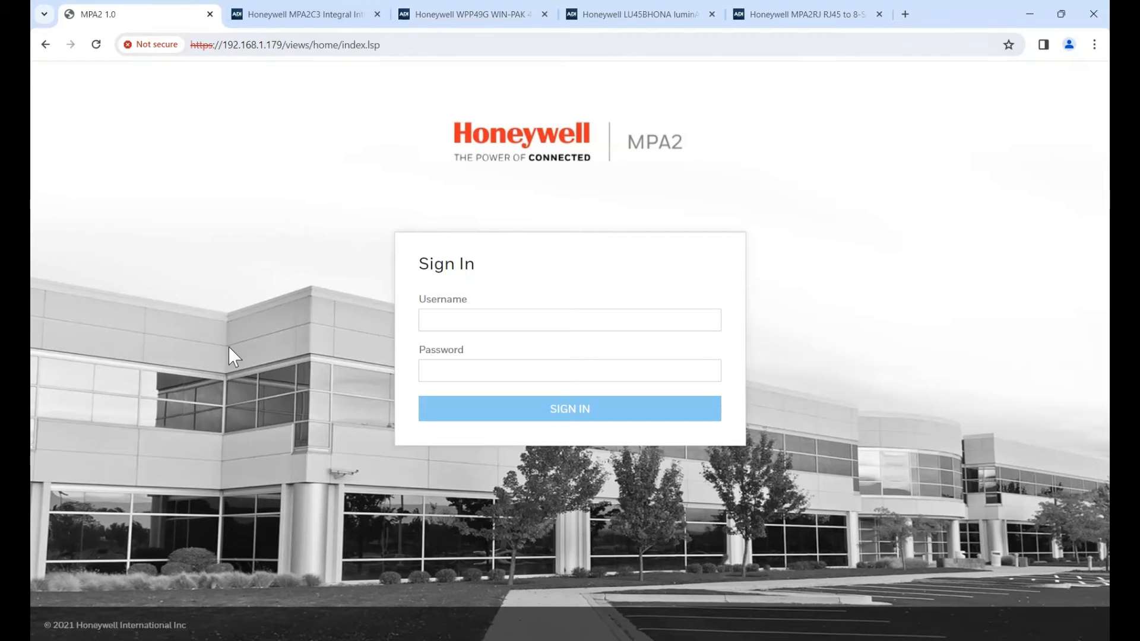
Step: Sign in as 'ad' with the password and open the panel's Configuration settings
left_click(569, 320)
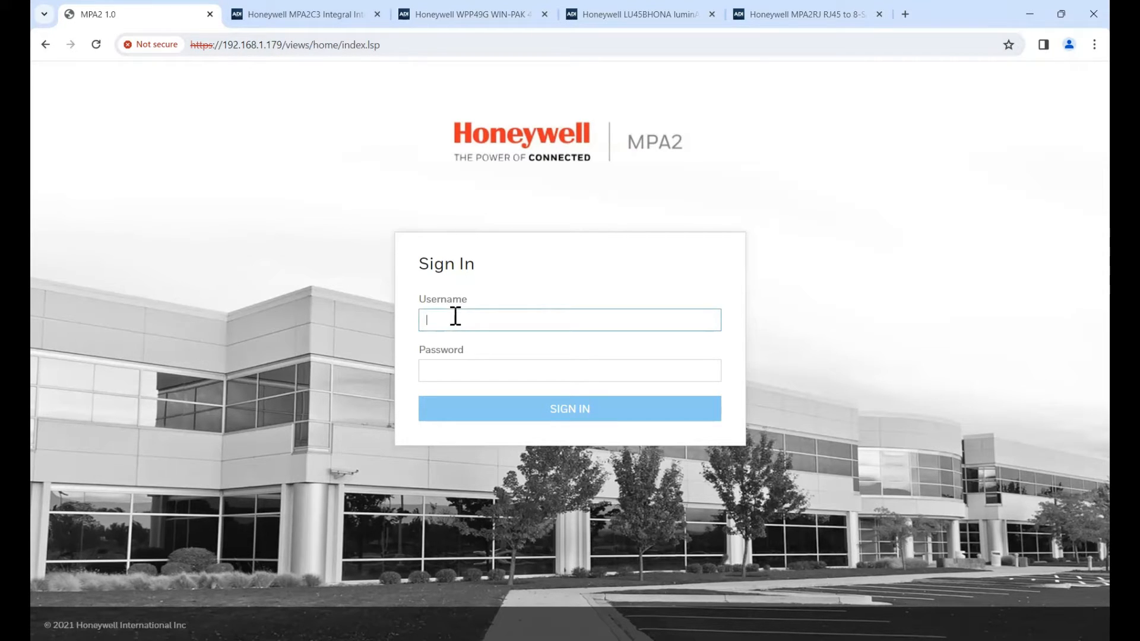
type("admin")
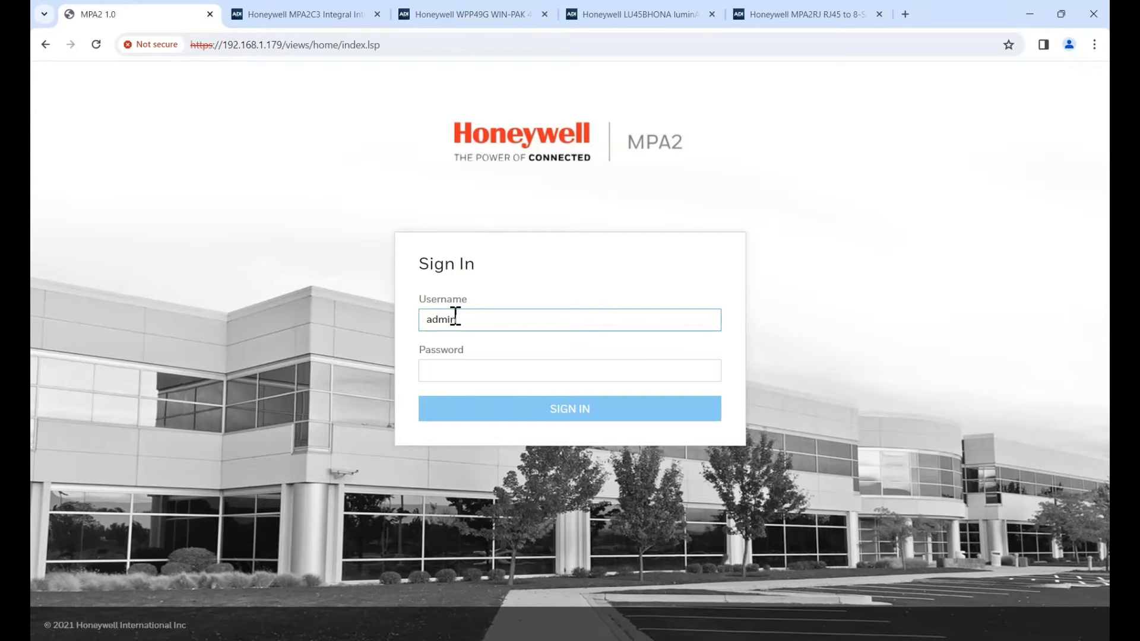
left_click(570, 370)
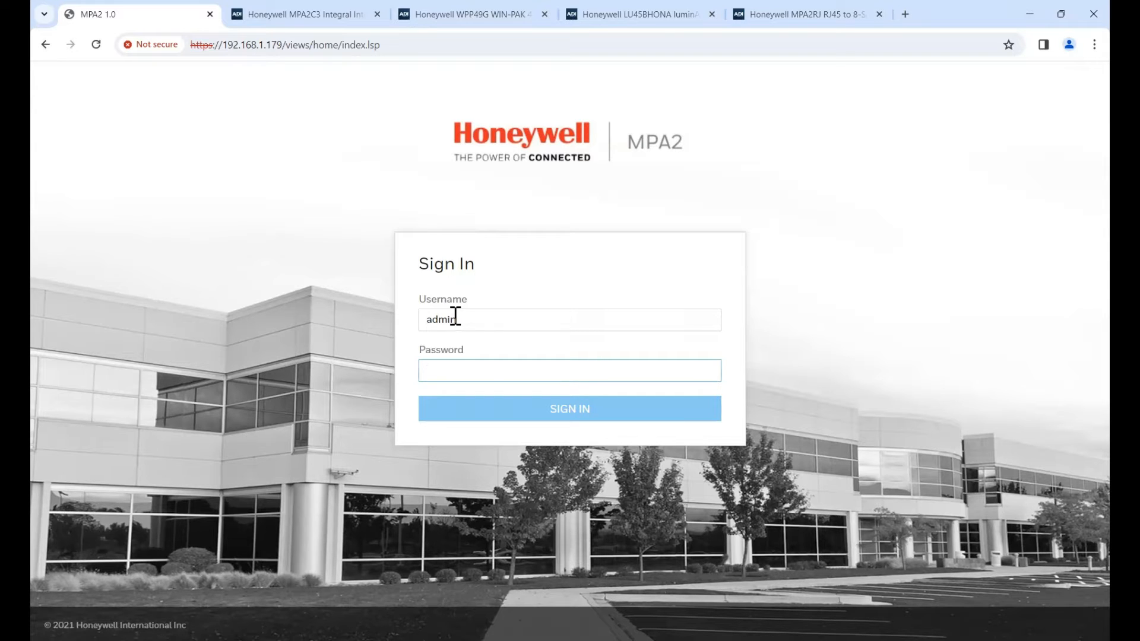
type("•")
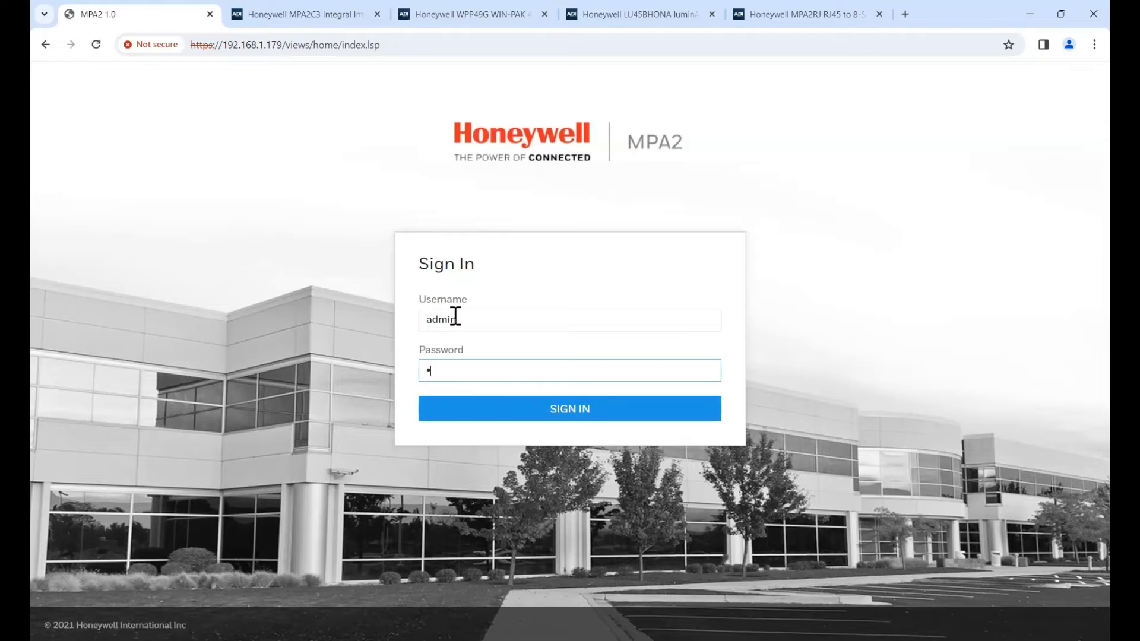
left_click(570, 408)
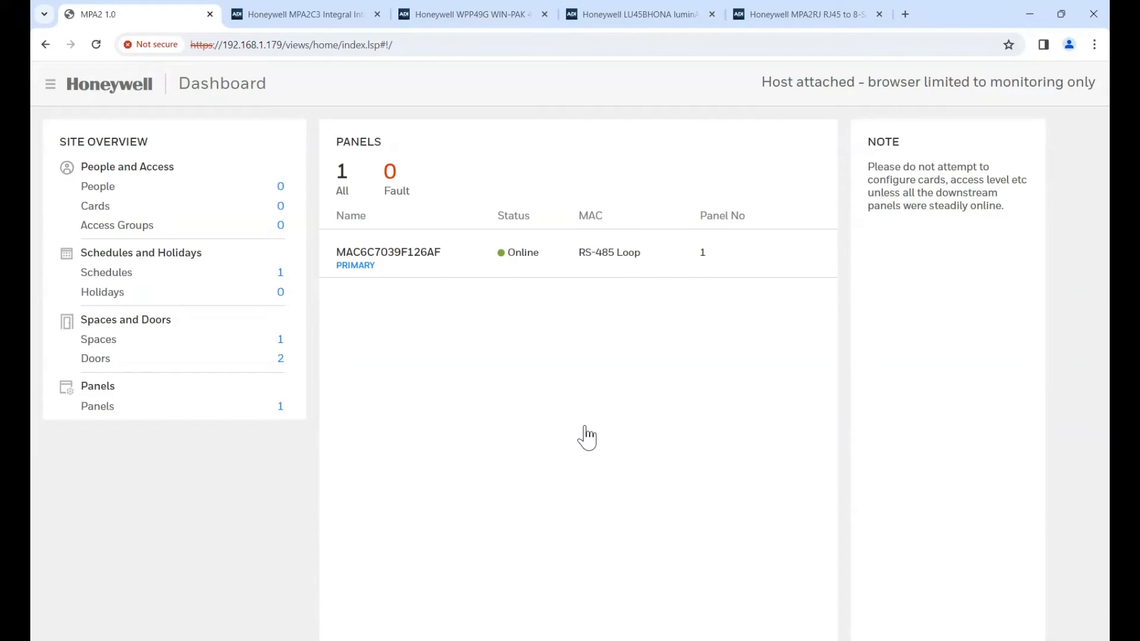
mouse_move(427, 421)
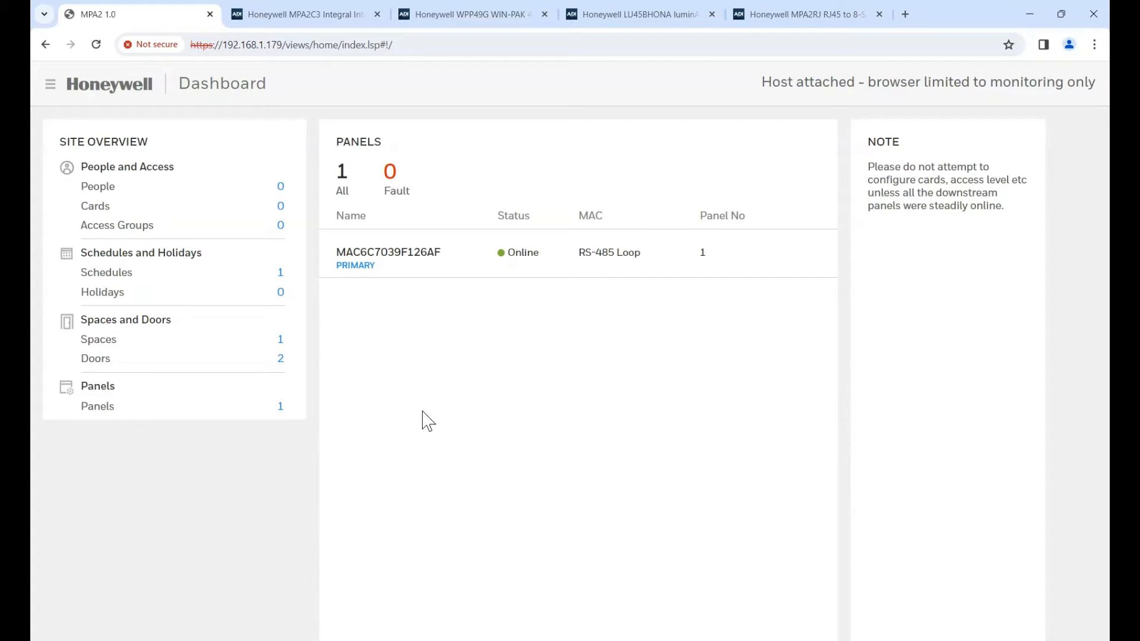
mouse_move(84, 122)
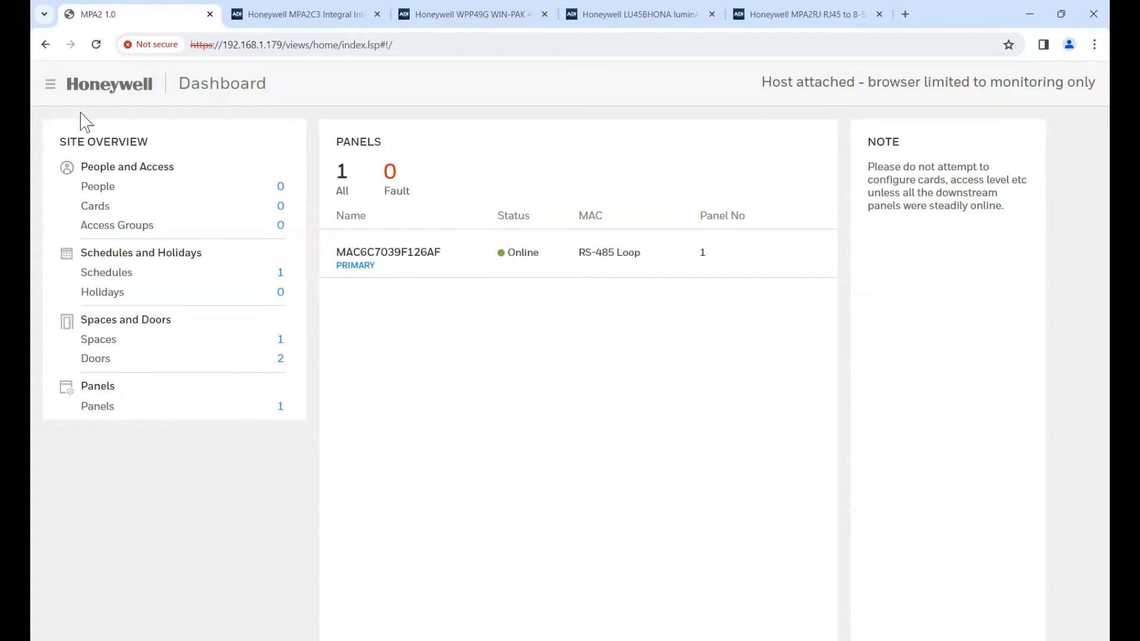
mouse_move(40, 131)
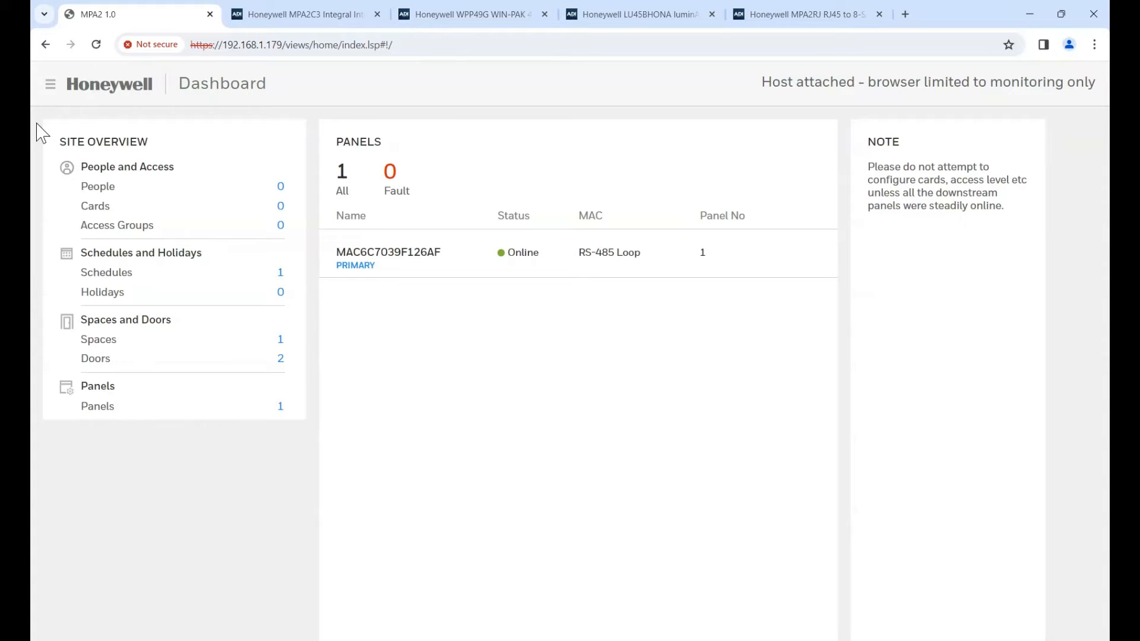
left_click(49, 83)
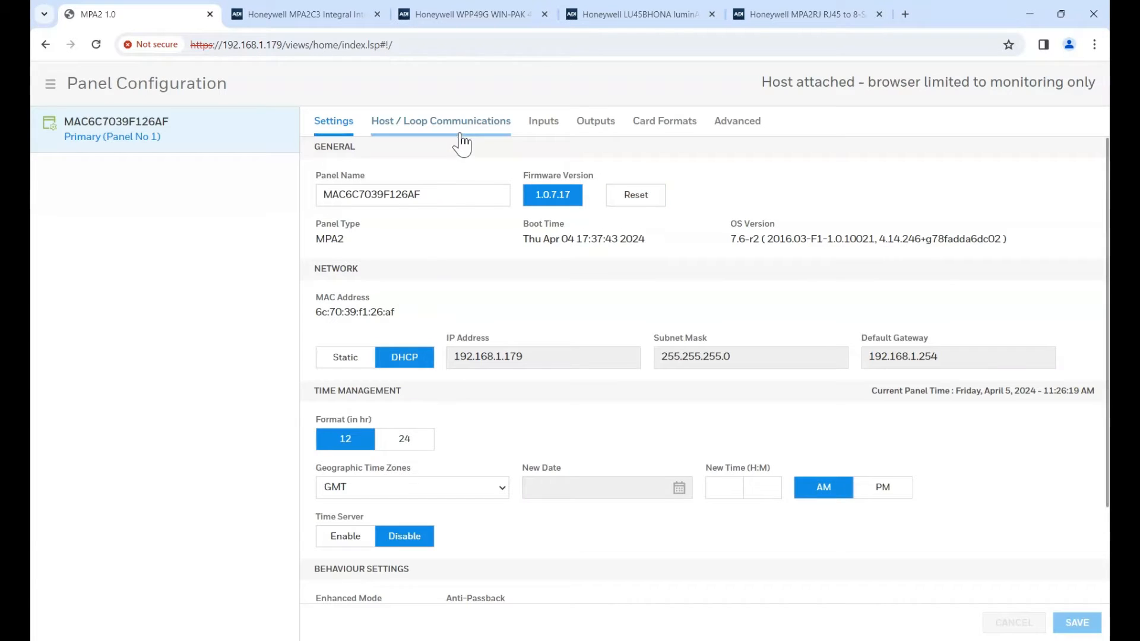
Step: On Host / Loop Communications, select WIN-PAK as host, save, and disable encryption for port 3001
left_click(440, 121)
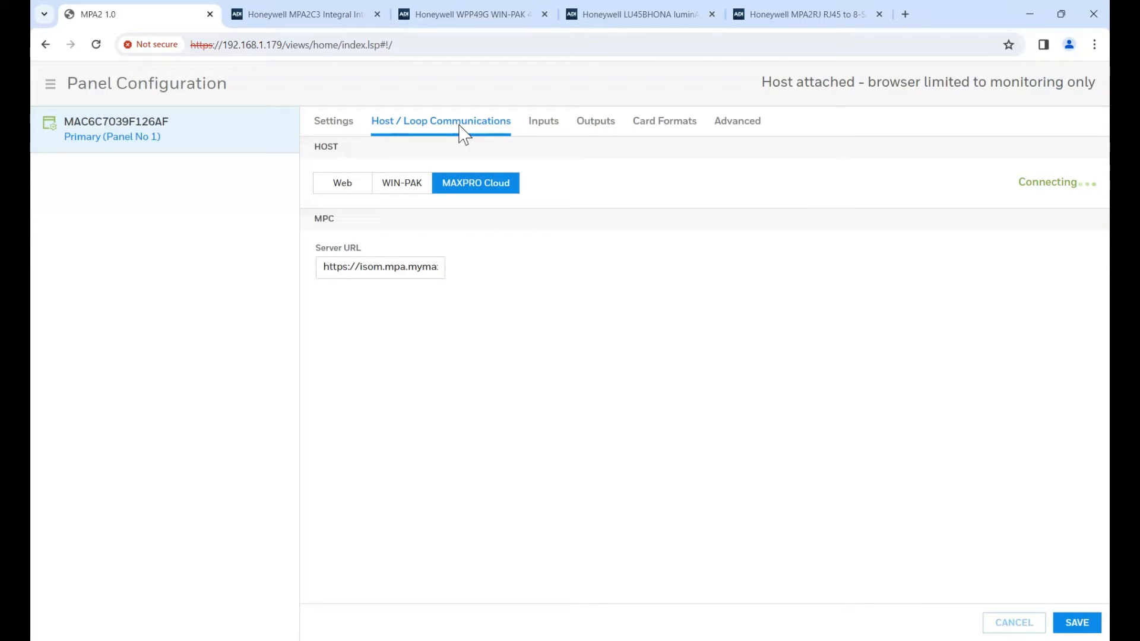
left_click(401, 182)
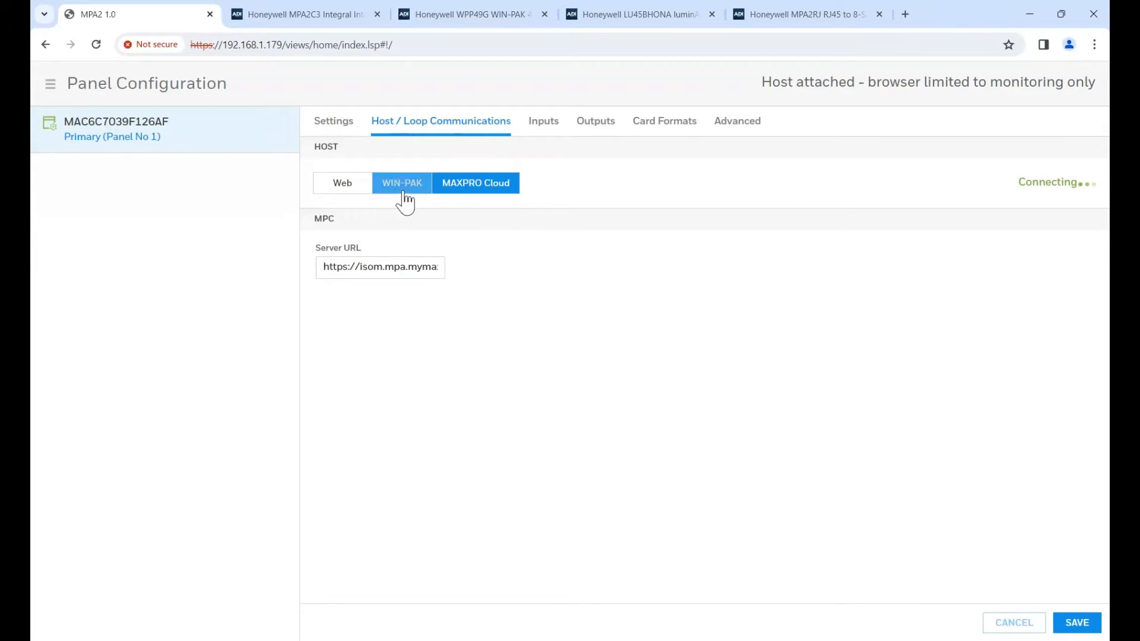
left_click(475, 182)
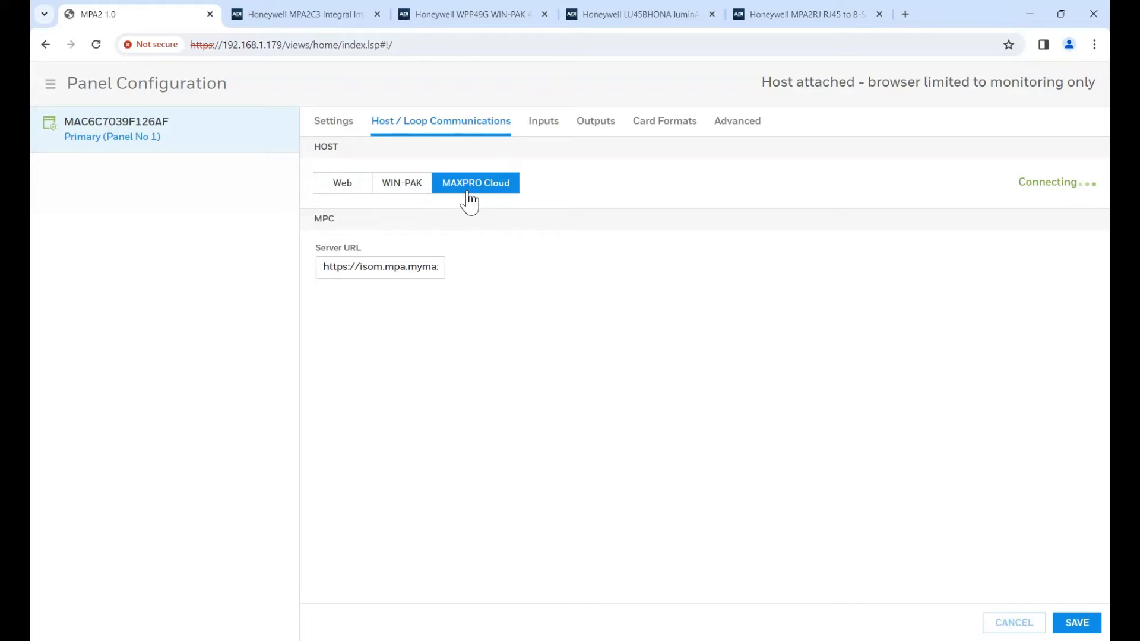
mouse_move(491, 190)
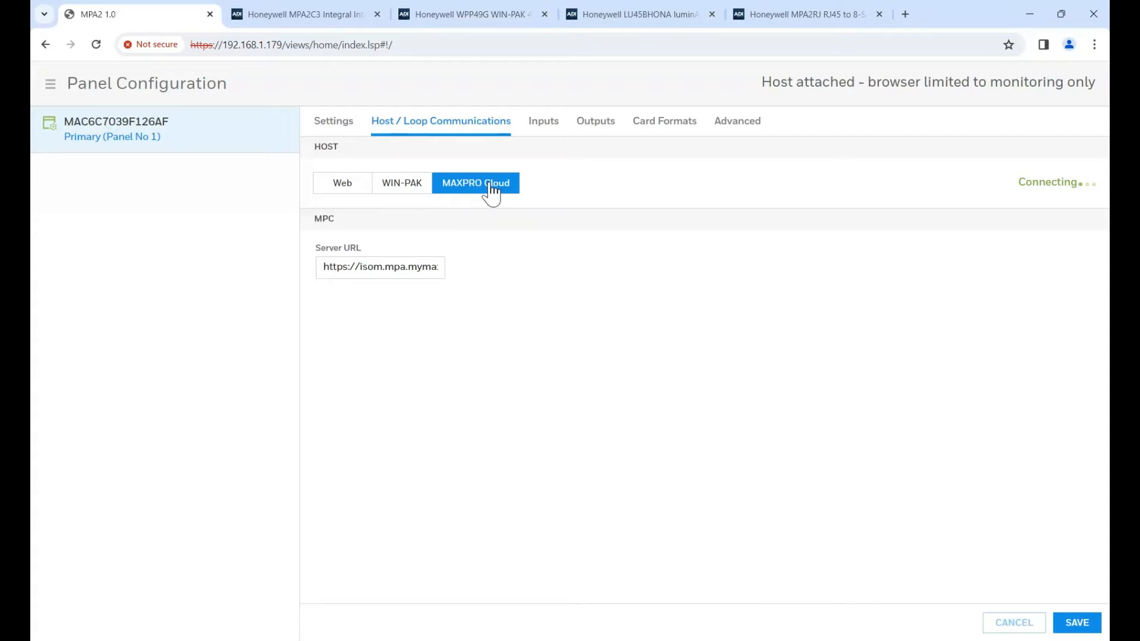
mouse_move(650, 344)
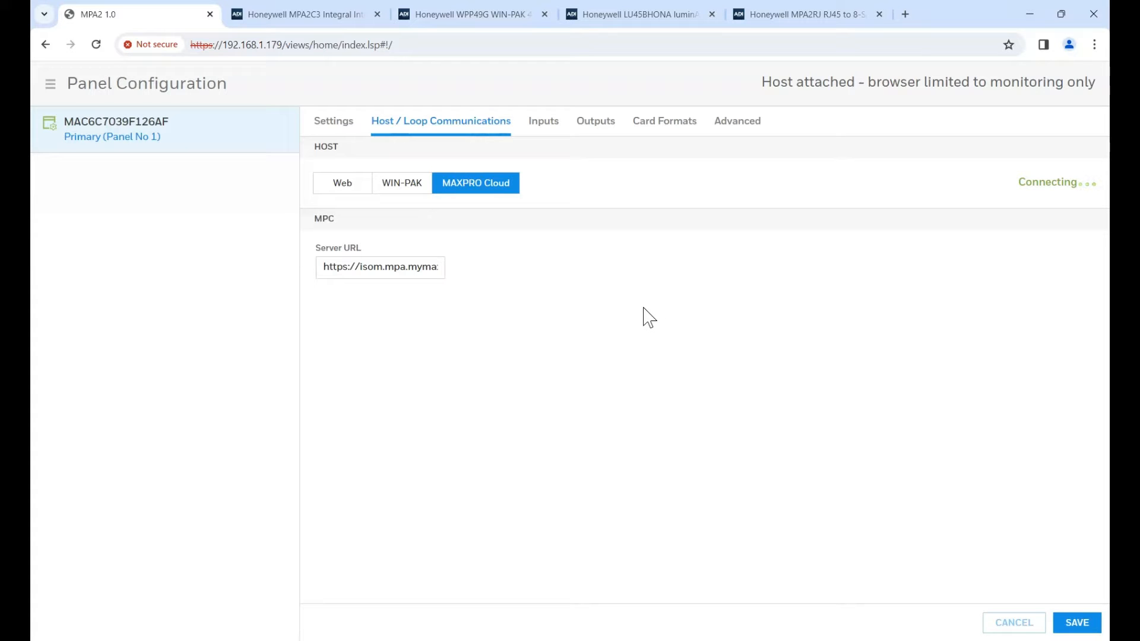
left_click(402, 182)
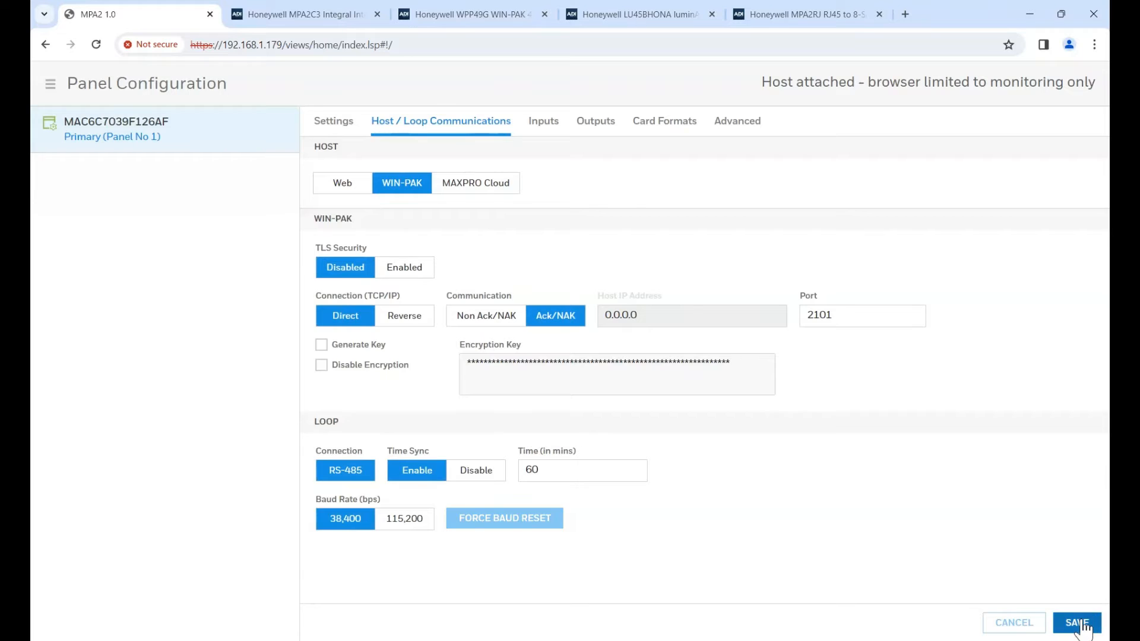
left_click(1077, 623)
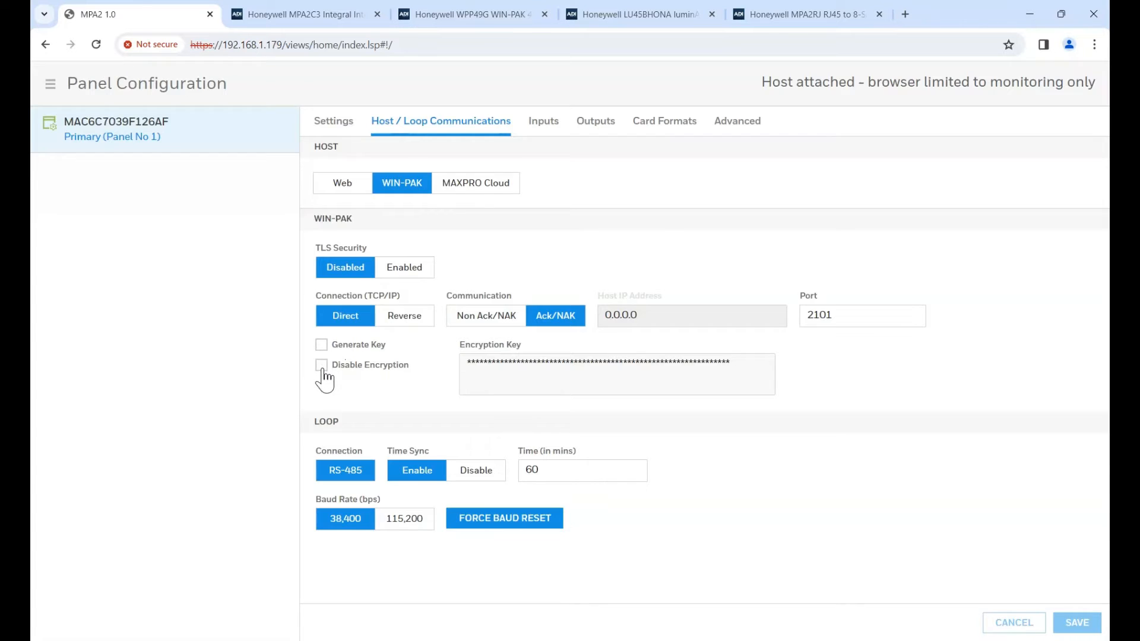
left_click(321, 365)
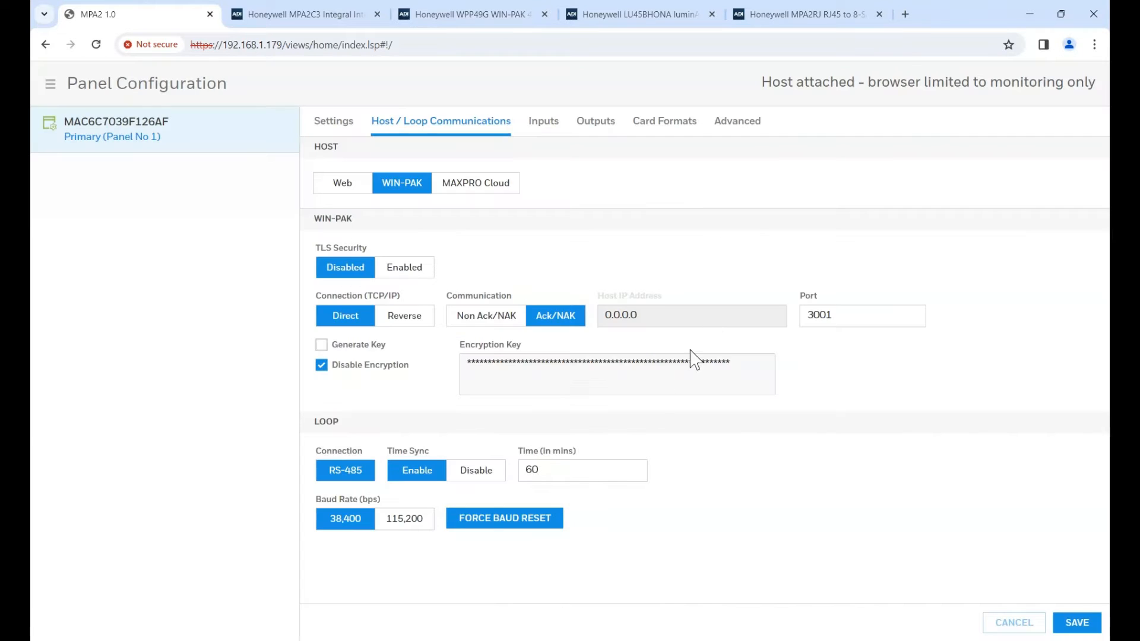
left_click(863, 314)
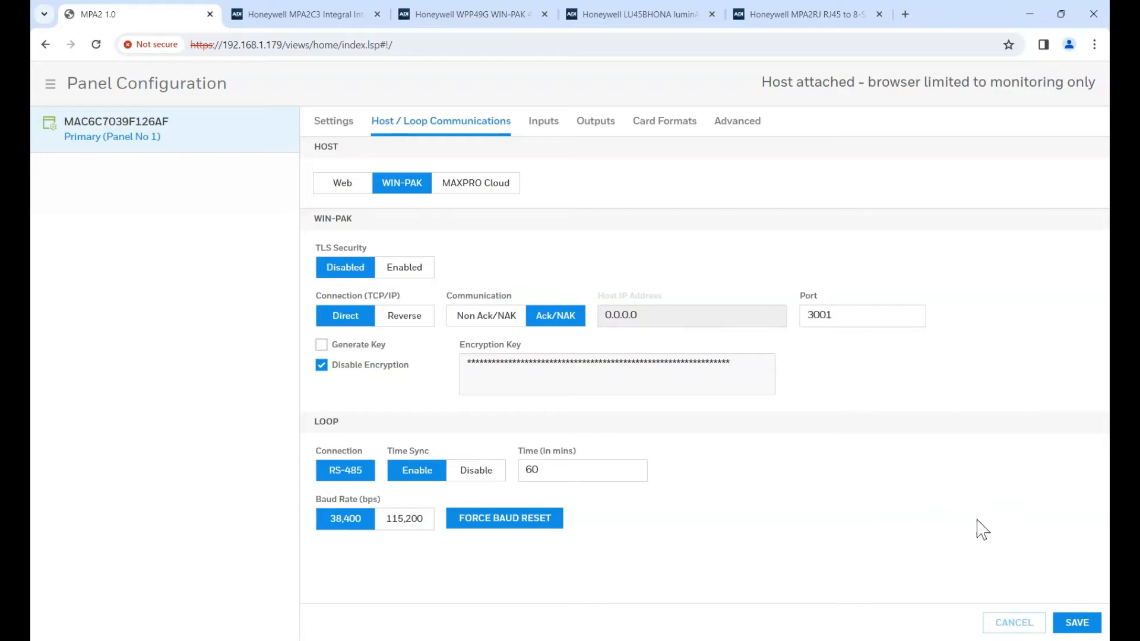
mouse_move(799, 449)
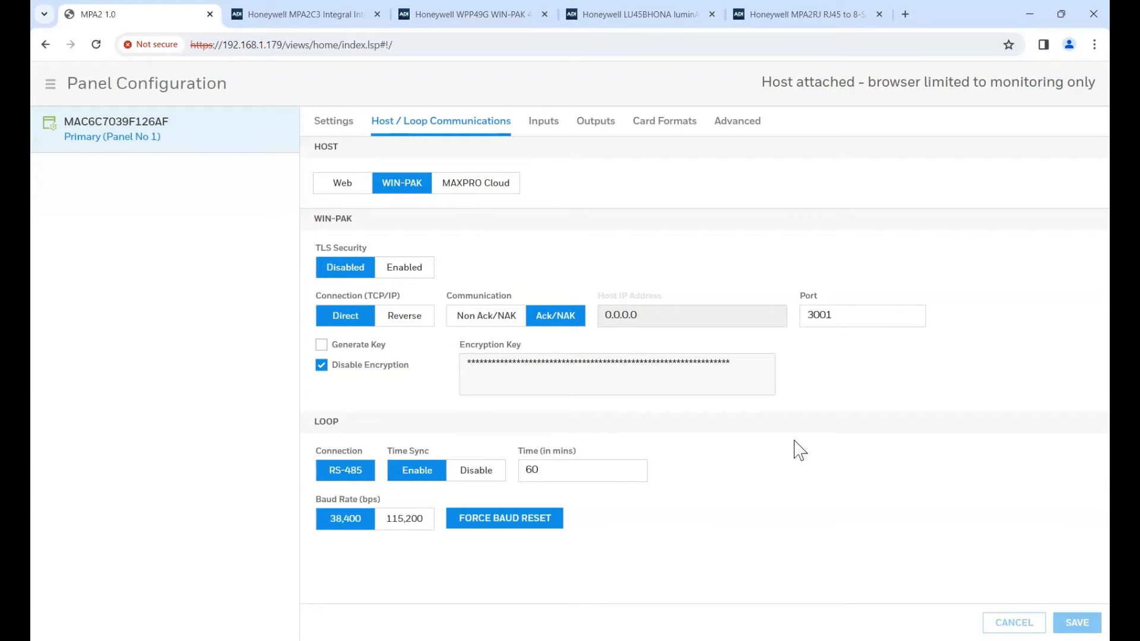
mouse_move(435, 150)
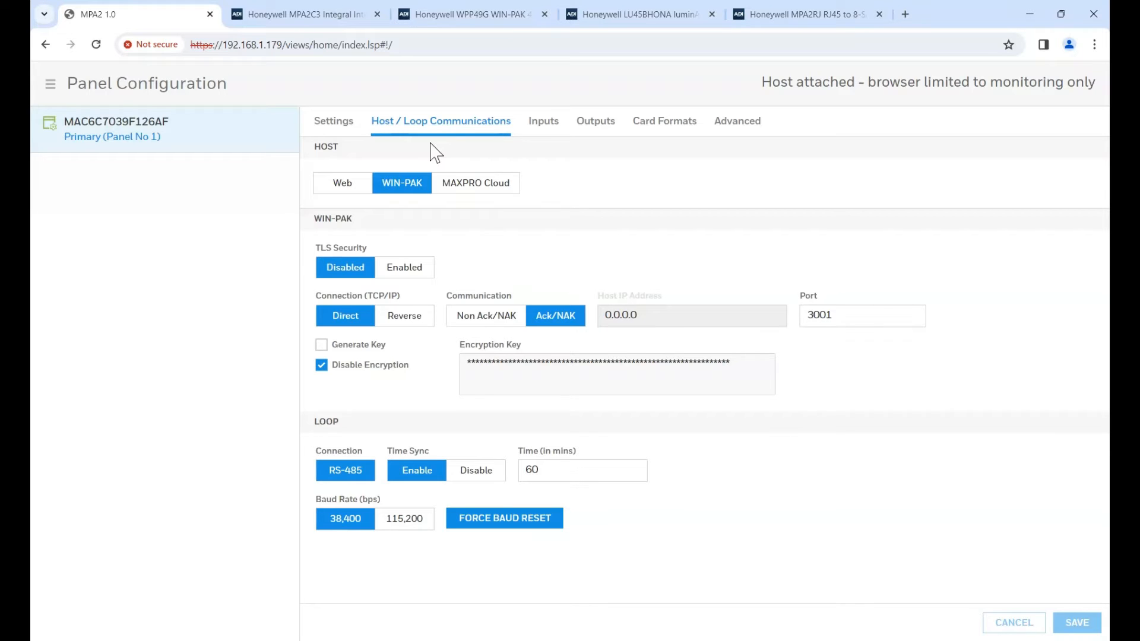
Step: Check the panel's DHCP address 192.168.1.179 under Settings, then switch to WIN-PAK PE
left_click(334, 120)
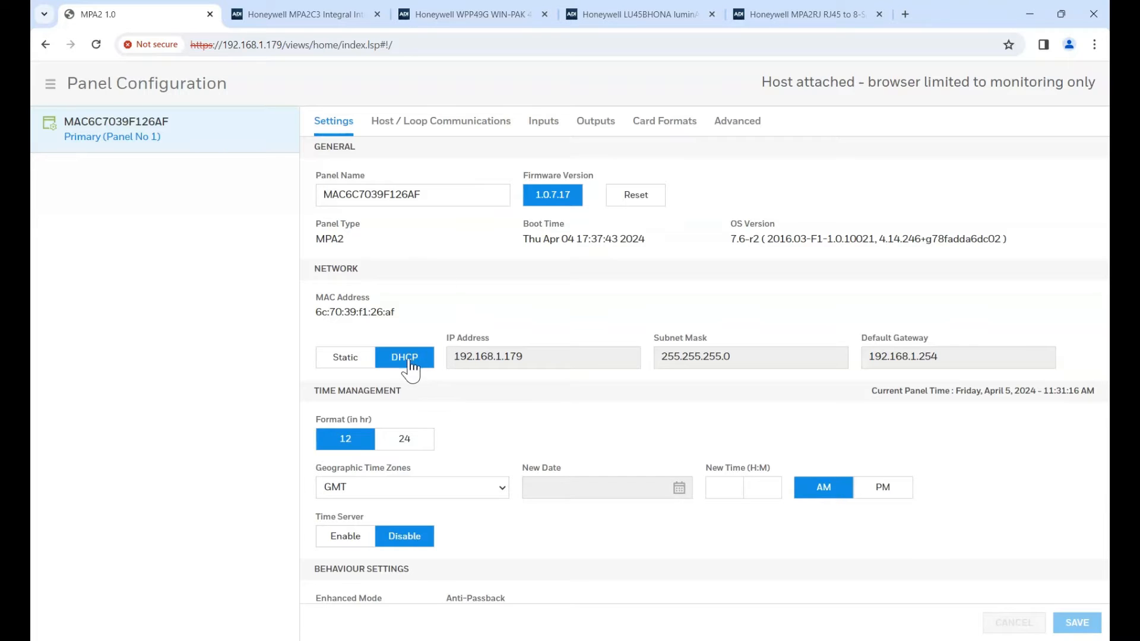
left_click(345, 357)
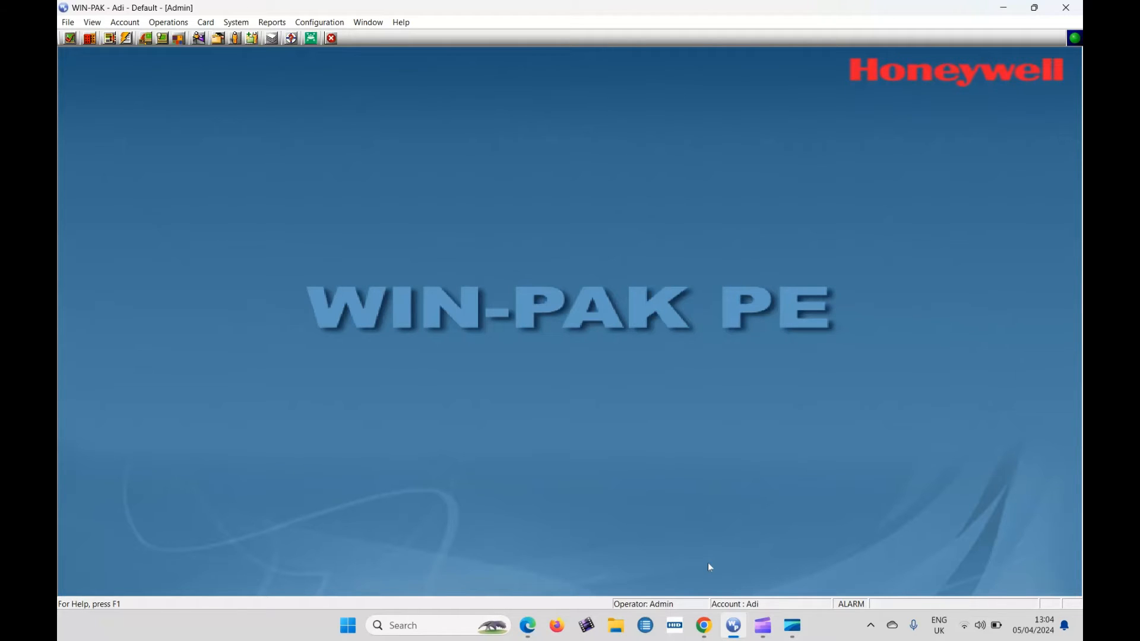
mouse_move(456, 347)
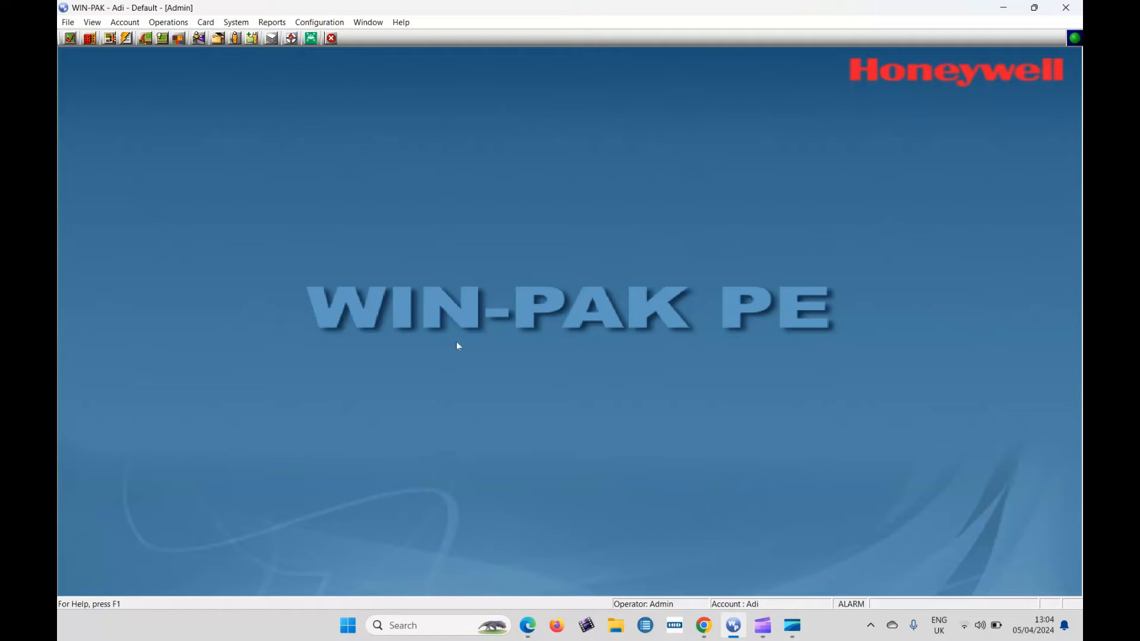
Step: Open Configuration > Device and right-click the Devices folder to show its Add options
left_click(318, 22)
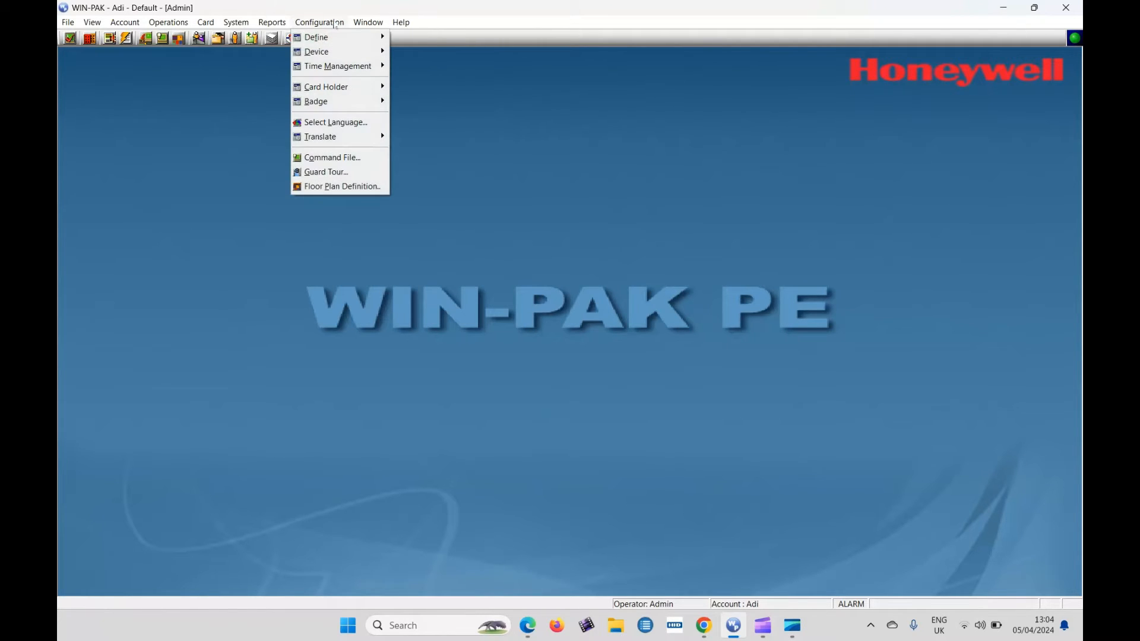
mouse_move(317, 52)
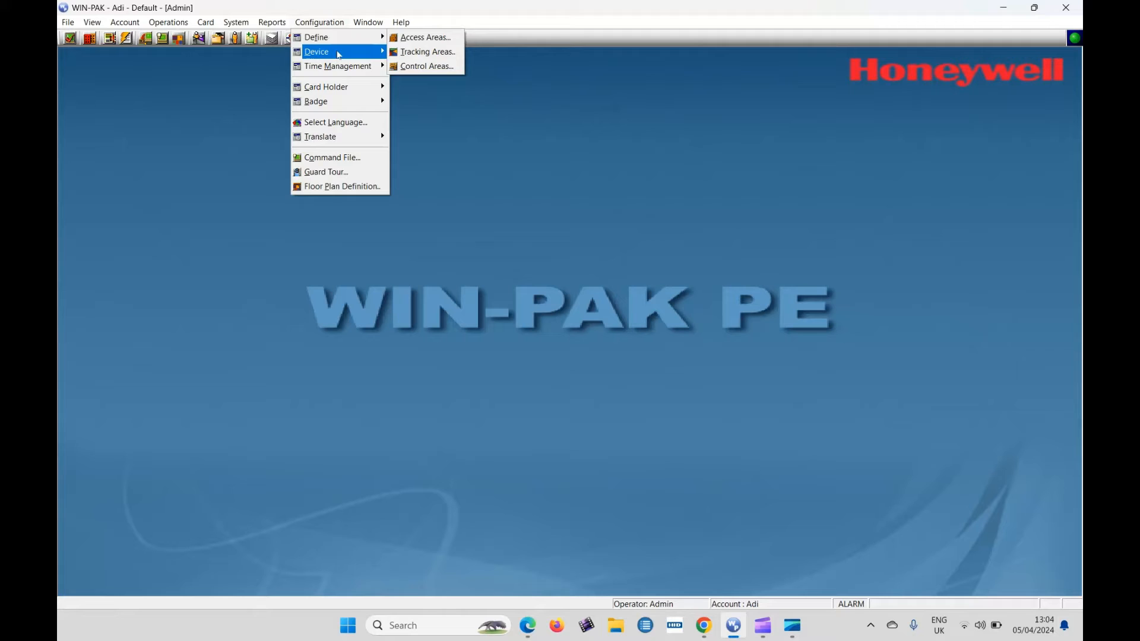
left_click(316, 51)
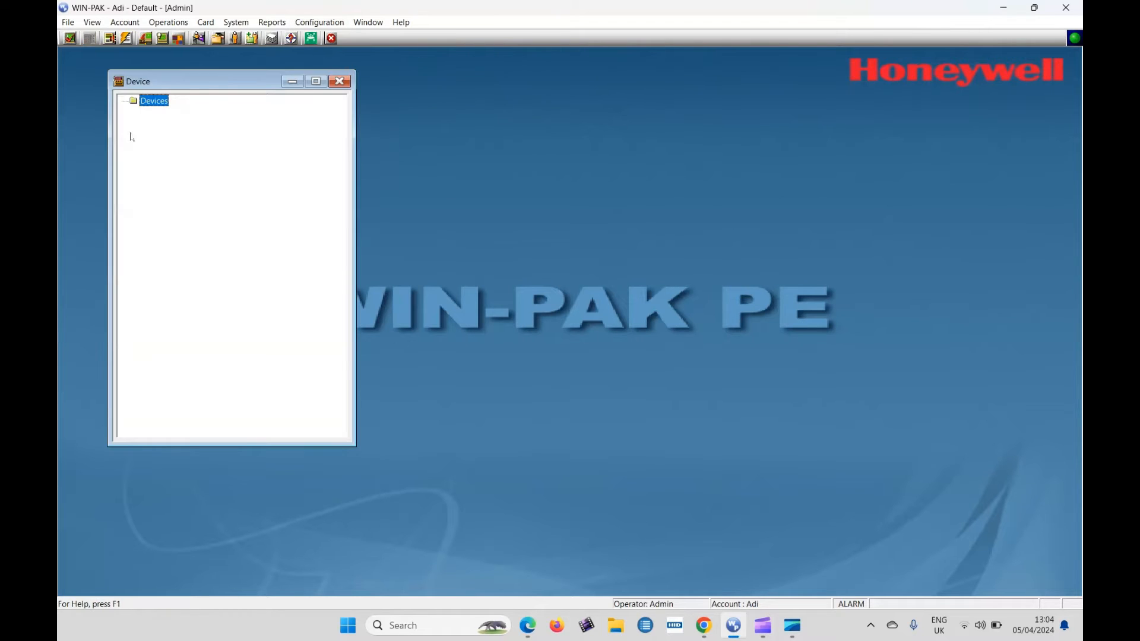
mouse_move(158, 213)
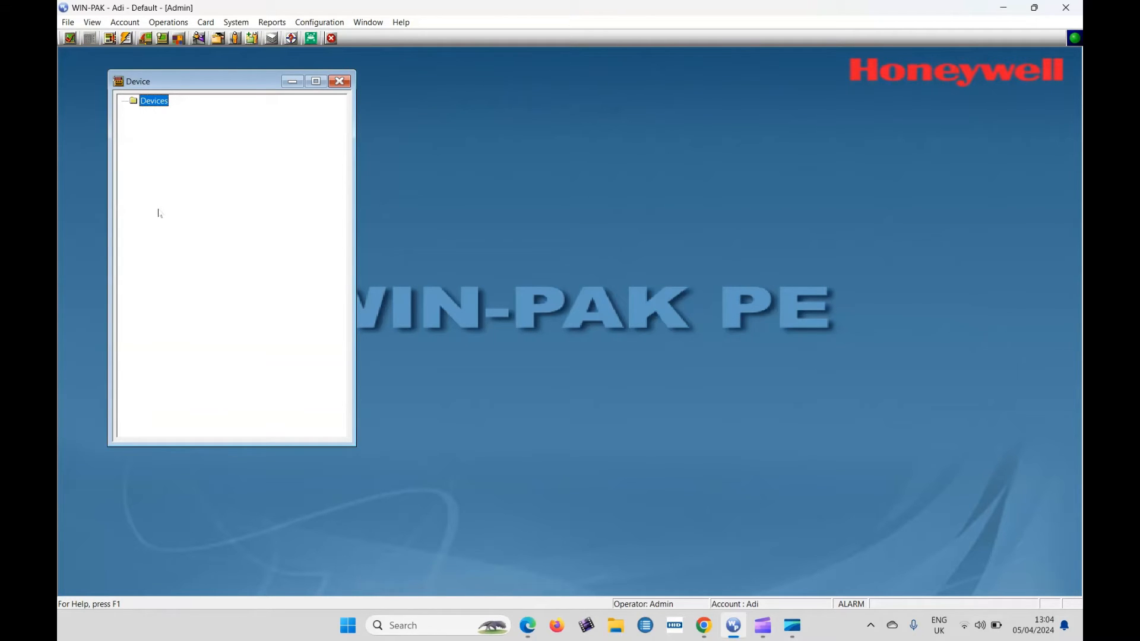
right_click(153, 100)
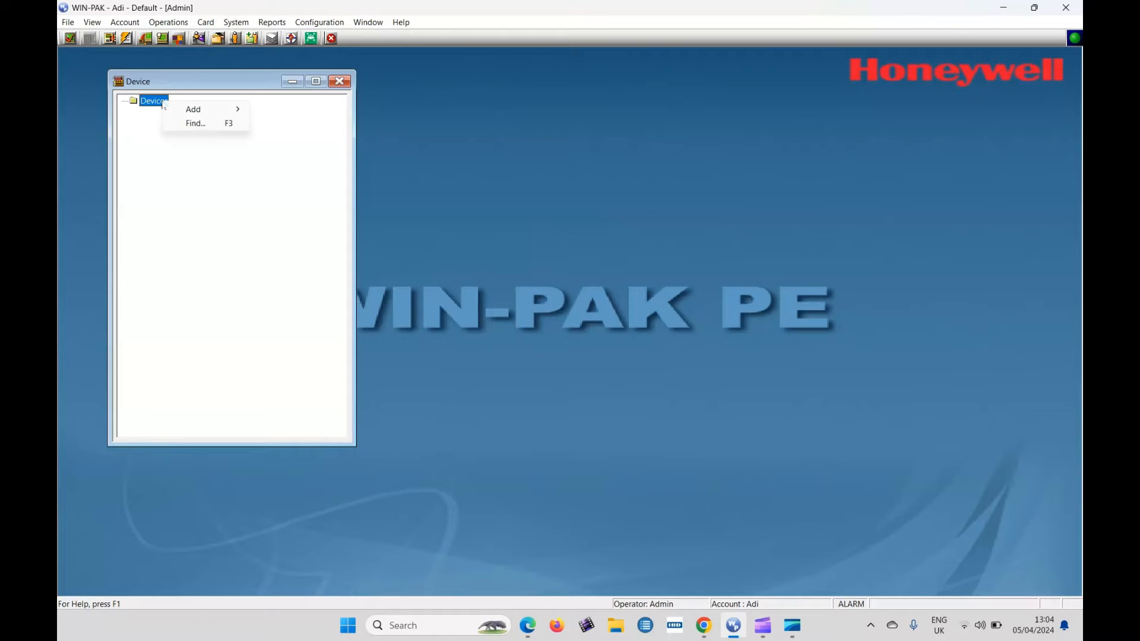
mouse_move(193, 110)
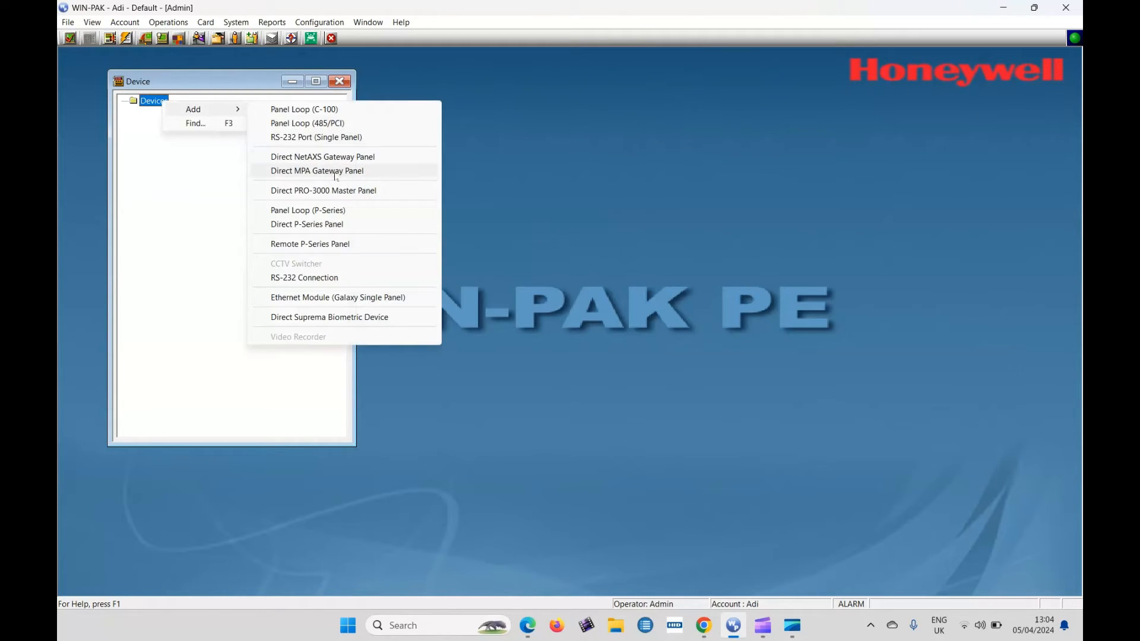
Step: Add a Direct MPA Gateway Panel named Doormpa on TCP/IP 192.168.1.179 with TLS off
left_click(316, 170)
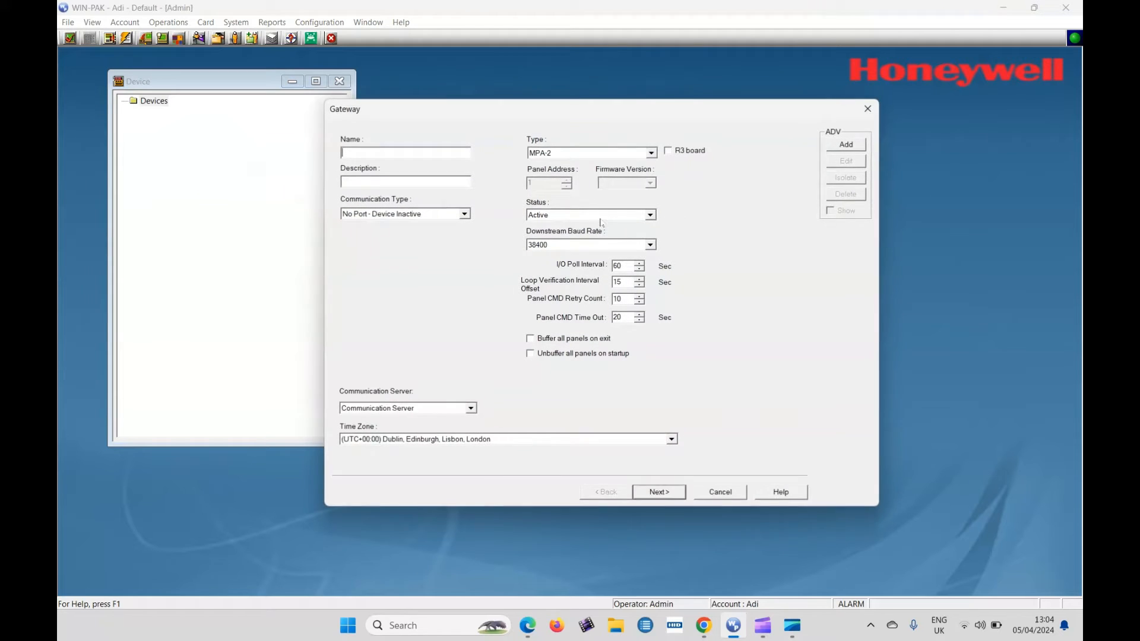
left_click(405, 152)
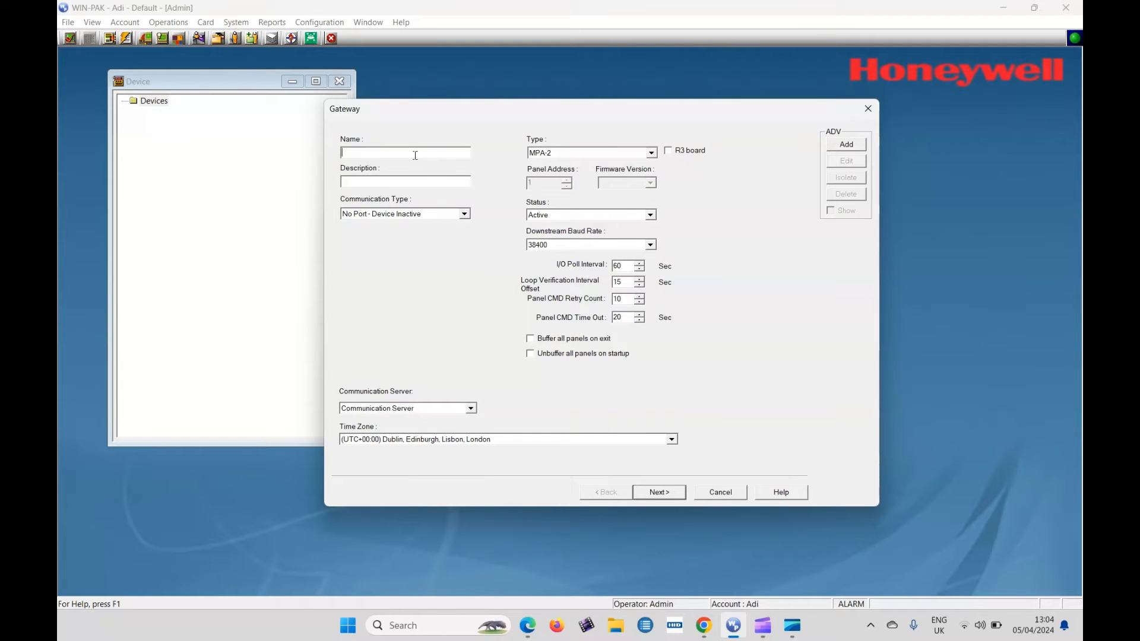
type("Doo")
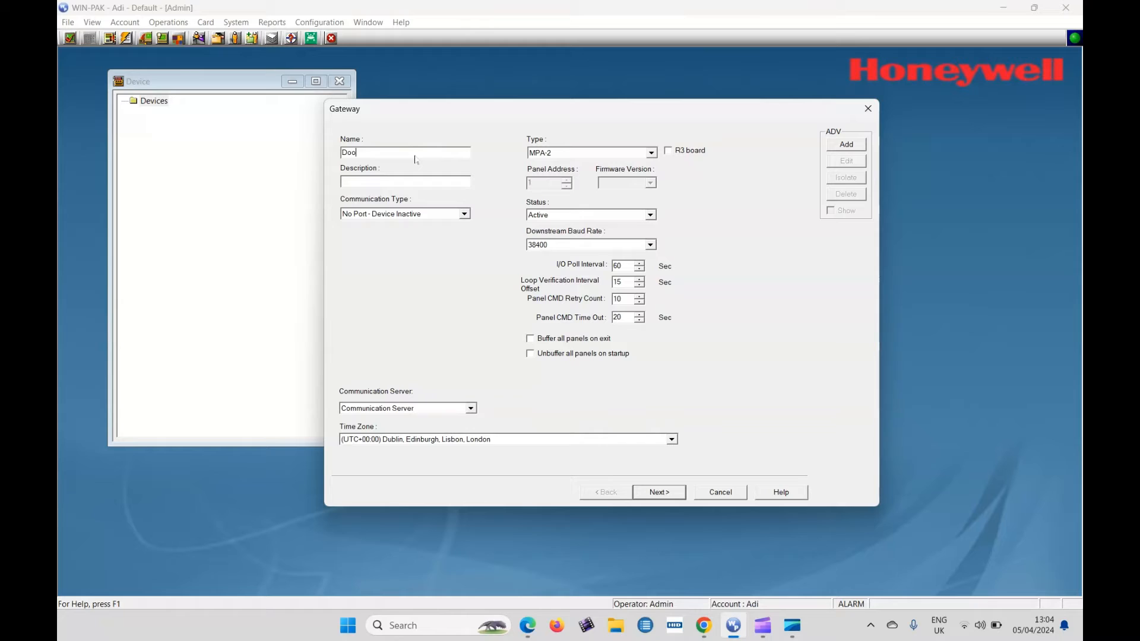
type("rmpa")
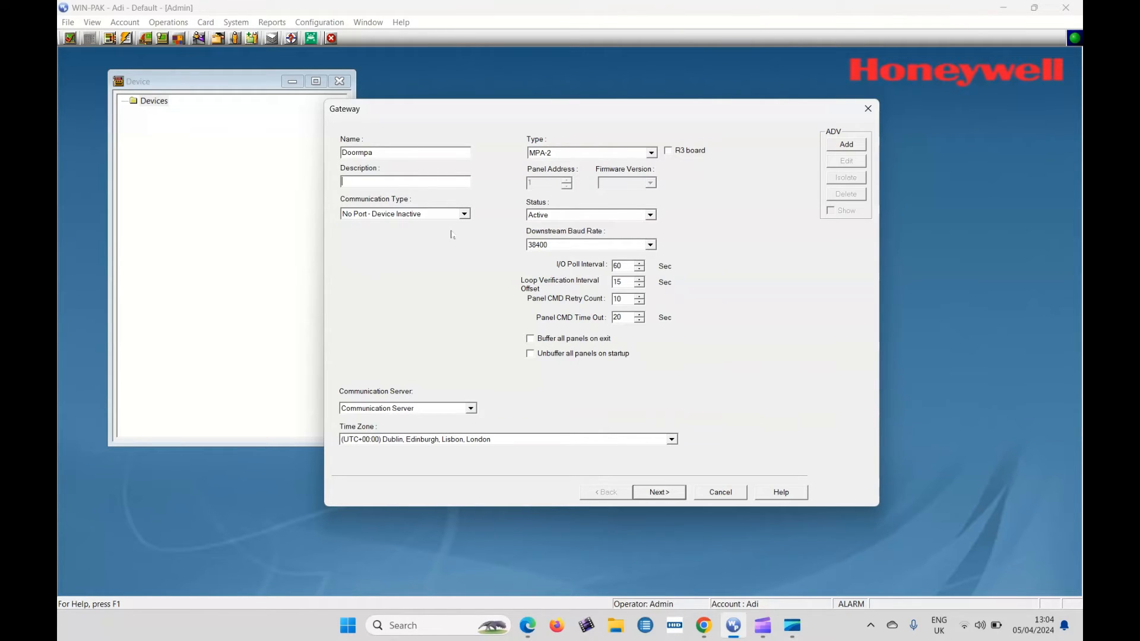
left_click(463, 213)
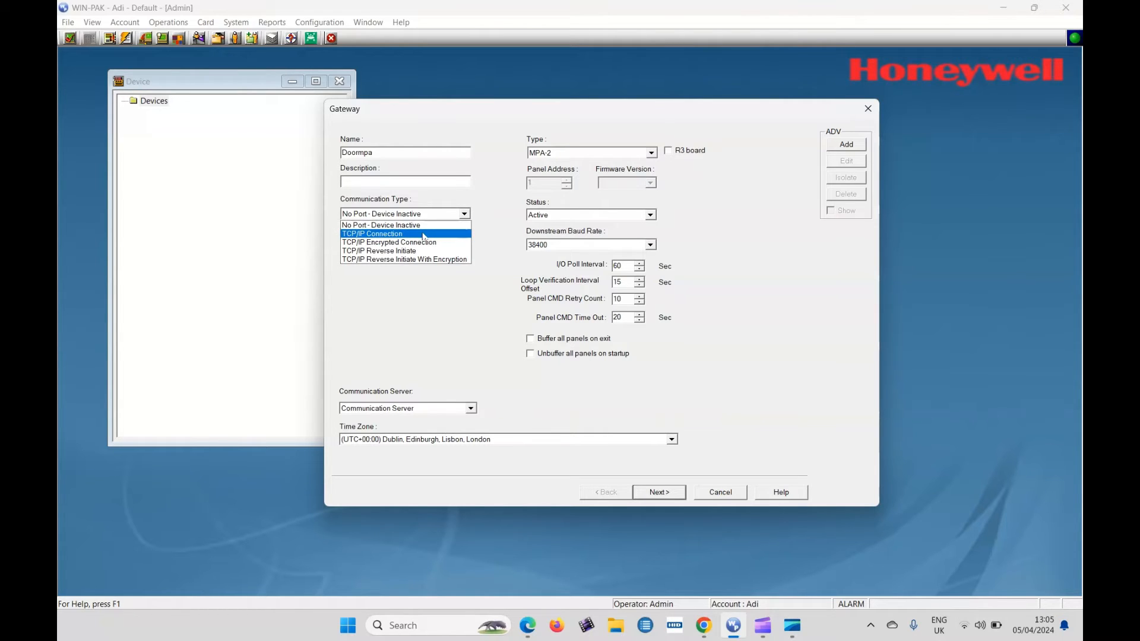
left_click(372, 234)
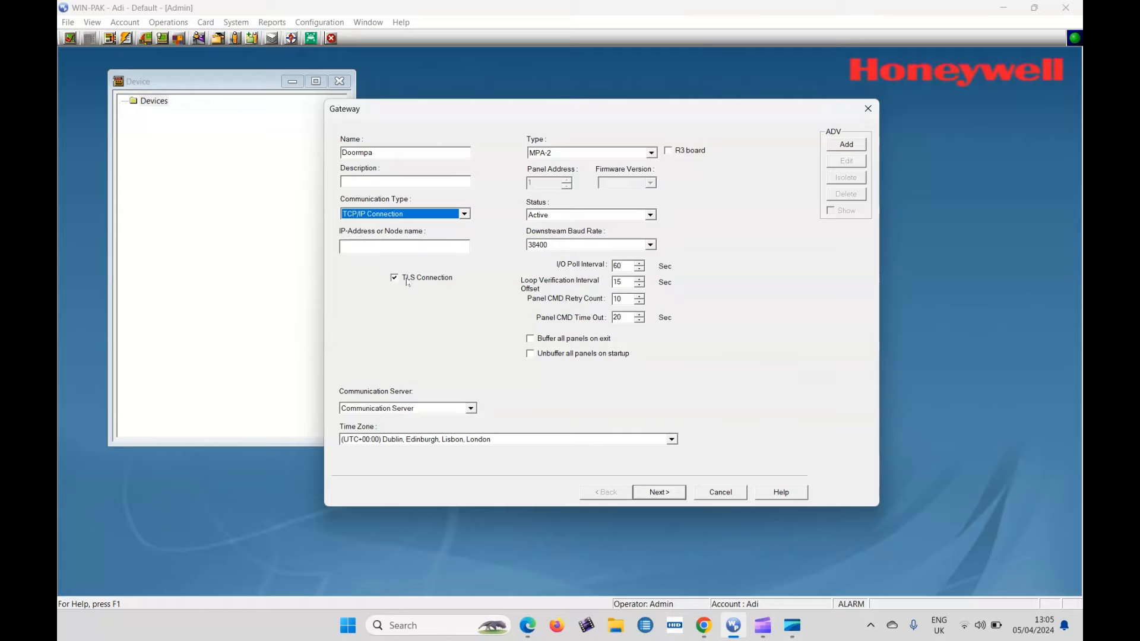
left_click(395, 278)
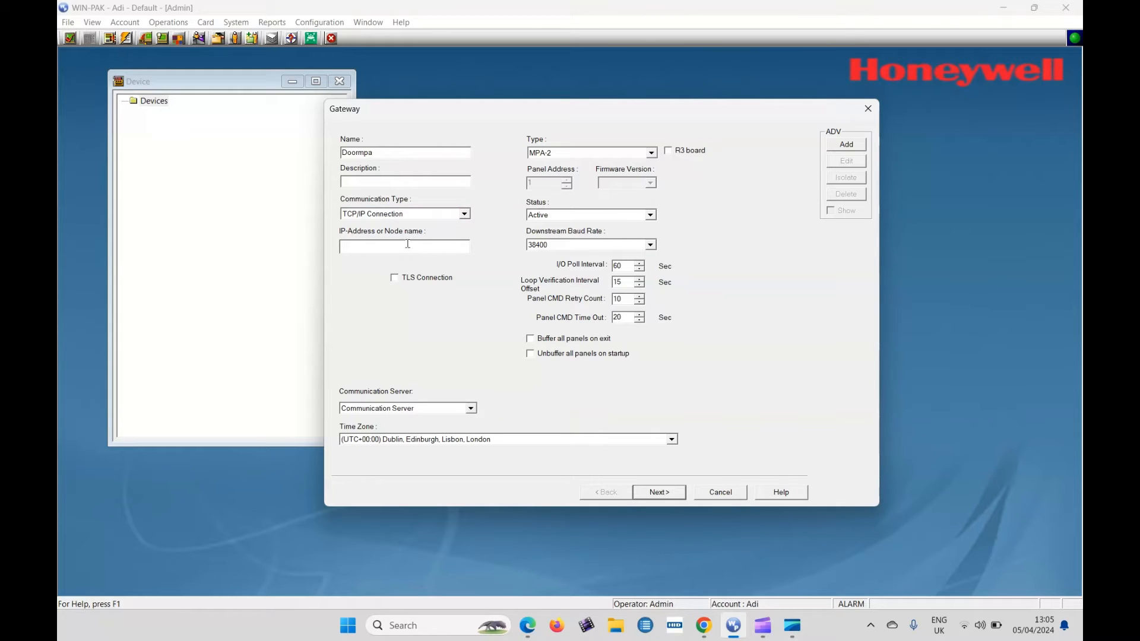
type("192.168.1.179")
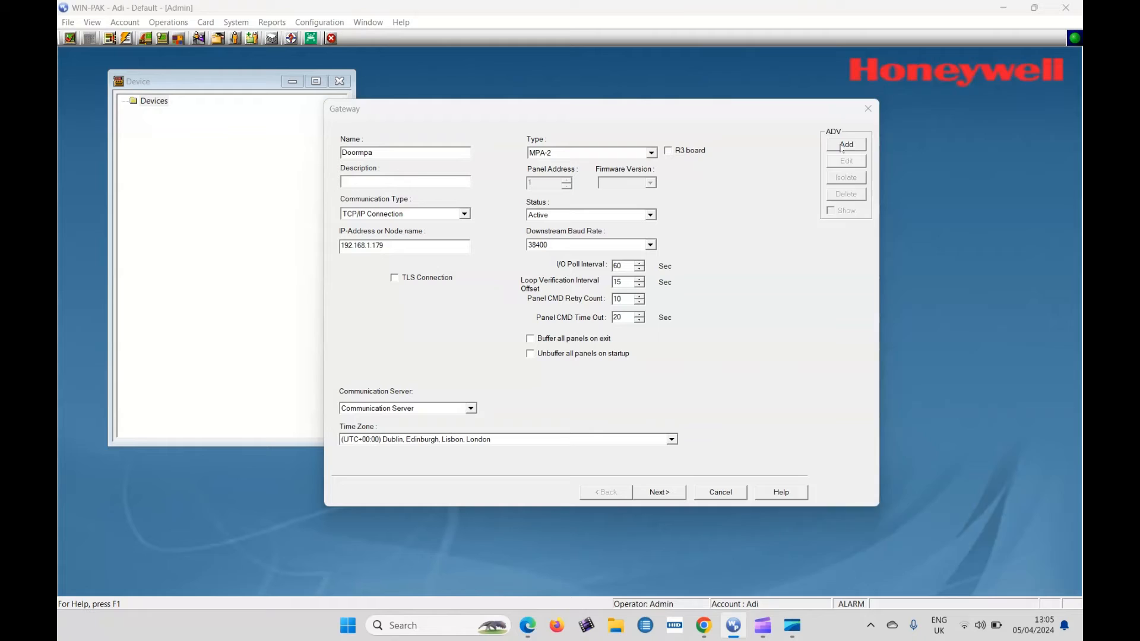
Step: Create and accept the Doormpa ADV device record, advancing to the card formats page
left_click(845, 145)
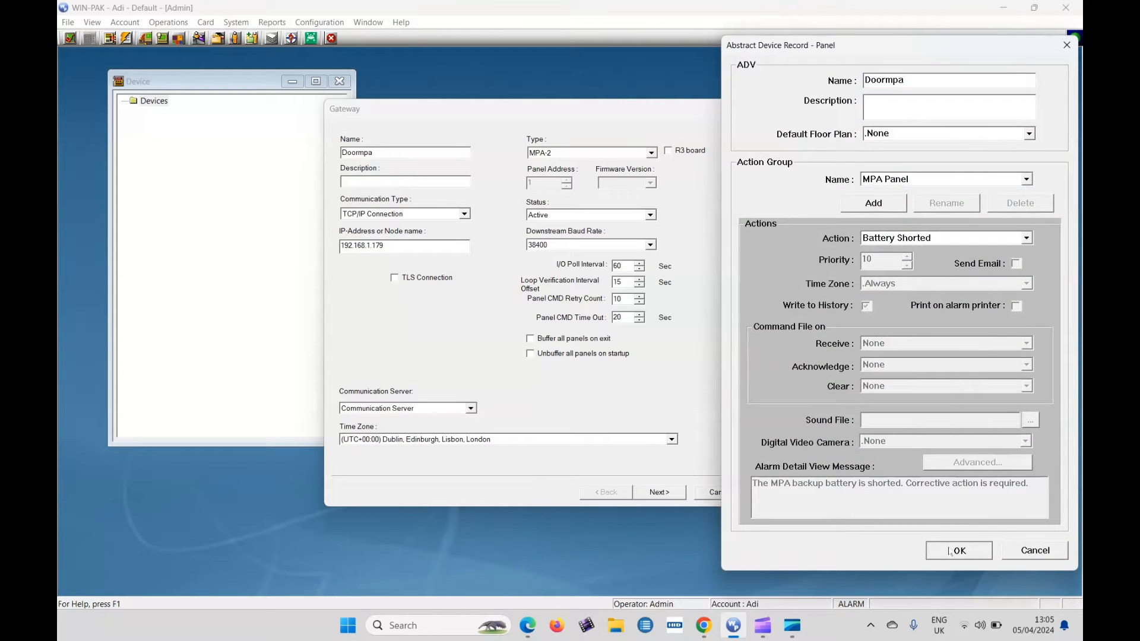
left_click(959, 551)
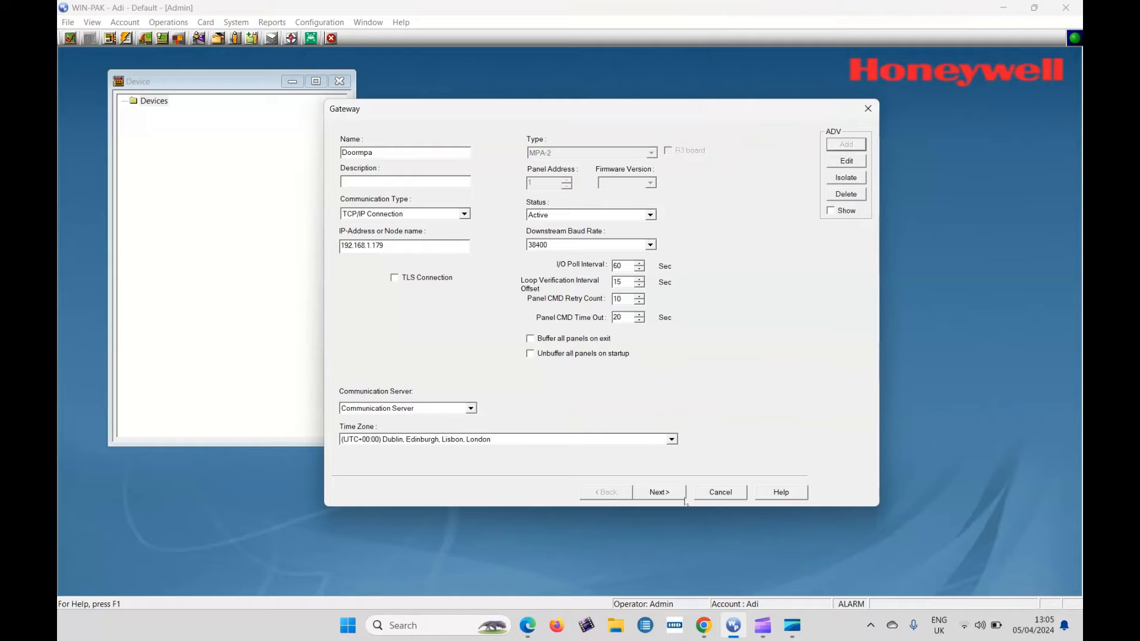
left_click(658, 492)
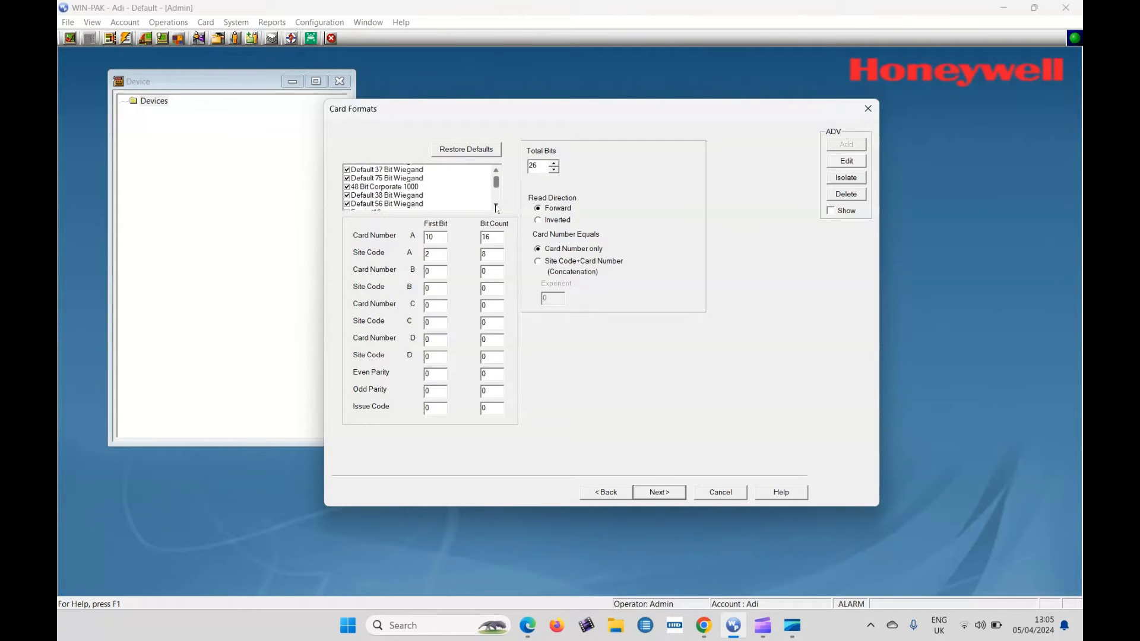
Step: Select the Default 38 Bit Wiegand card format and advance the gateway wizard
left_click(386, 195)
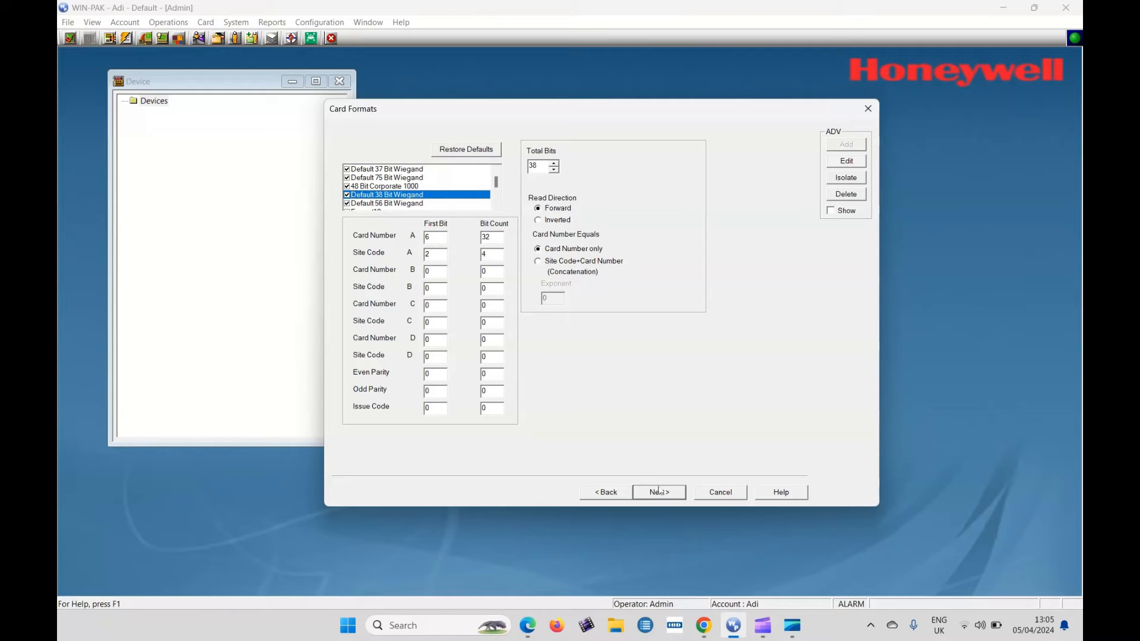
left_click(658, 492)
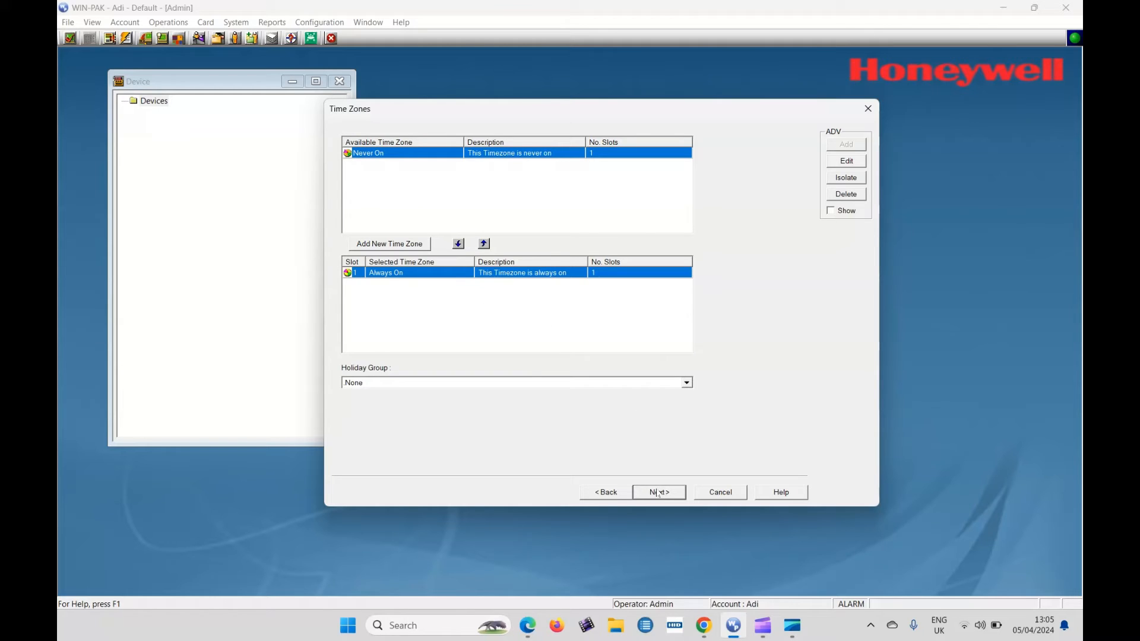
Step: On the Options page, set site code slot 1 to 14 and continue to Readers
left_click(658, 493)
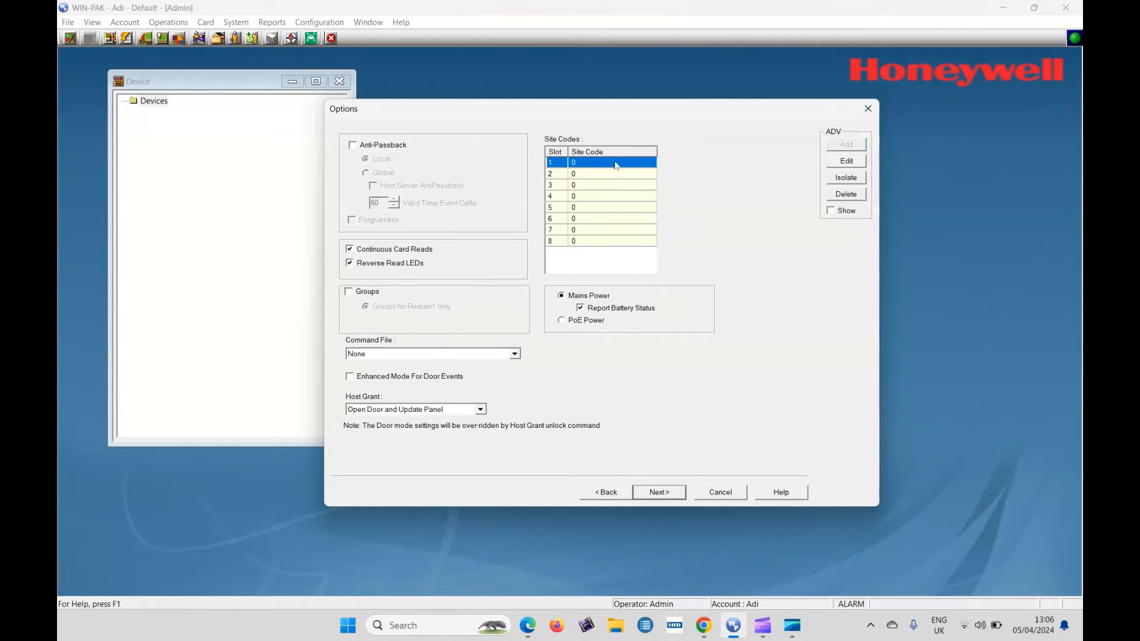
double_click(613, 162)
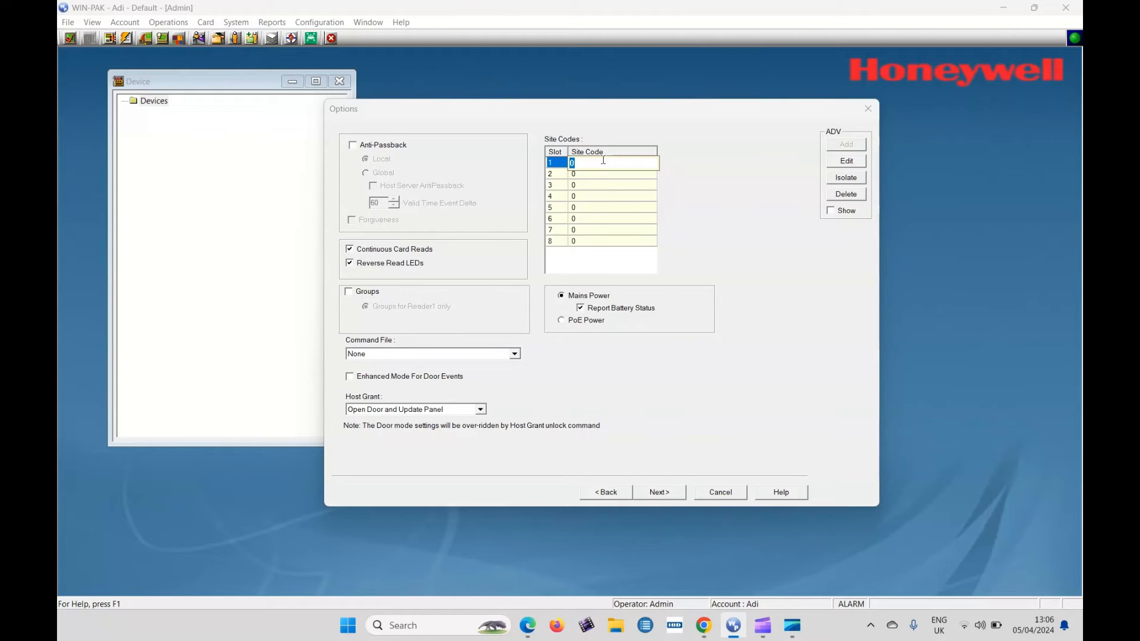
type("14")
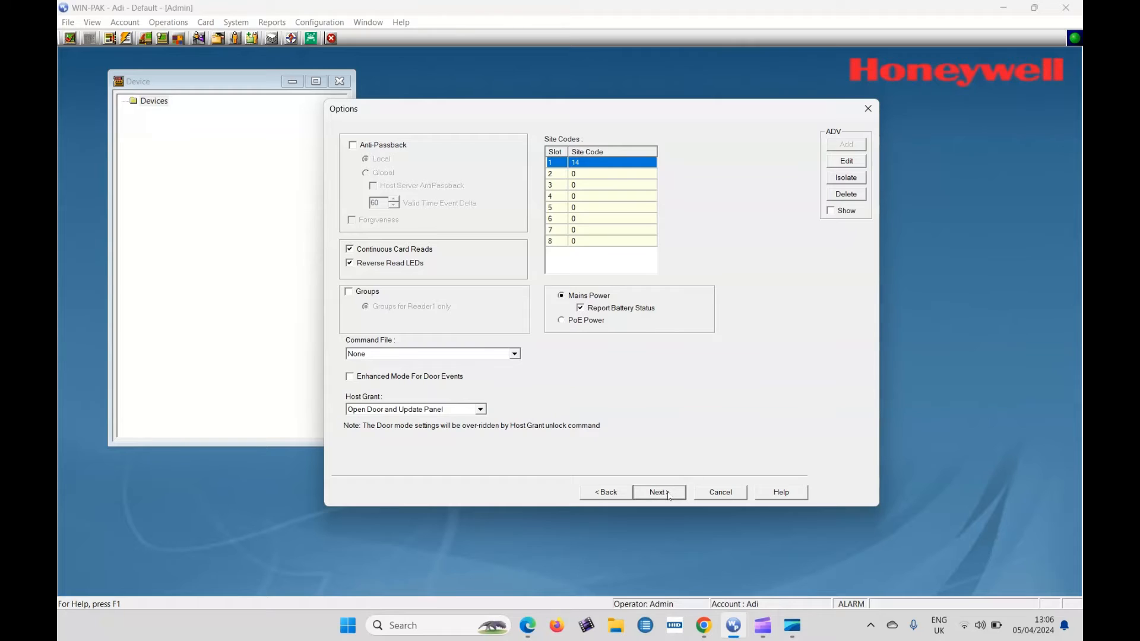
left_click(657, 492)
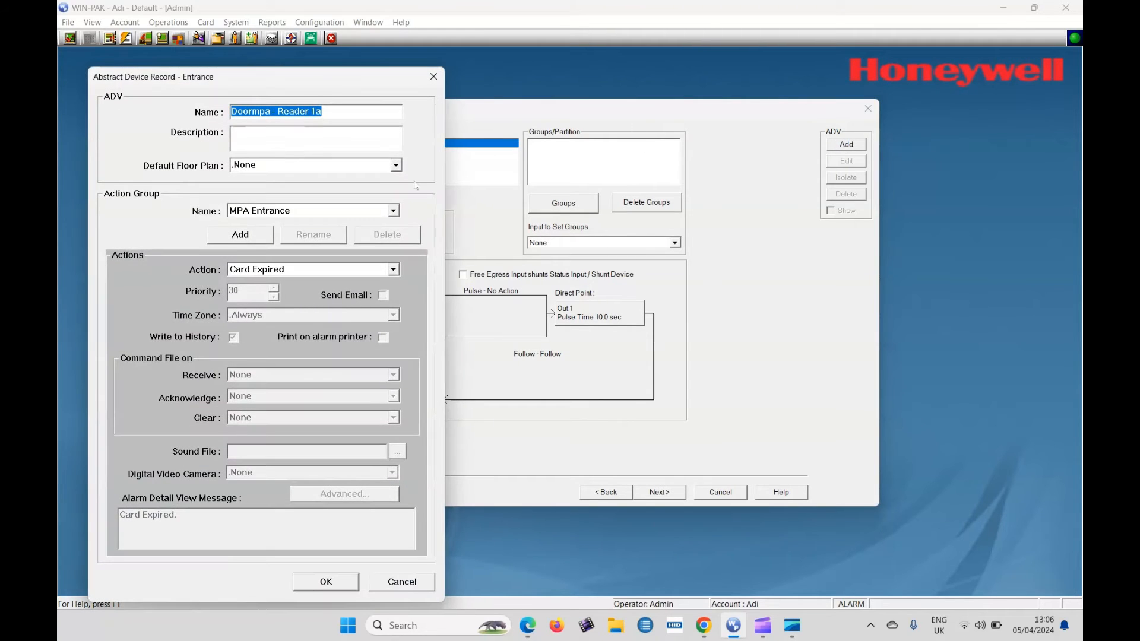
Step: Save Reader 1a's device record, then select reader 1b and create its record
left_click(326, 582)
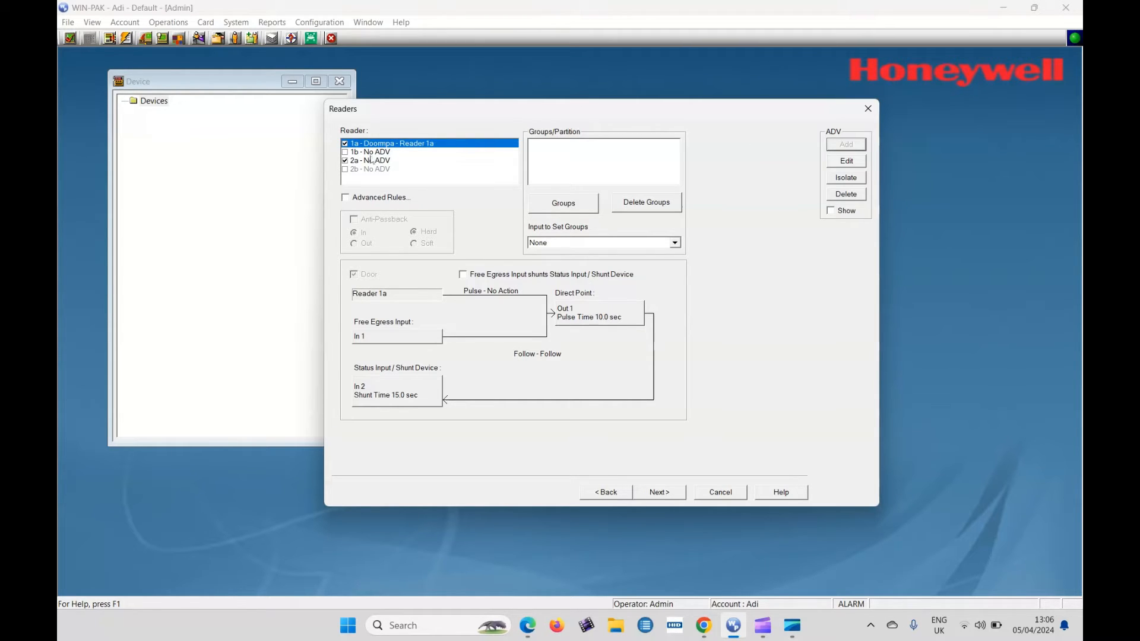
left_click(392, 152)
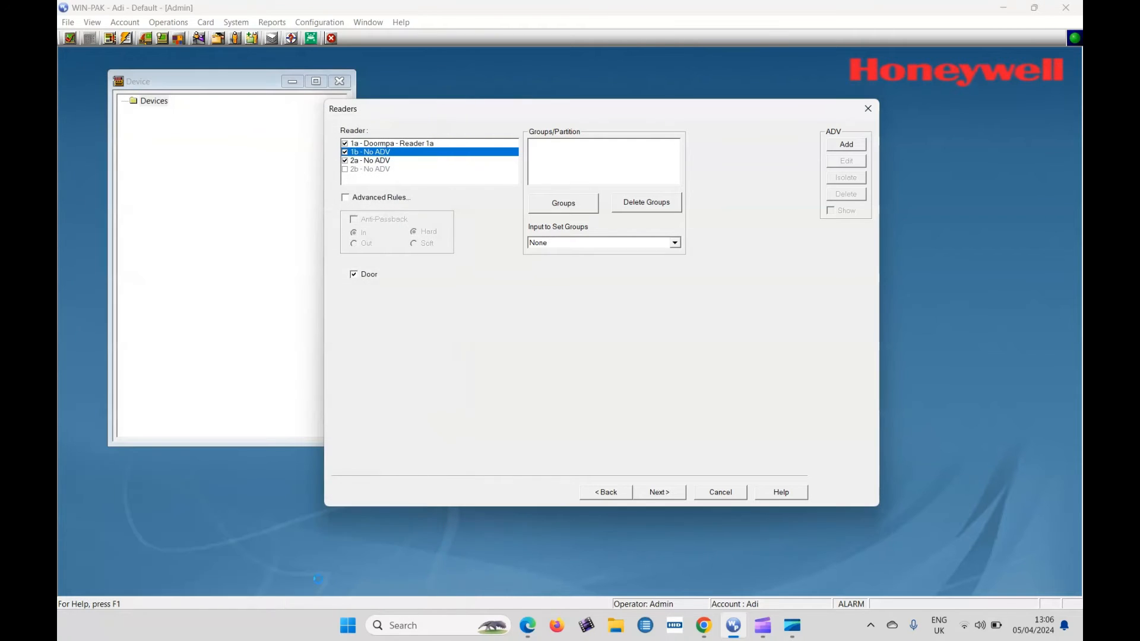
left_click(370, 160)
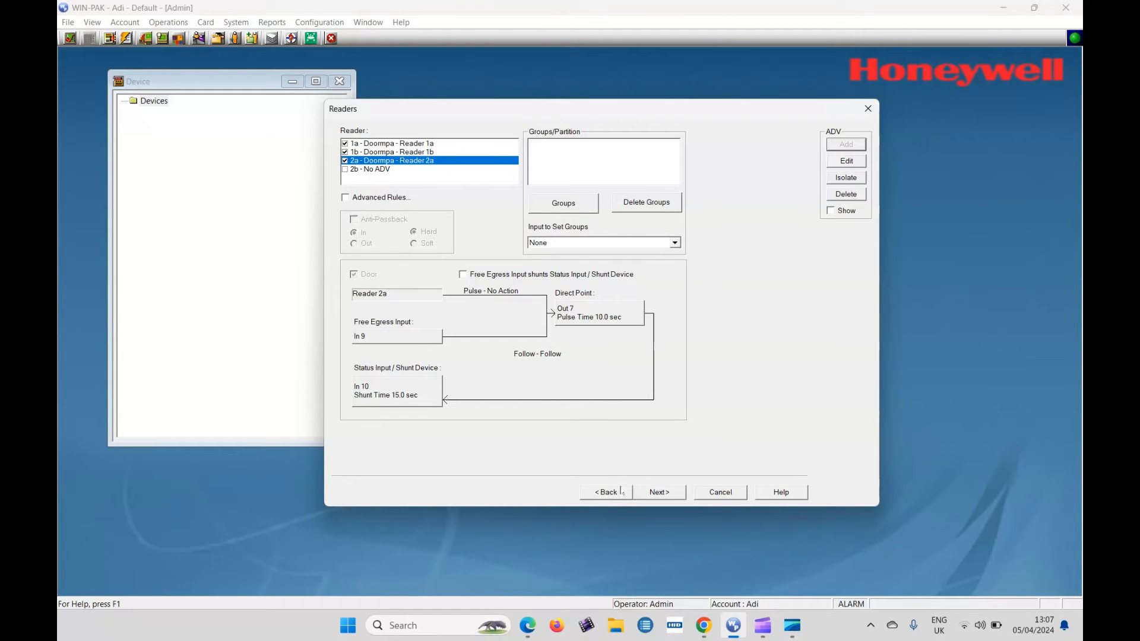
Step: Add a Doormpa Door 1 Status device record for input 2, set to normally open
left_click(658, 493)
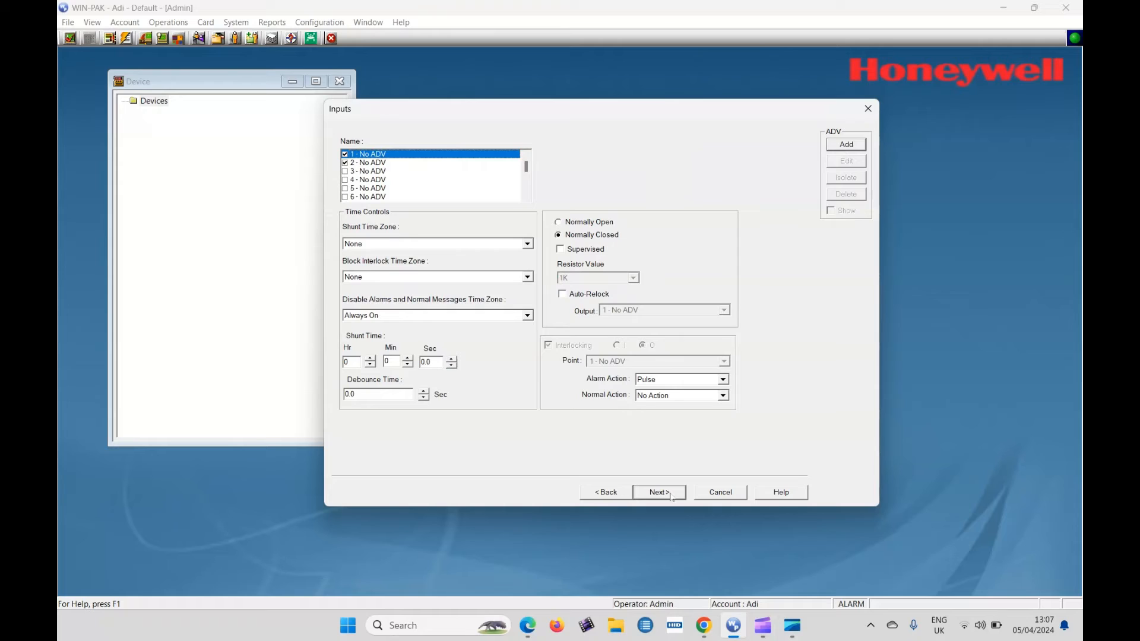
mouse_move(417, 152)
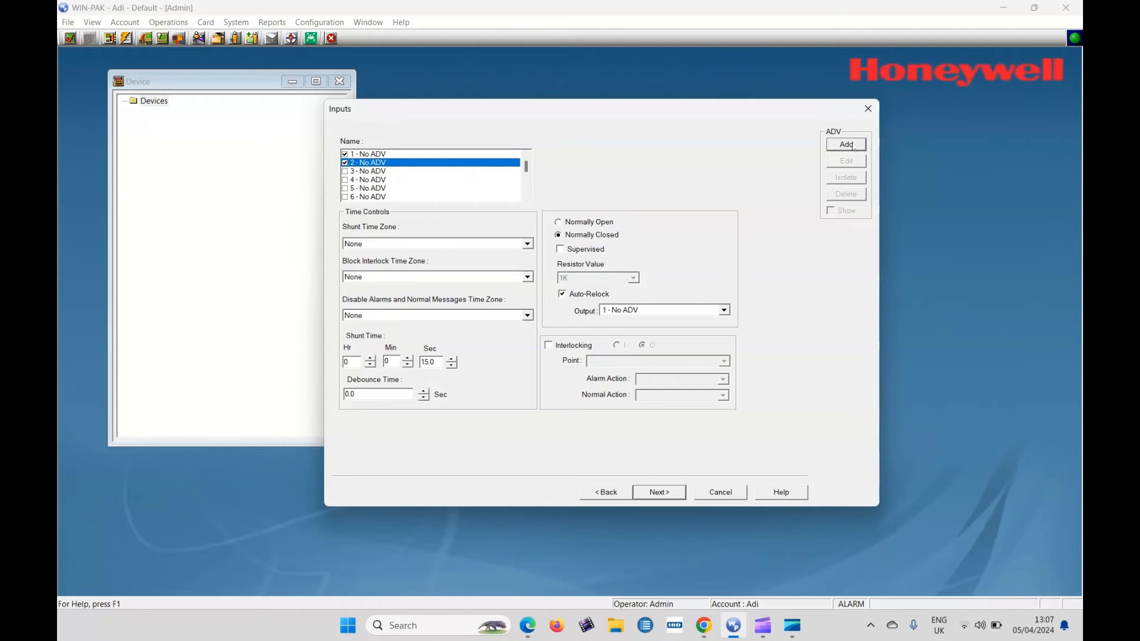
left_click(845, 144)
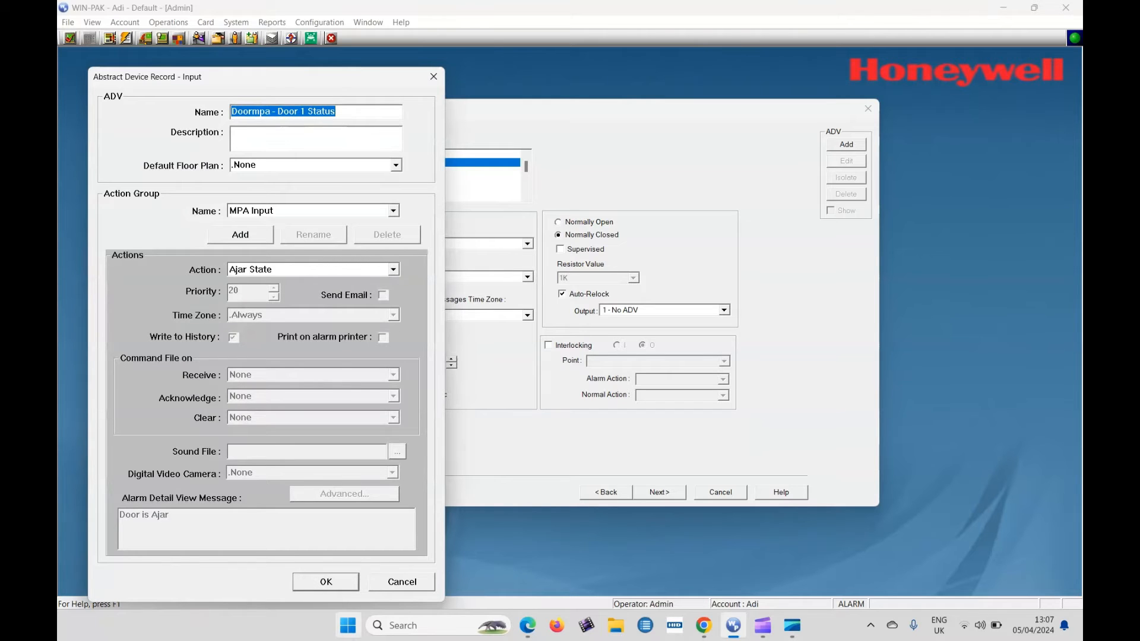
left_click(326, 582)
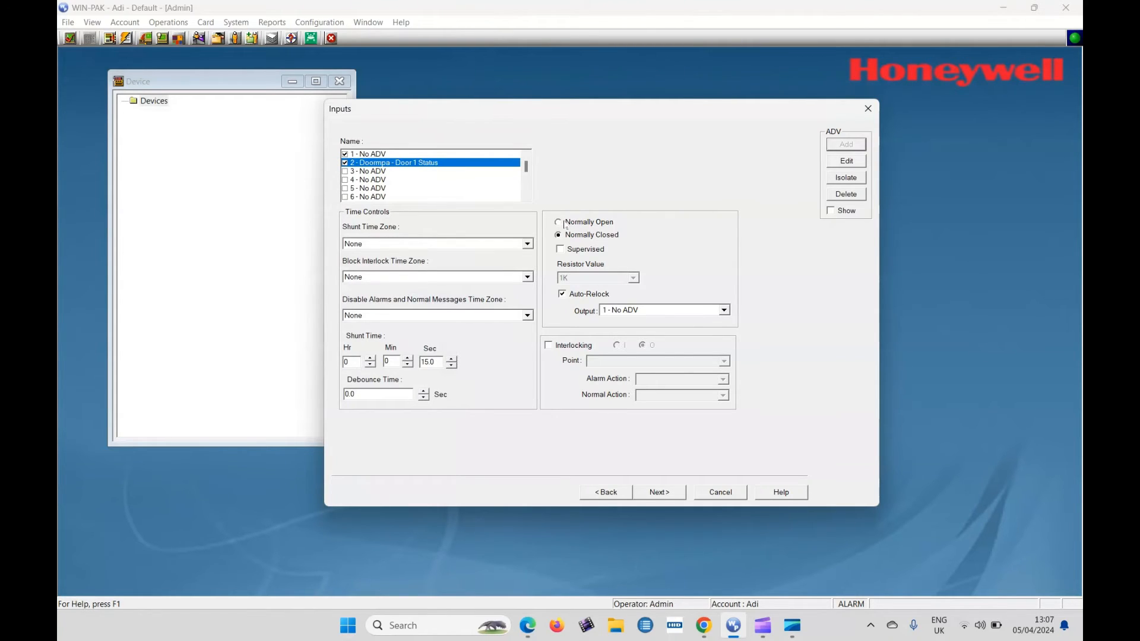
left_click(558, 222)
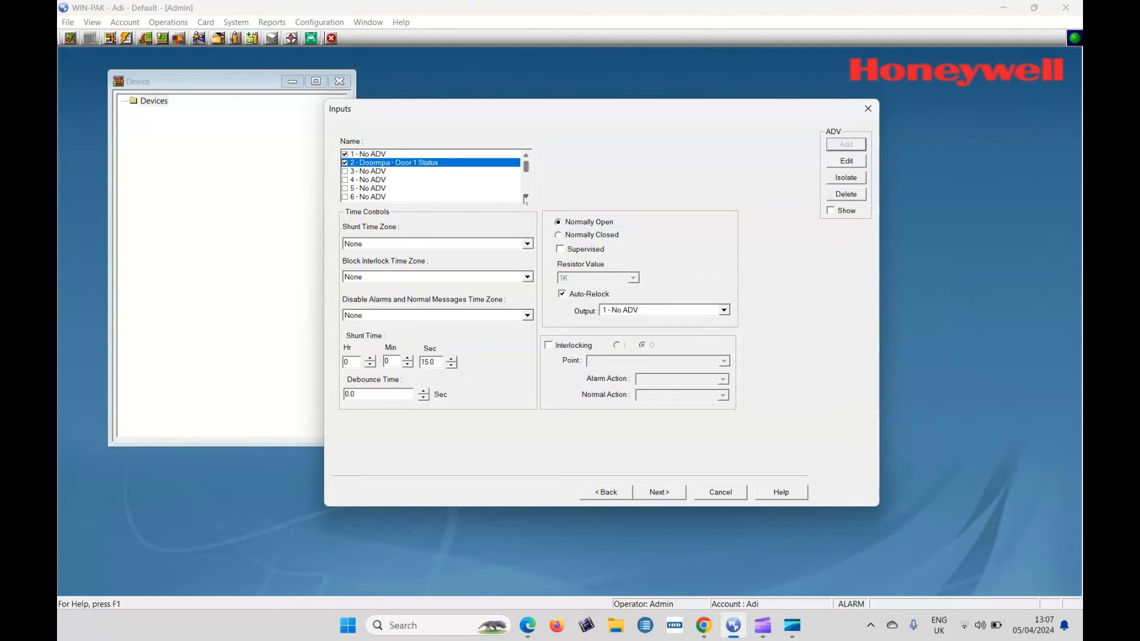
Step: Add a Doormpa Door 2 Egress device record for input 9
scroll("down", 3)
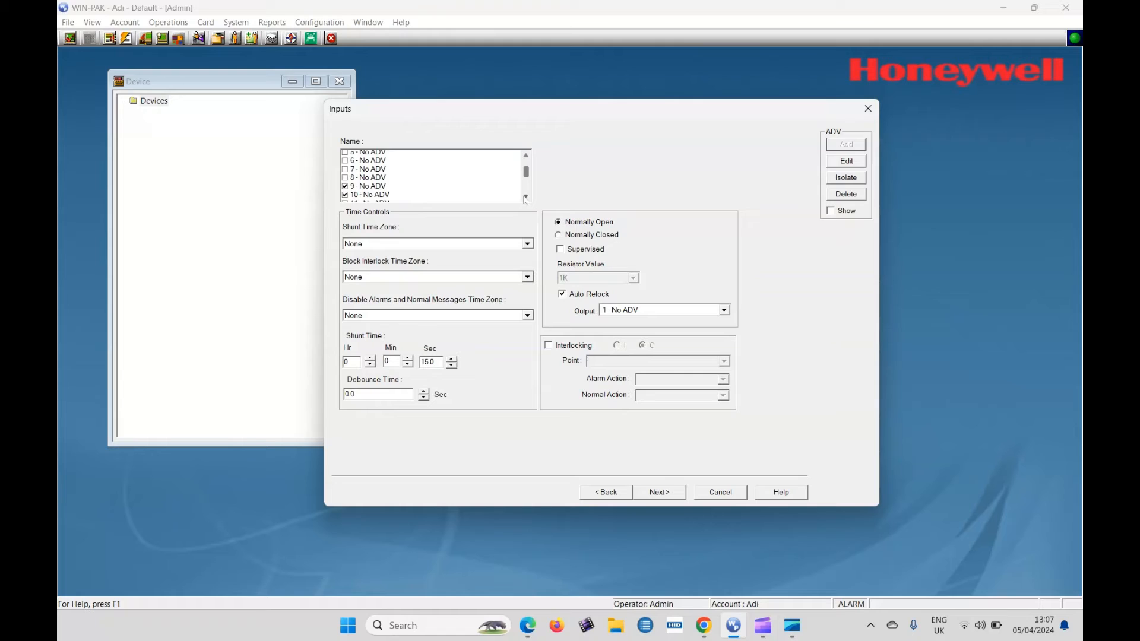
scroll("down", 3)
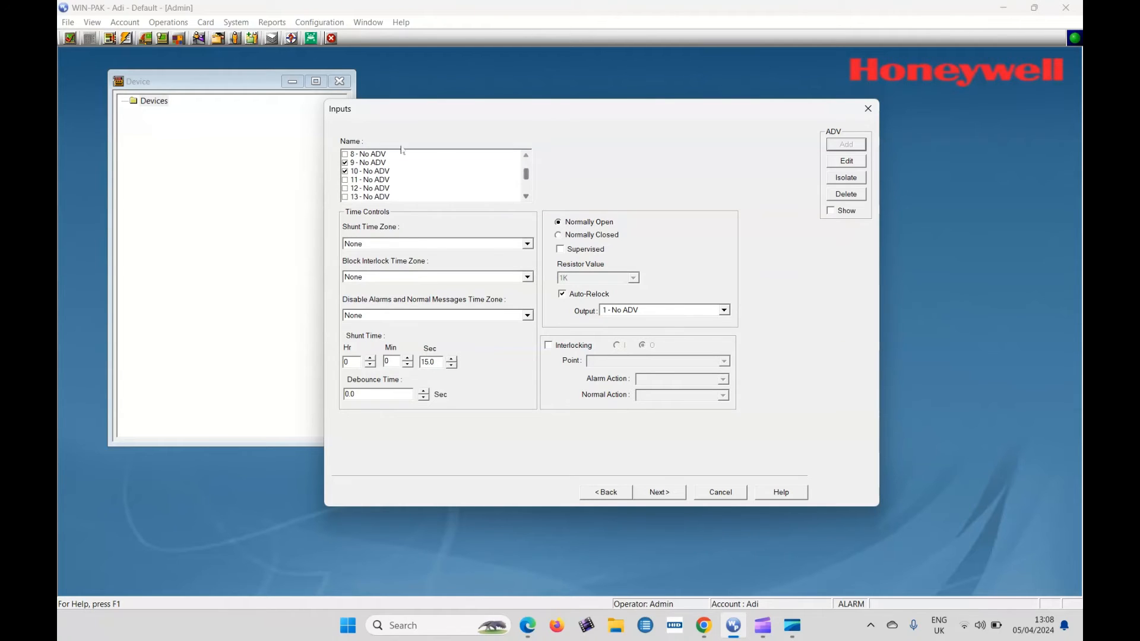
left_click(367, 162)
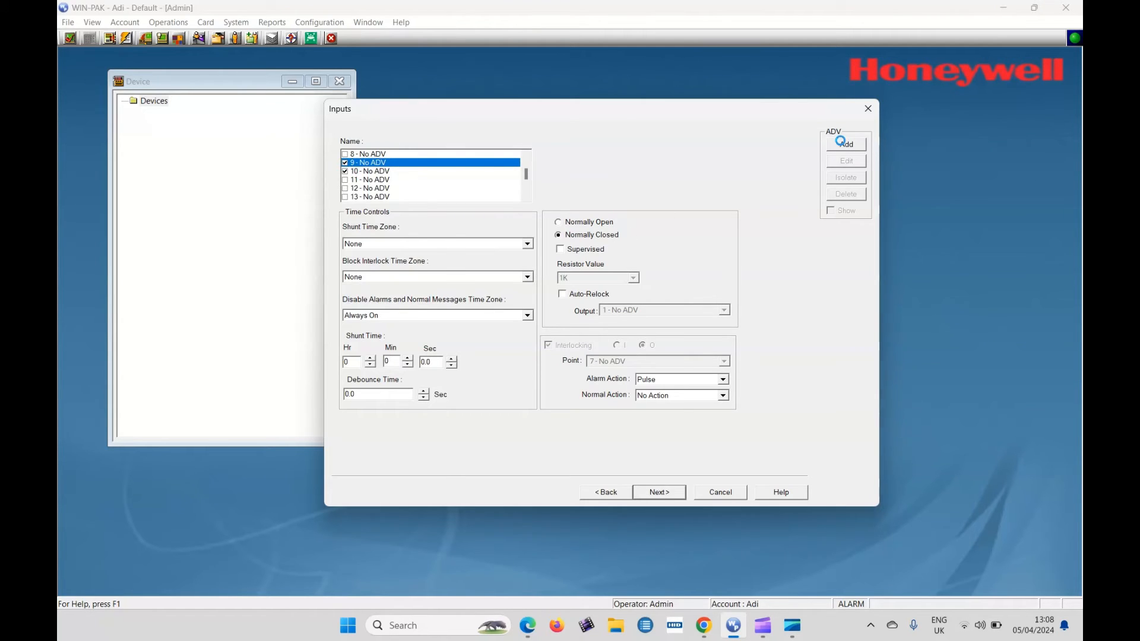
left_click(845, 143)
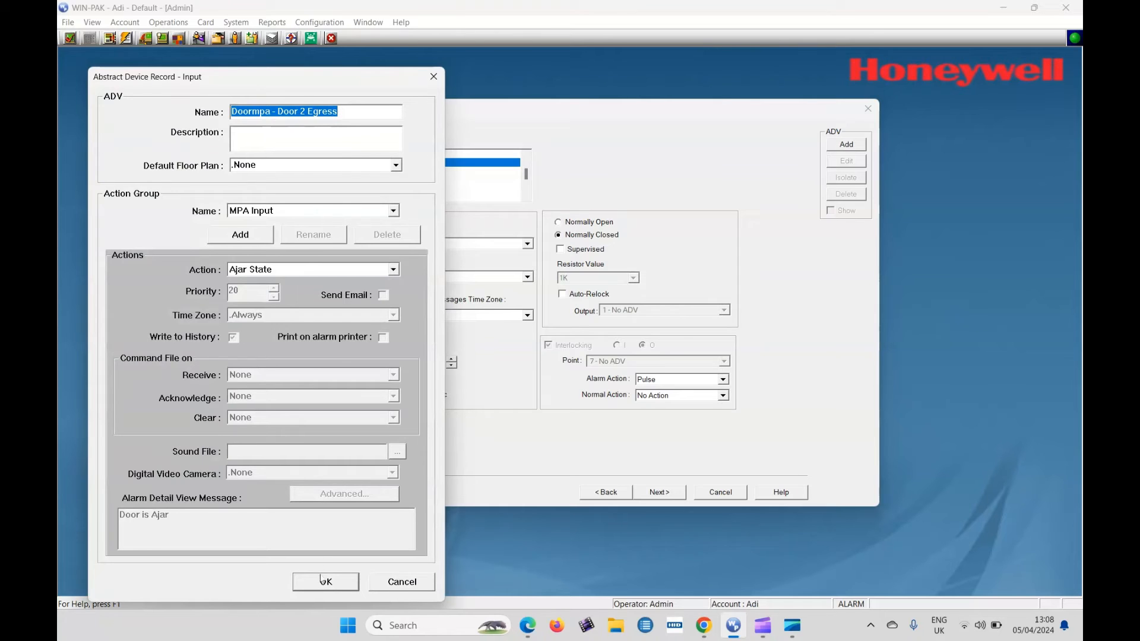
left_click(324, 582)
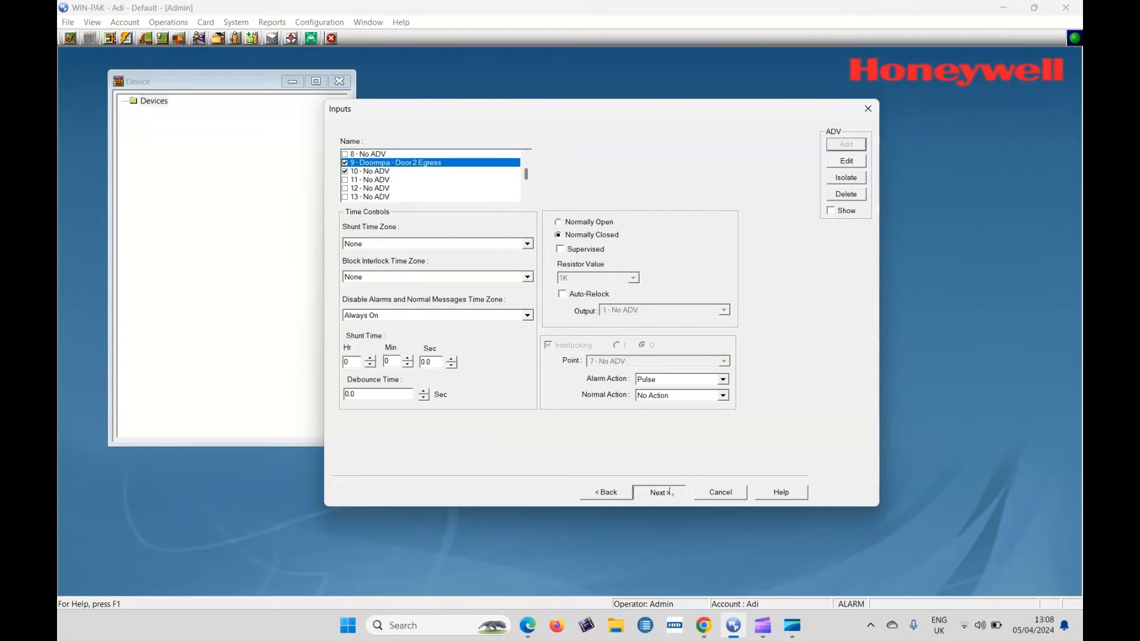
left_click(658, 493)
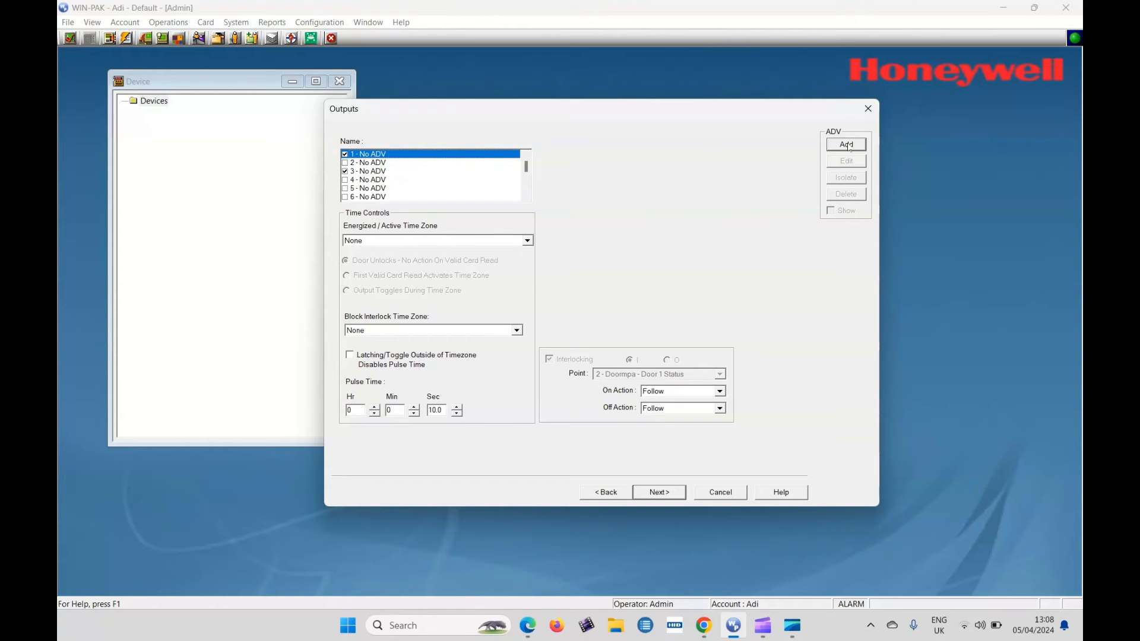
Step: Add Door 1 Lock, Aux 1 Relay, Door 2 Lock and Aux 2 Relay records for outputs 1, 3, 7, 9
left_click(845, 144)
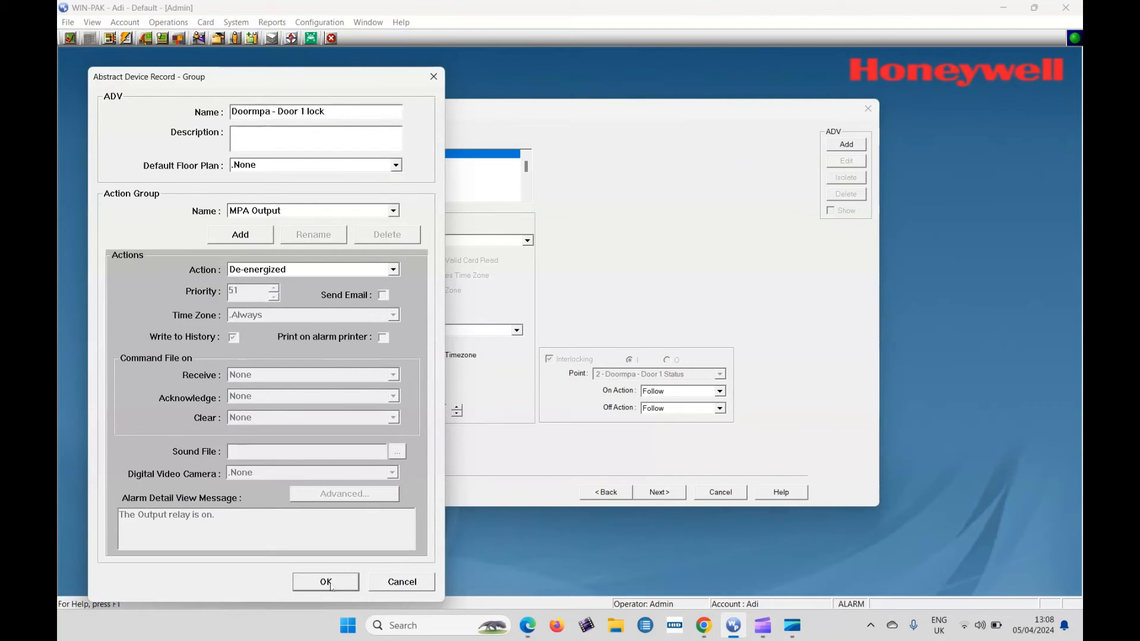
left_click(326, 582)
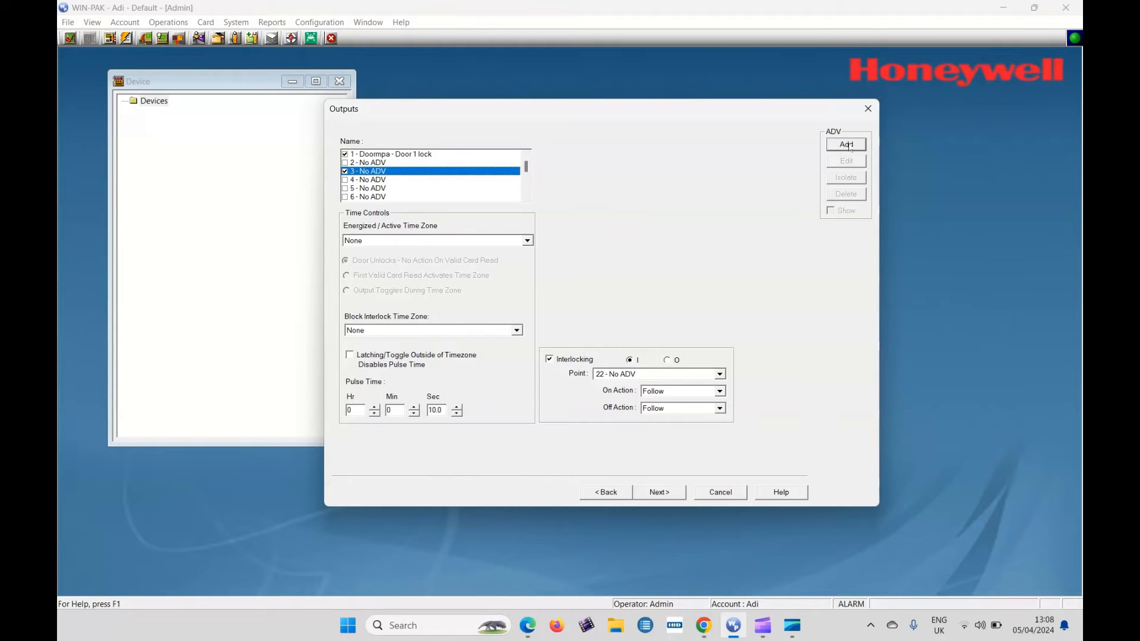
left_click(845, 144)
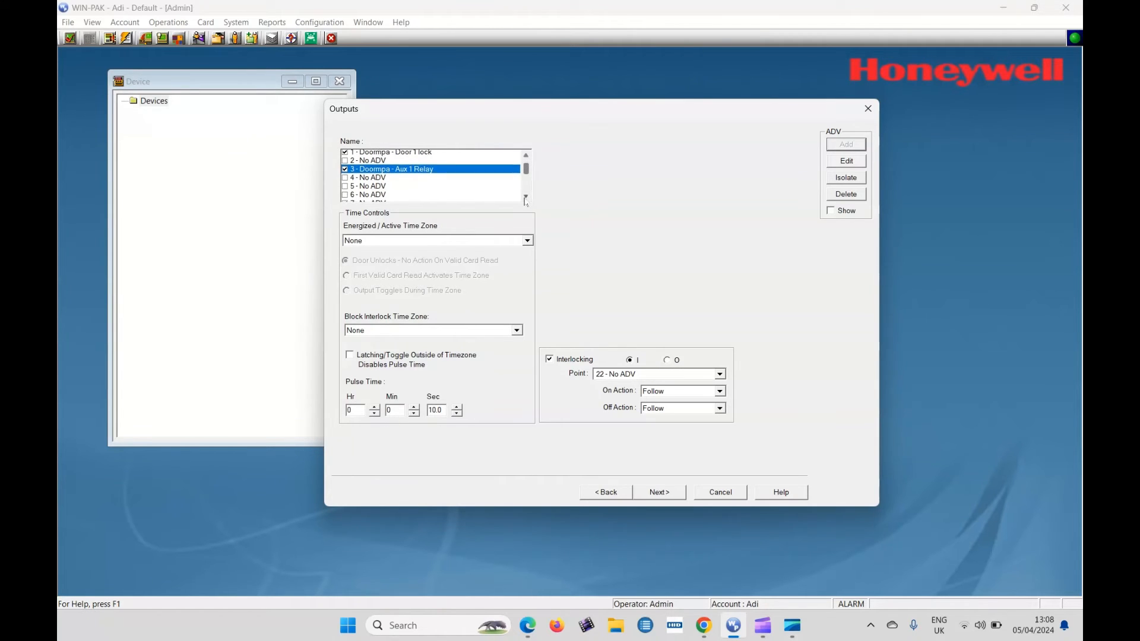
scroll("down", 3)
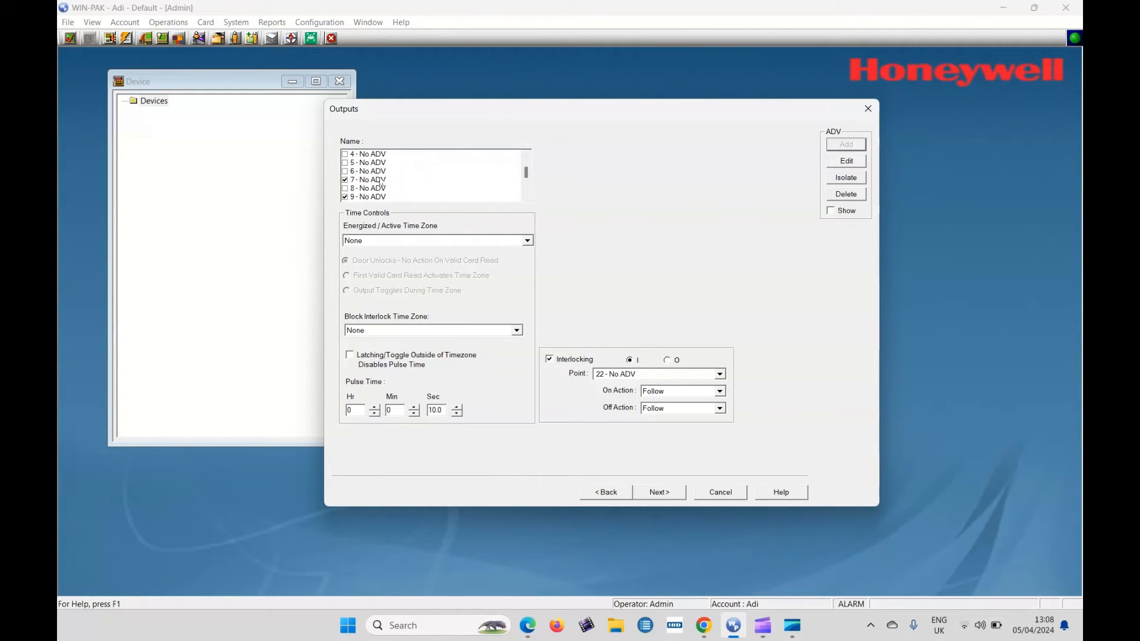
left_click(367, 179)
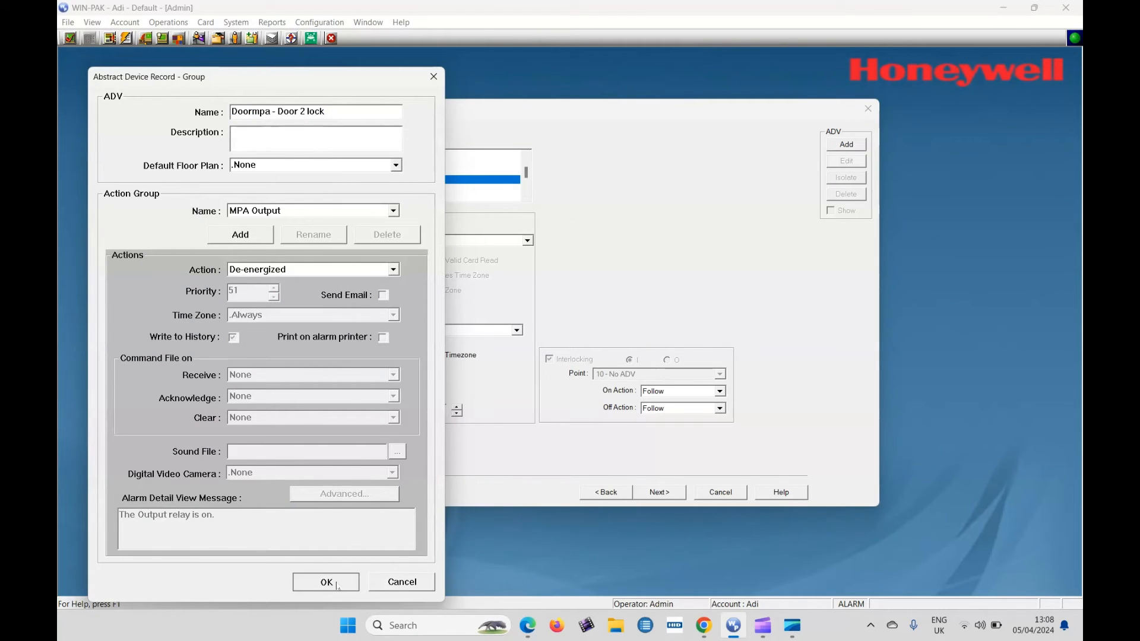
left_click(326, 582)
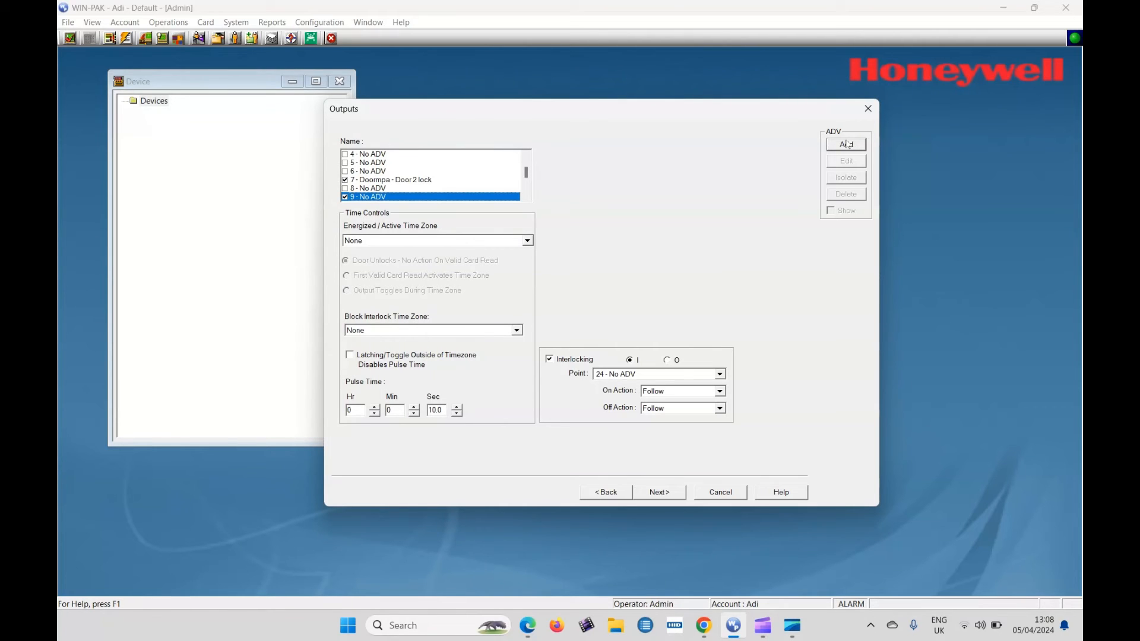
left_click(845, 143)
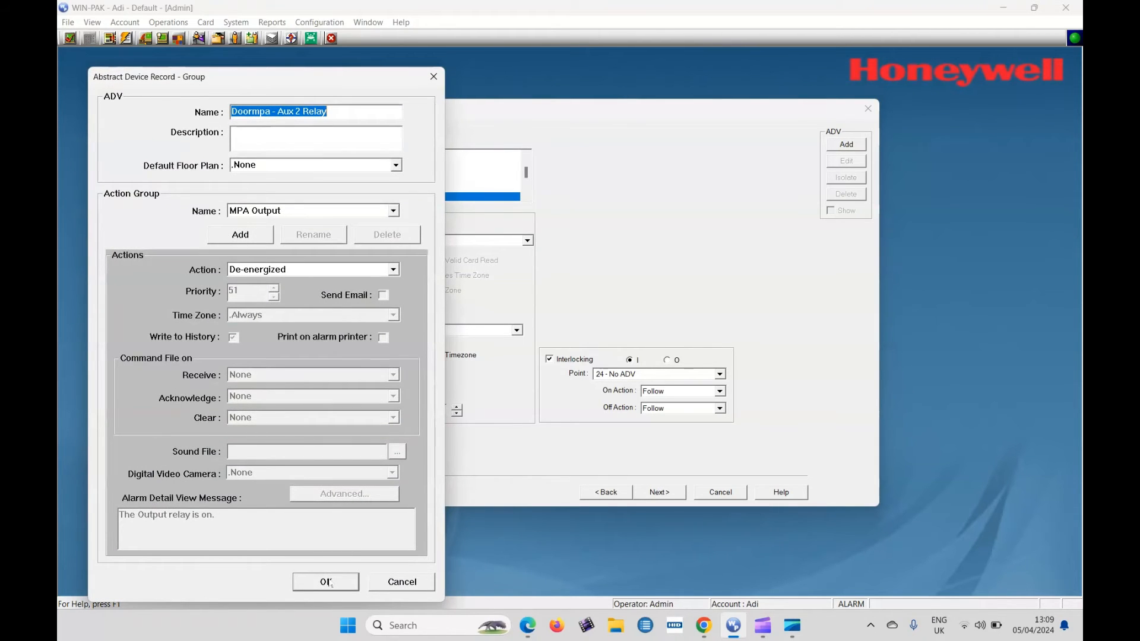
left_click(325, 582)
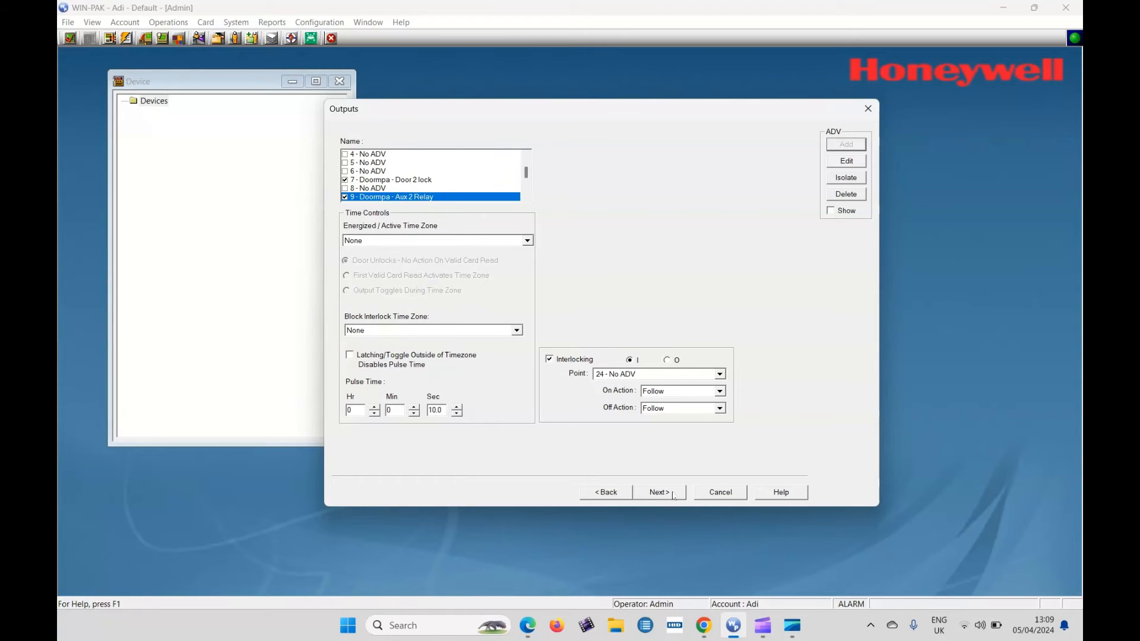
Step: Skip past Downstream Devices and finish the Doormpa panel configuration
left_click(658, 492)
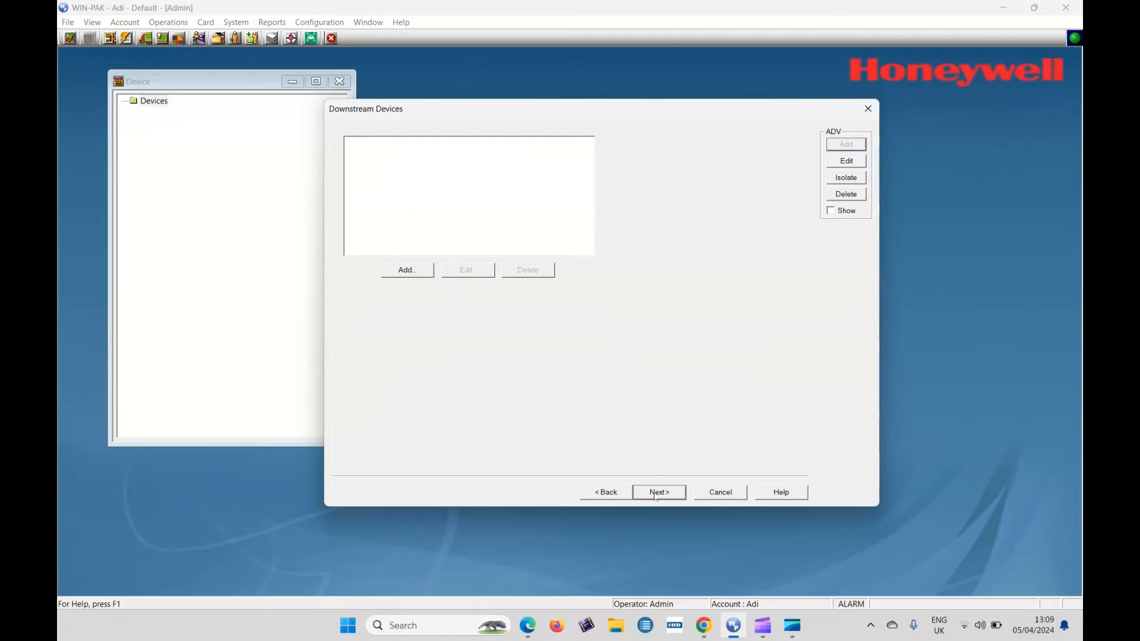
left_click(658, 492)
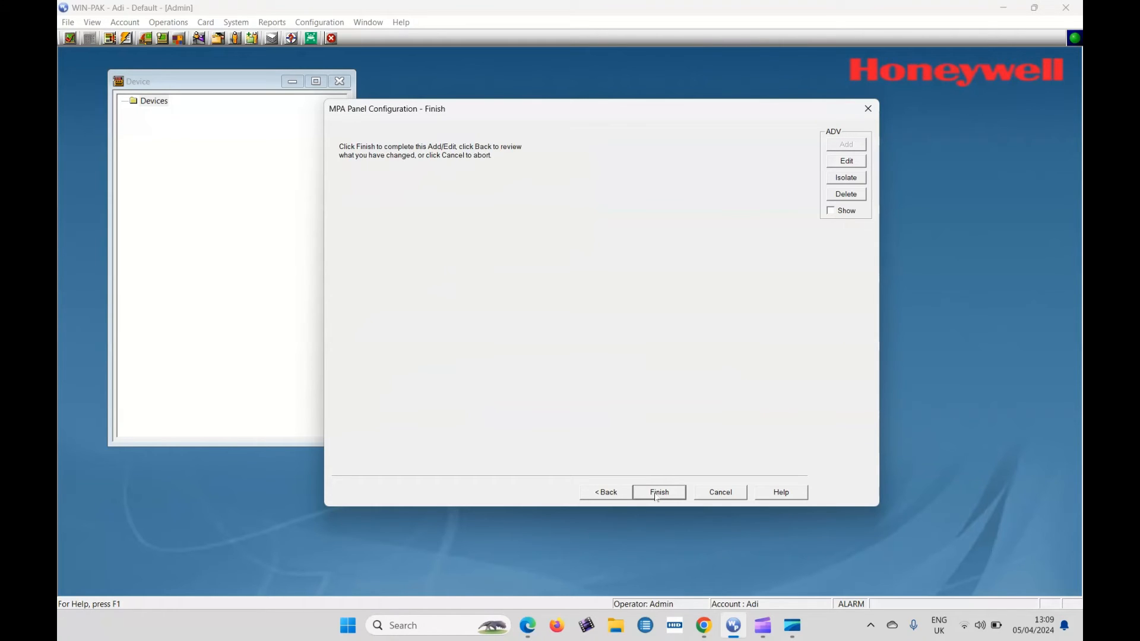
left_click(658, 493)
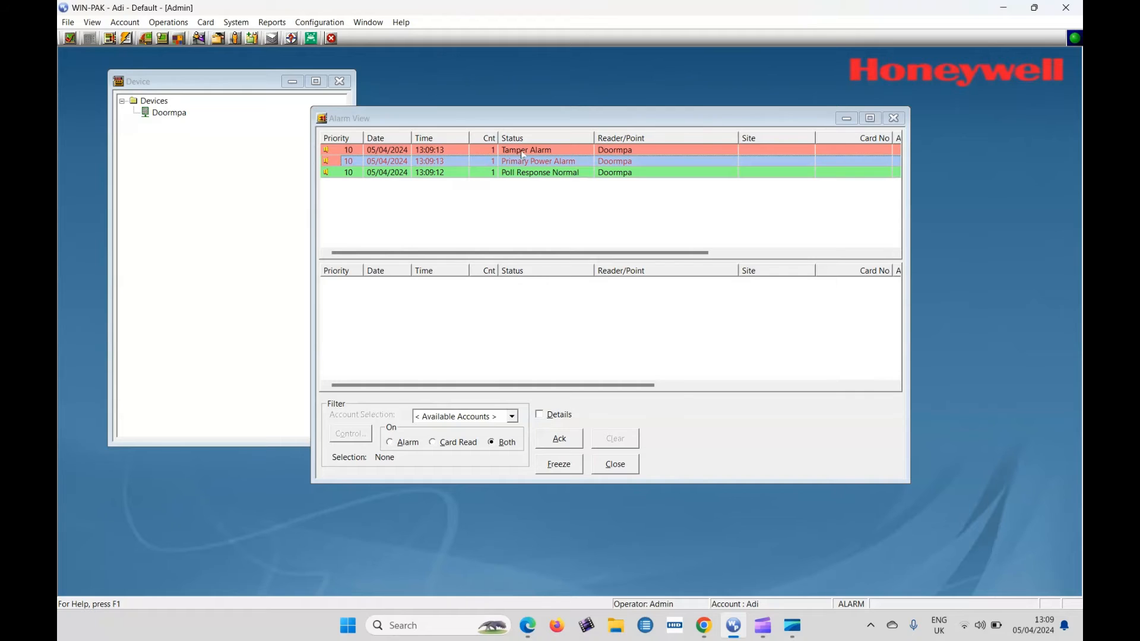
Step: Acknowledge Doormpa's Tamper, Primary Power and Poll Response Normal alarms
left_click(525, 149)
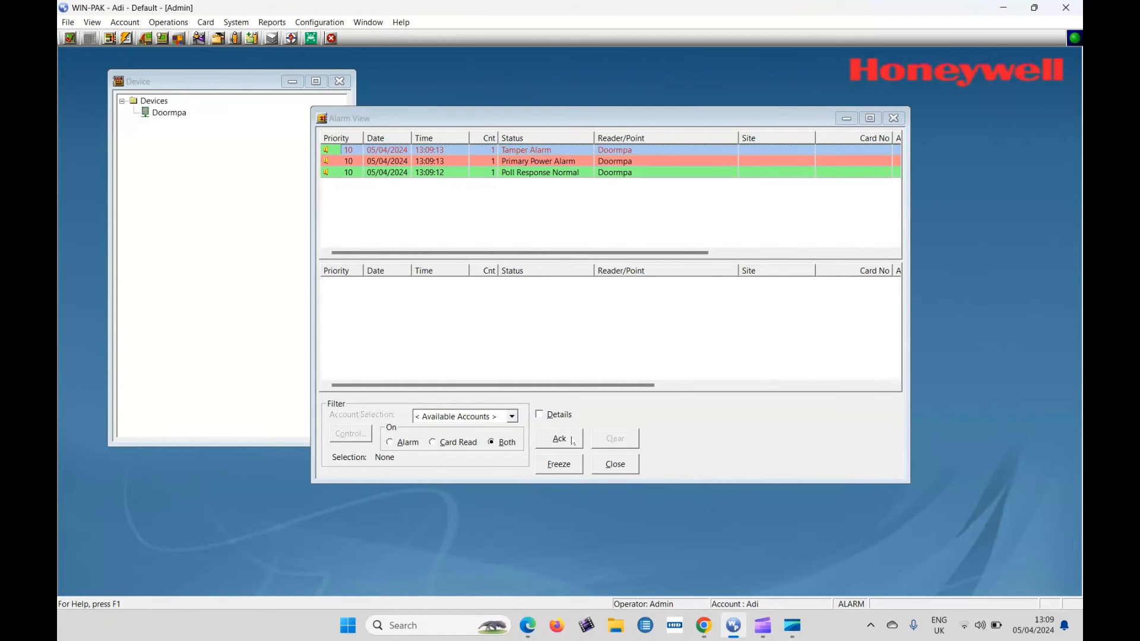
left_click(559, 438)
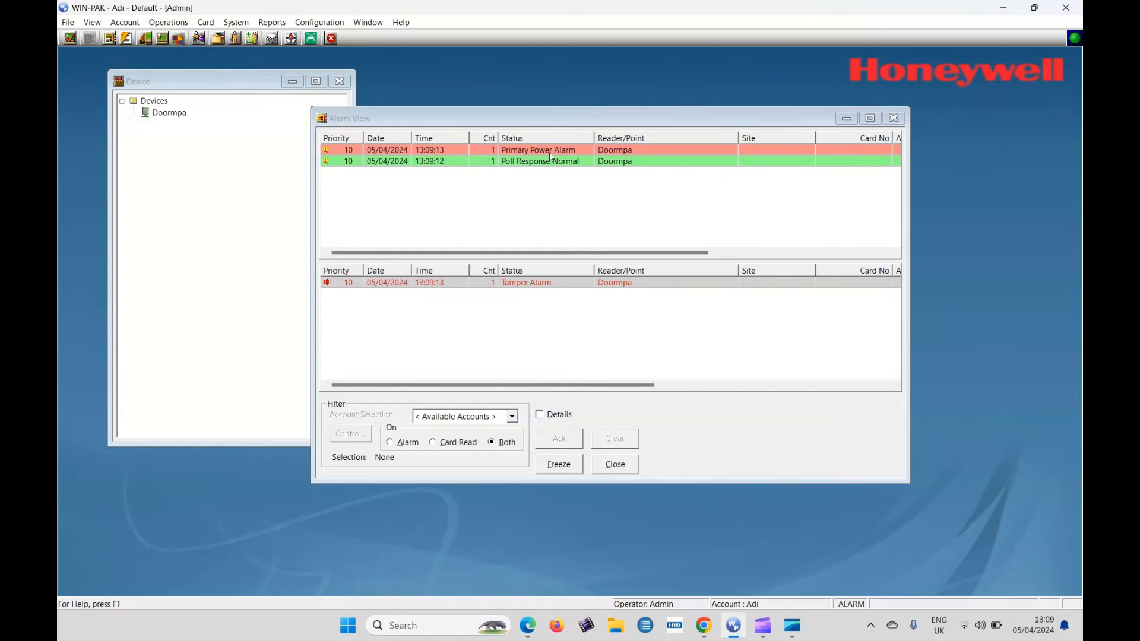
left_click(538, 150)
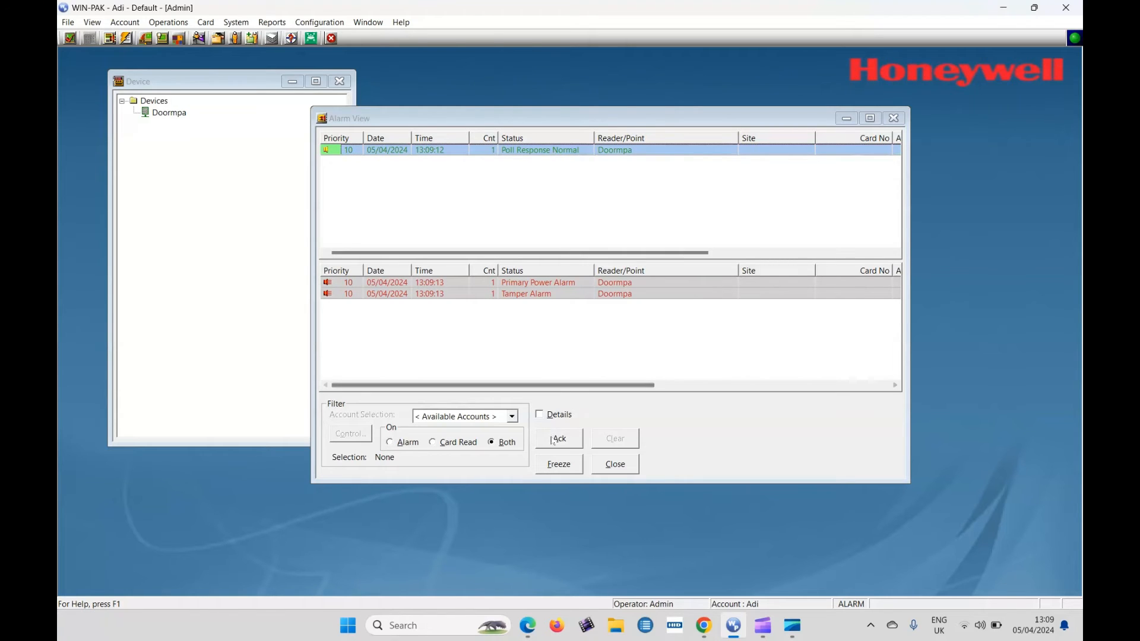
left_click(558, 438)
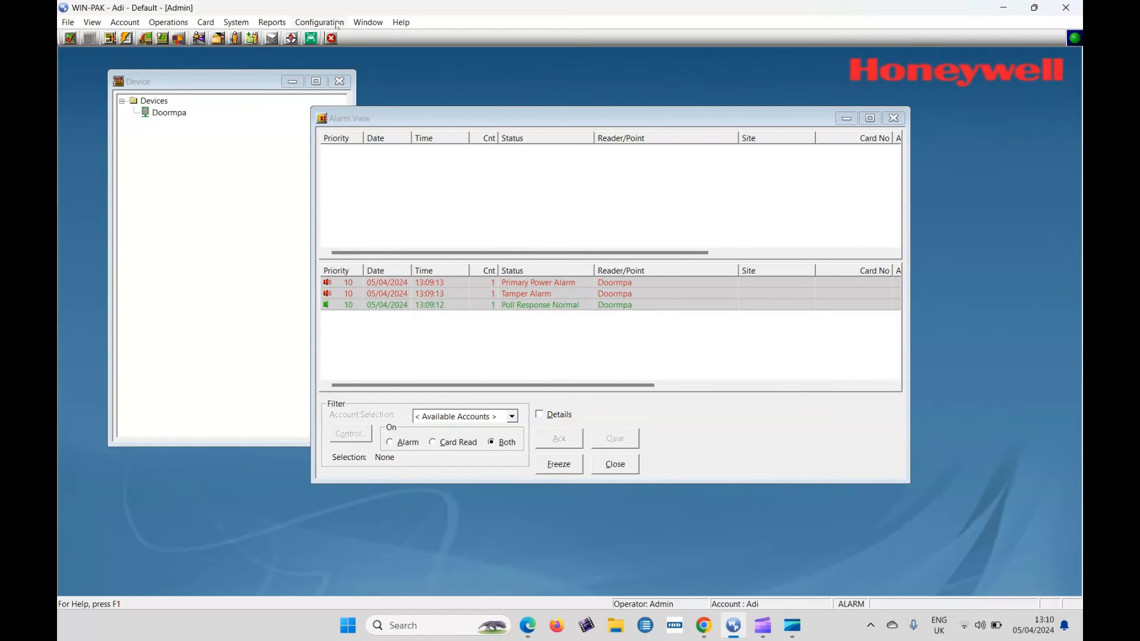
Step: Open the Access Area and Control Area definitions from the Configuration menu
left_click(319, 22)
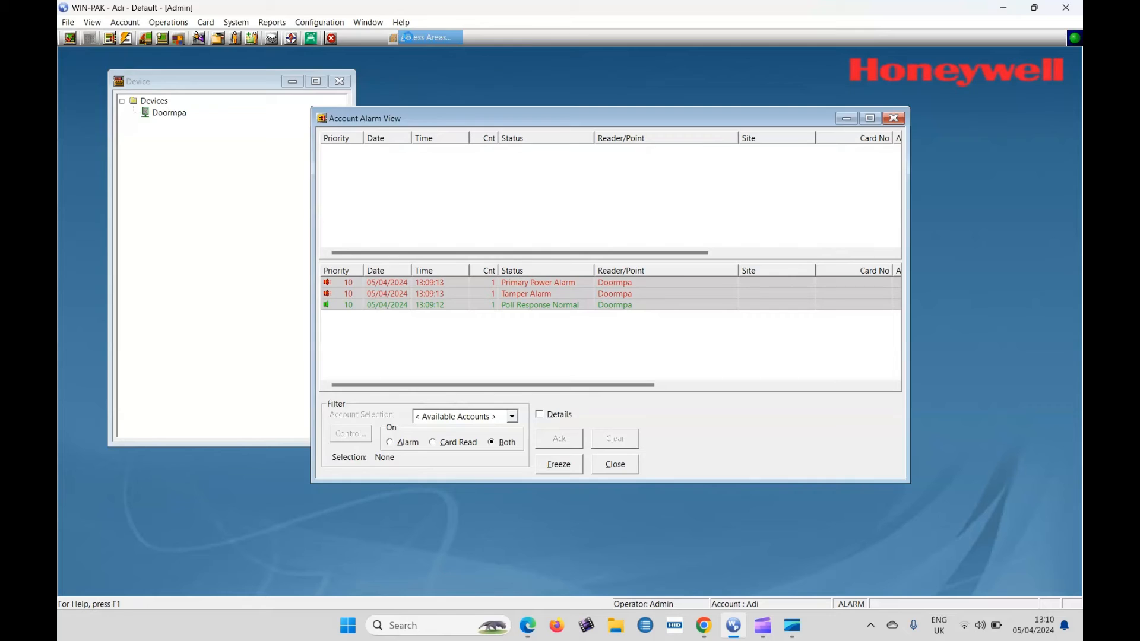
left_click(318, 22)
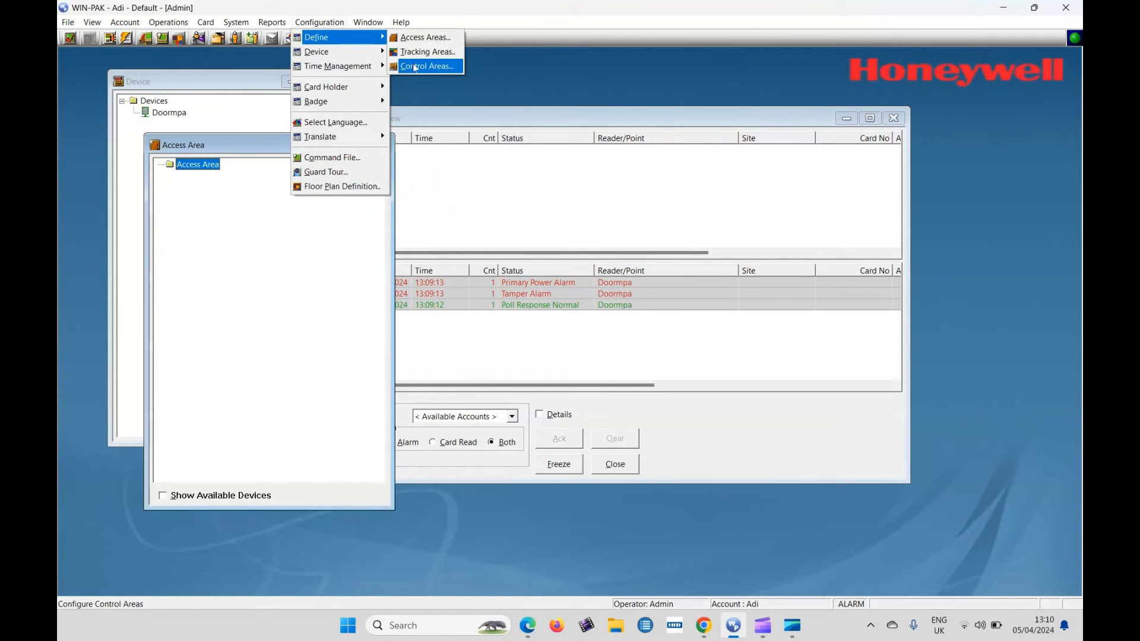
left_click(427, 66)
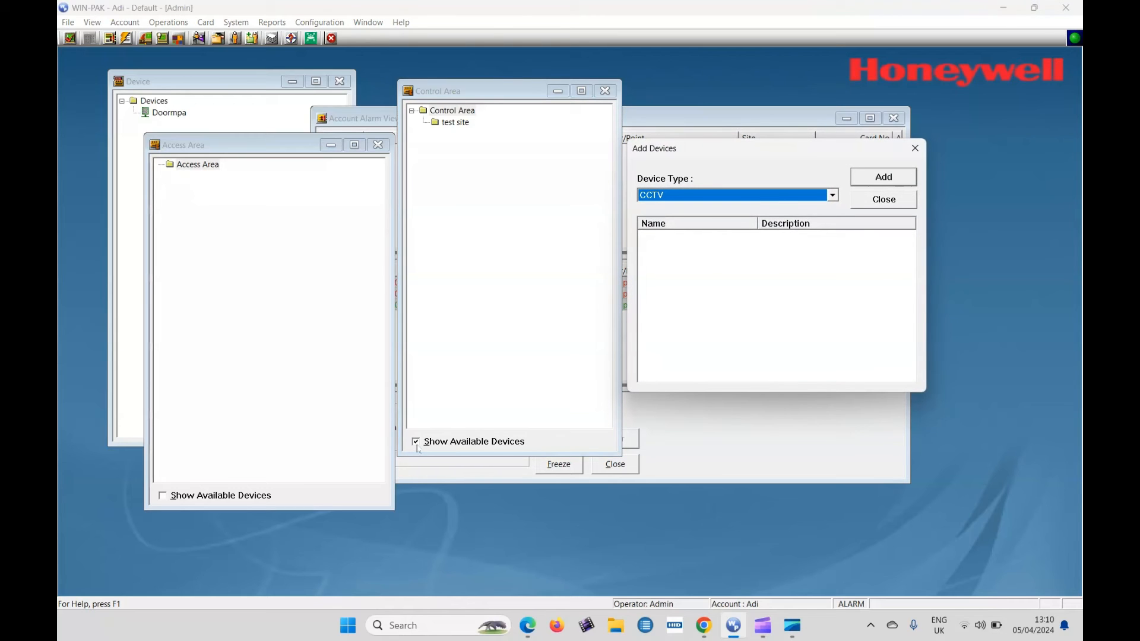
Step: Add Doormpa Readers 1a, 1b and 2a as Entrance devices to the test site
left_click(832, 195)
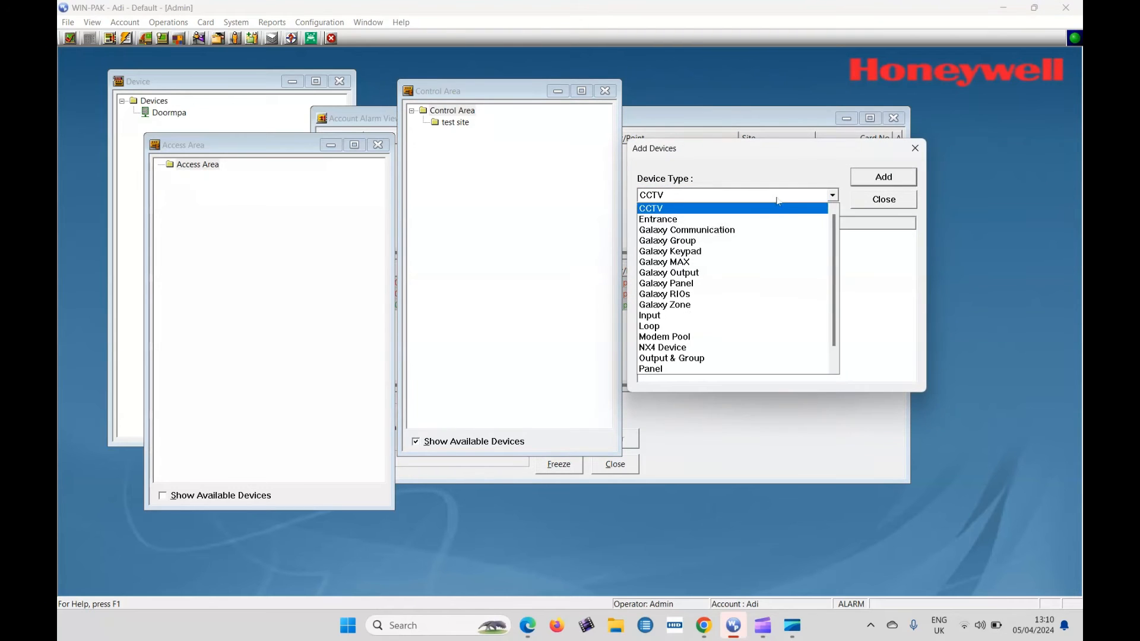
left_click(657, 219)
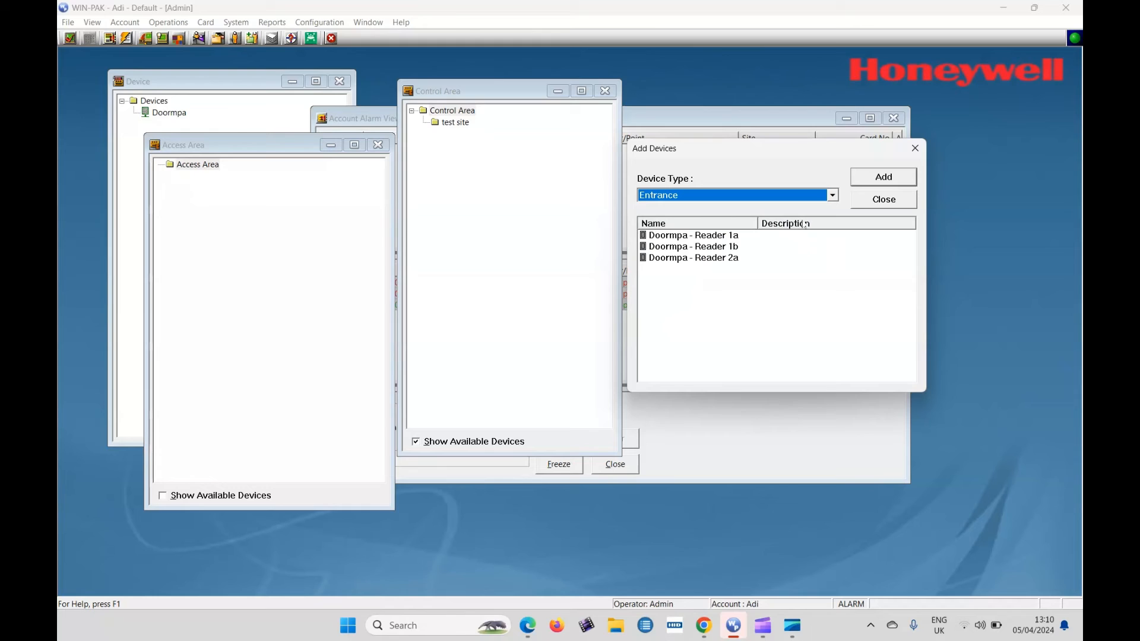
mouse_move(654, 376)
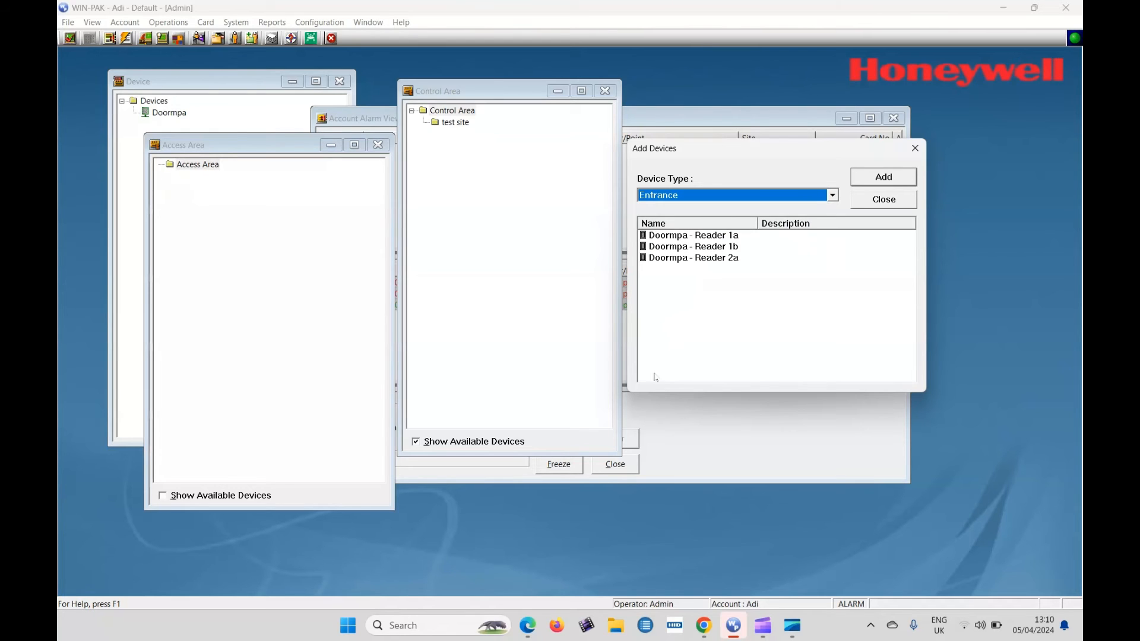
mouse_move(515, 168)
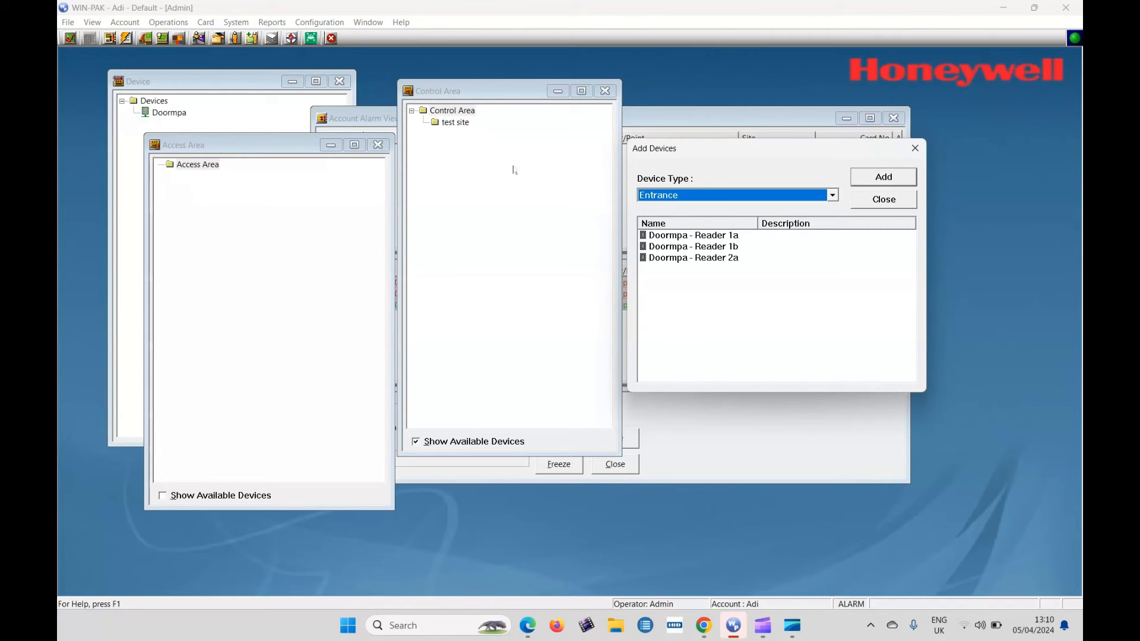
left_click(454, 123)
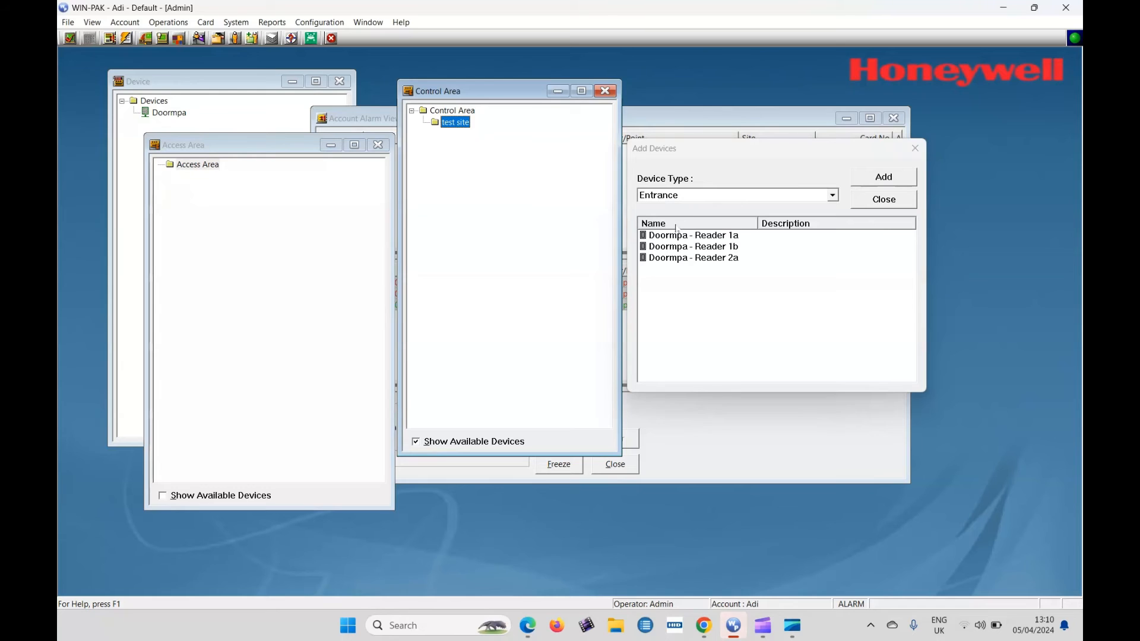
left_click(693, 235)
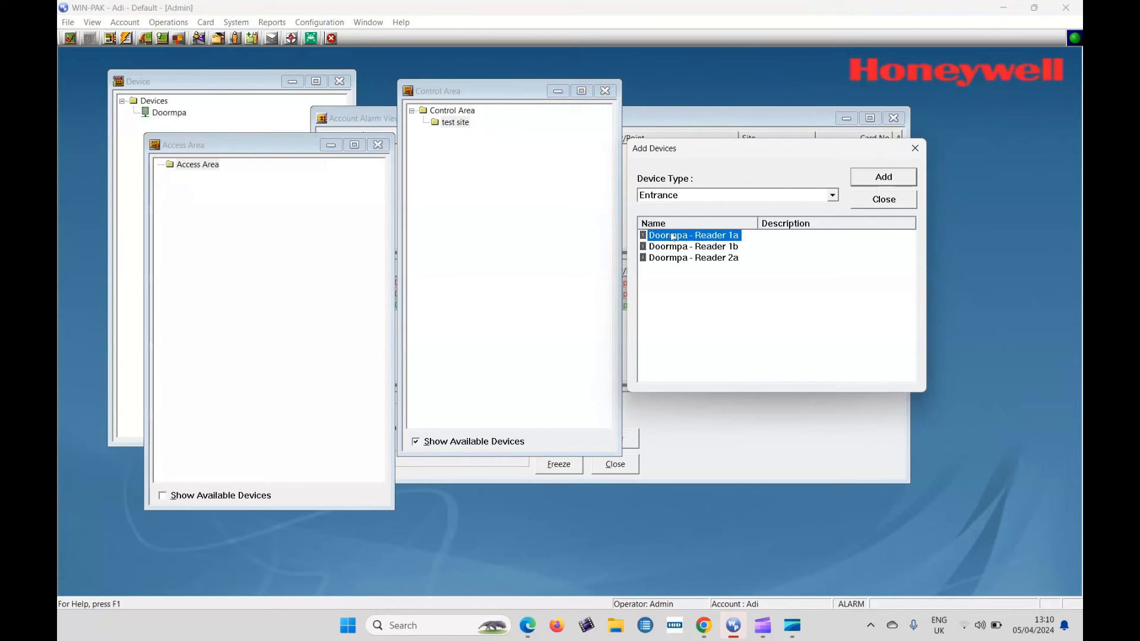
left_click(883, 177)
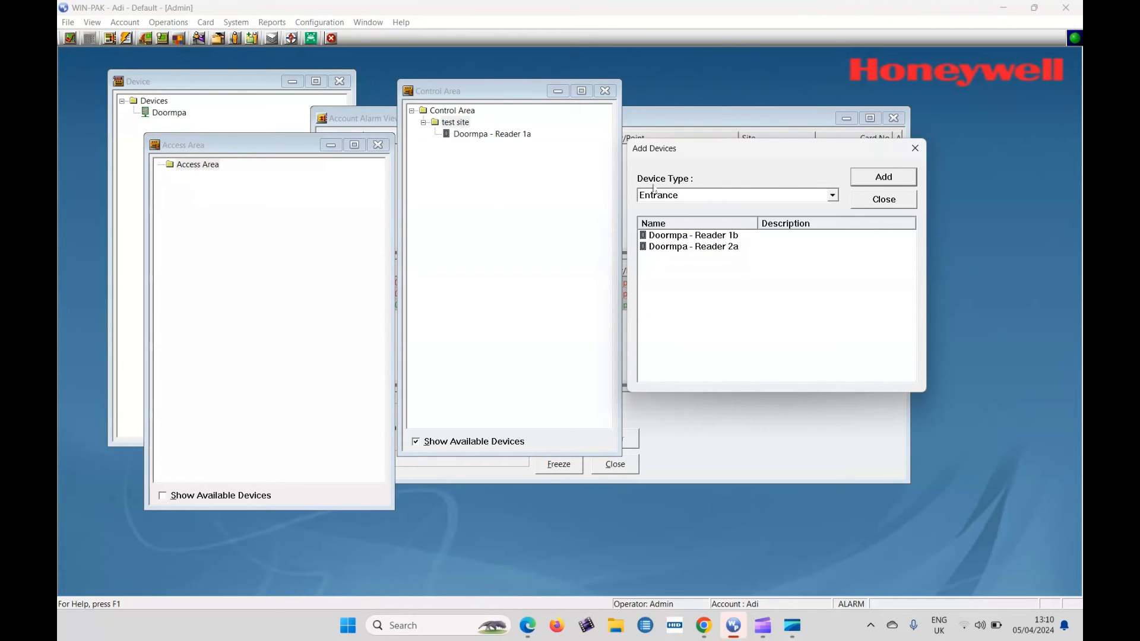
left_click(691, 235)
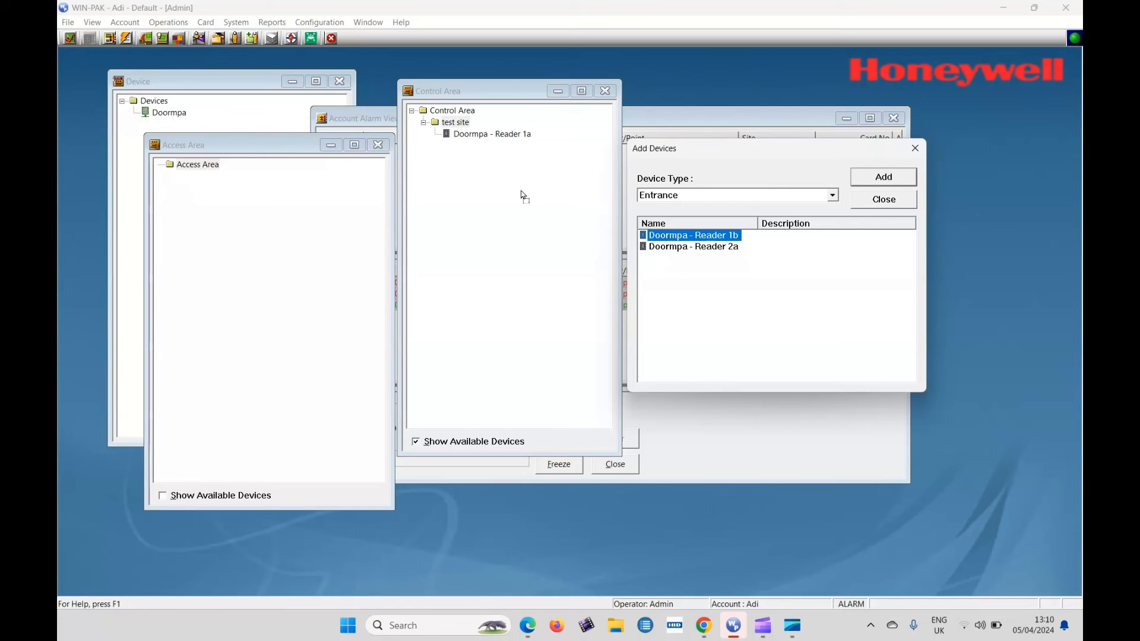
left_click(883, 177)
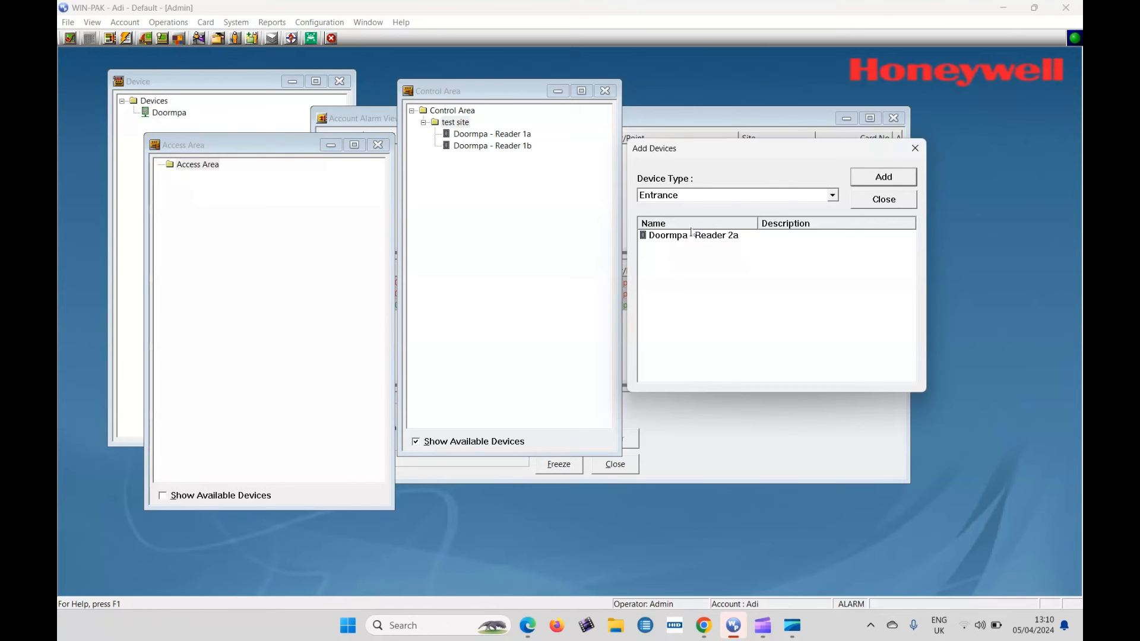
left_click(693, 235)
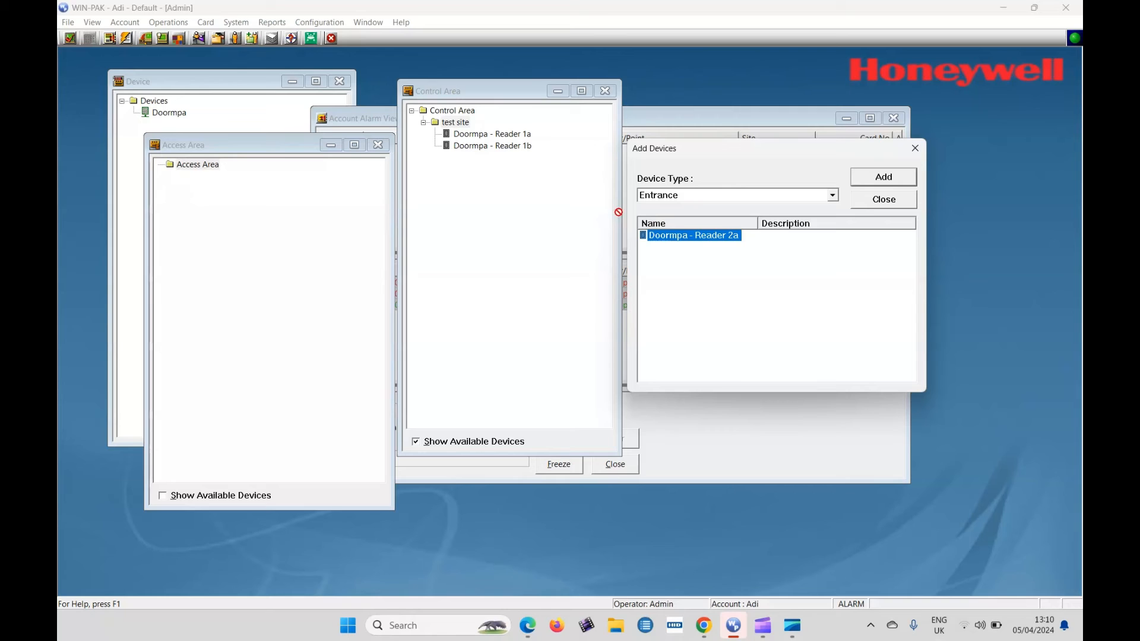
left_click(882, 177)
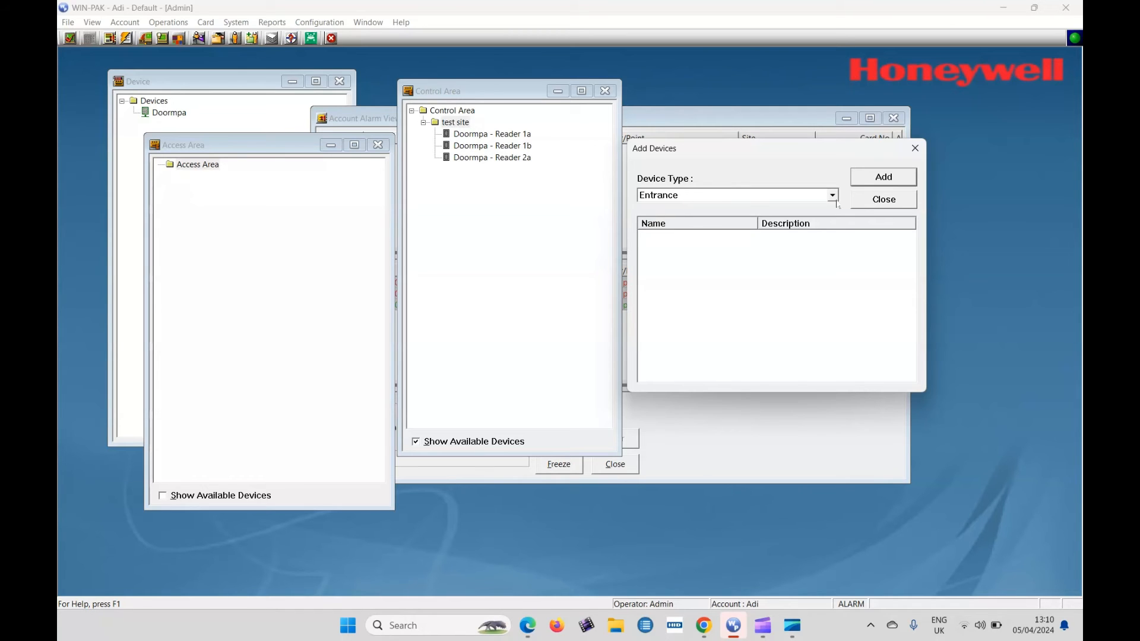
Step: Add the Doormpa panel to the test site control area
left_click(832, 195)
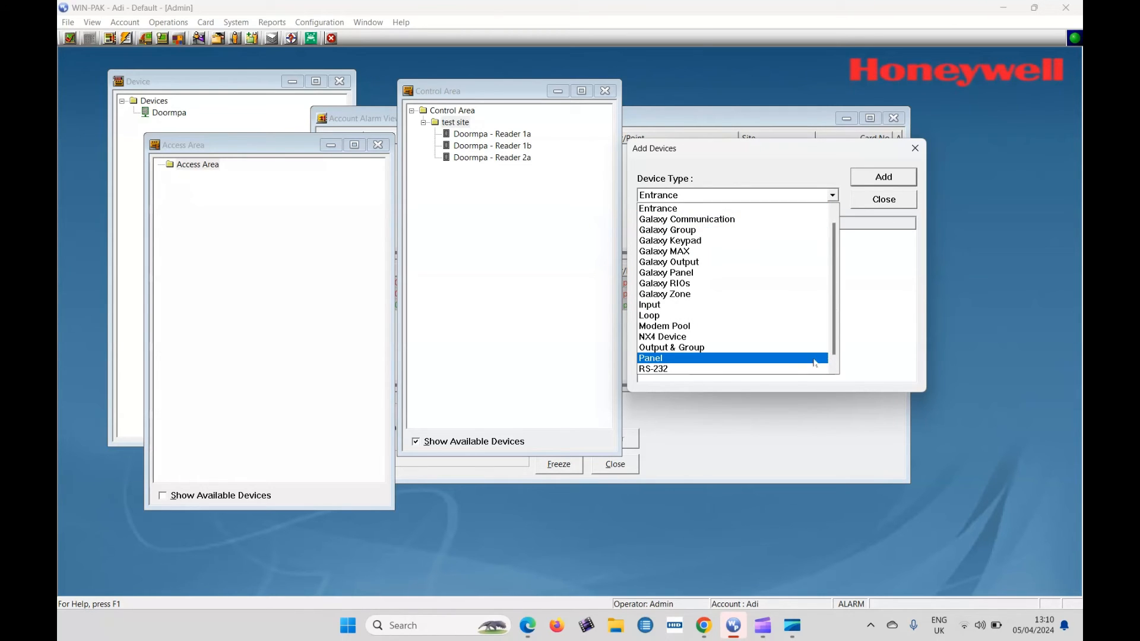
left_click(651, 358)
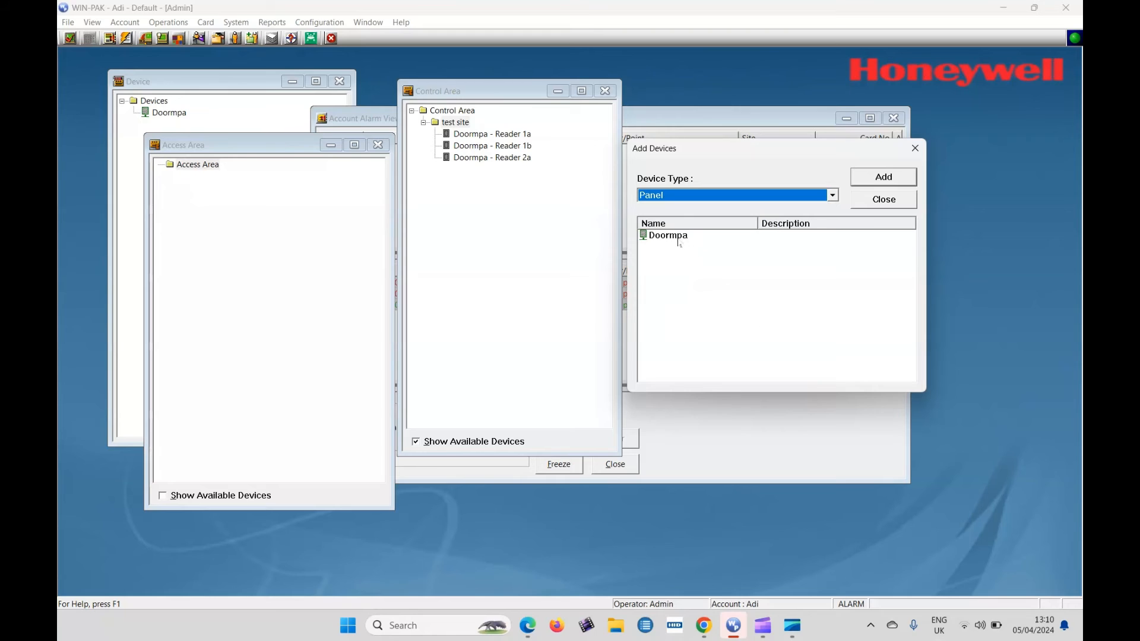
left_click(667, 235)
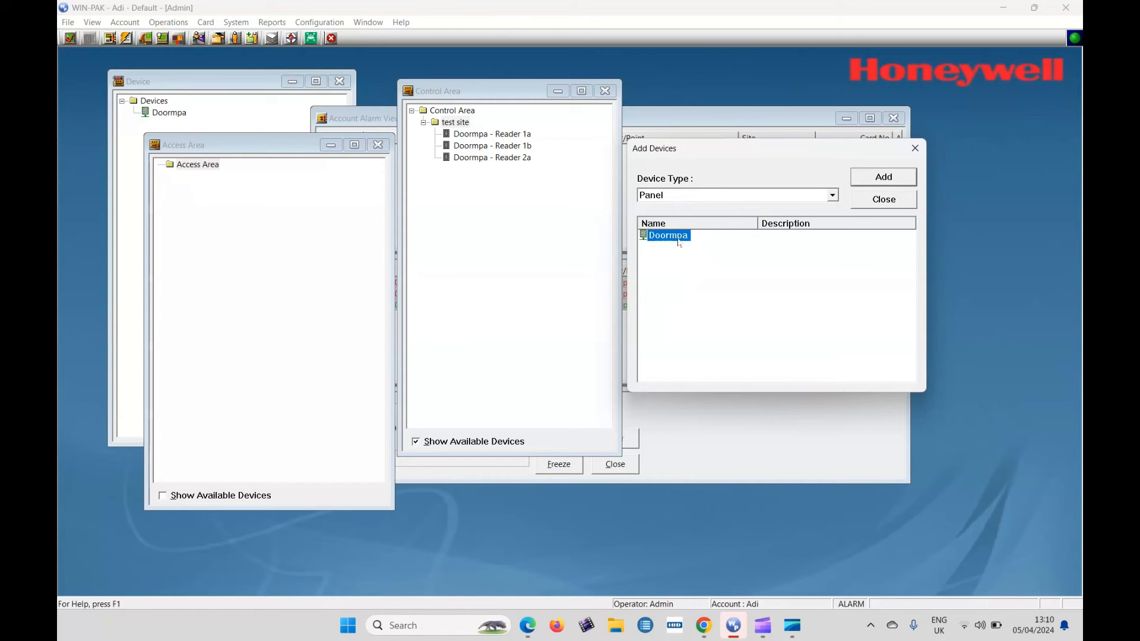
left_click(454, 121)
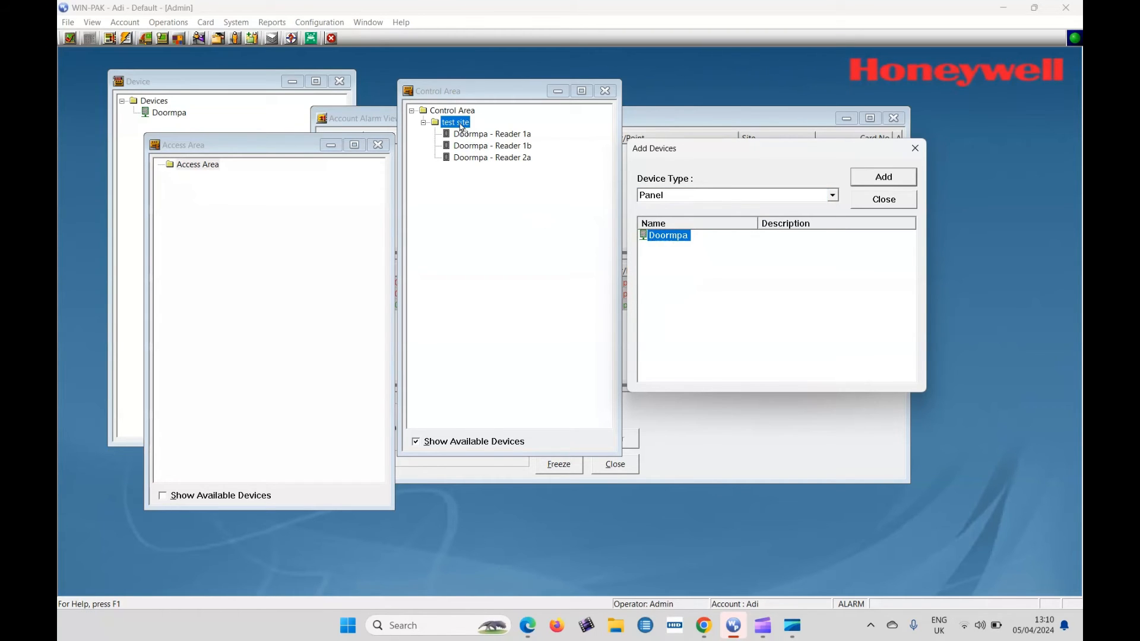
left_click(883, 177)
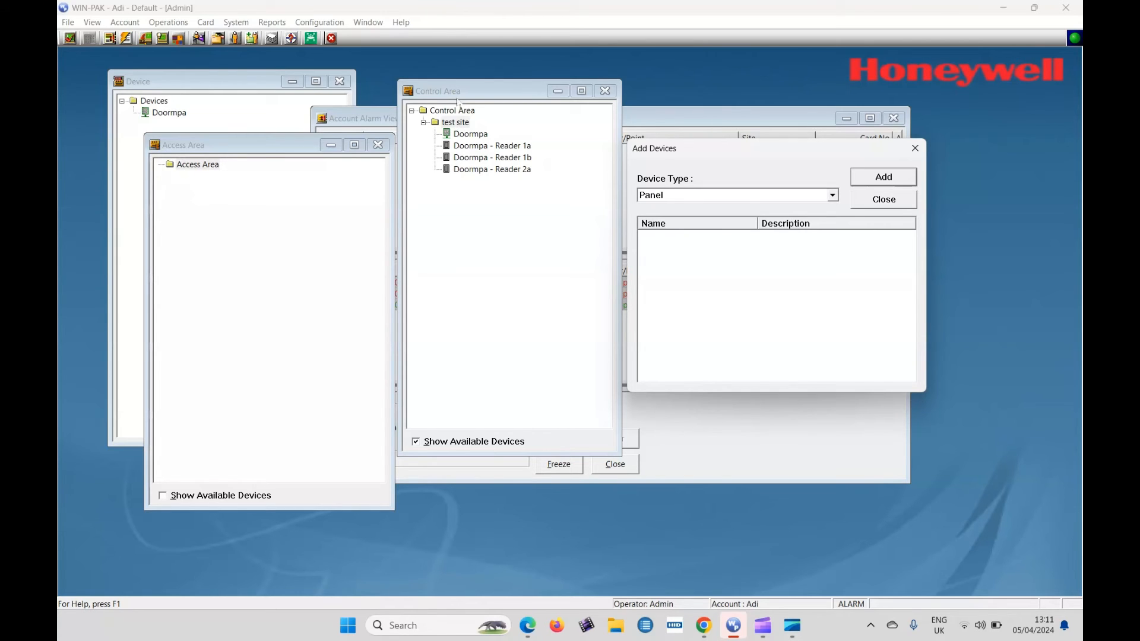
mouse_move(455, 129)
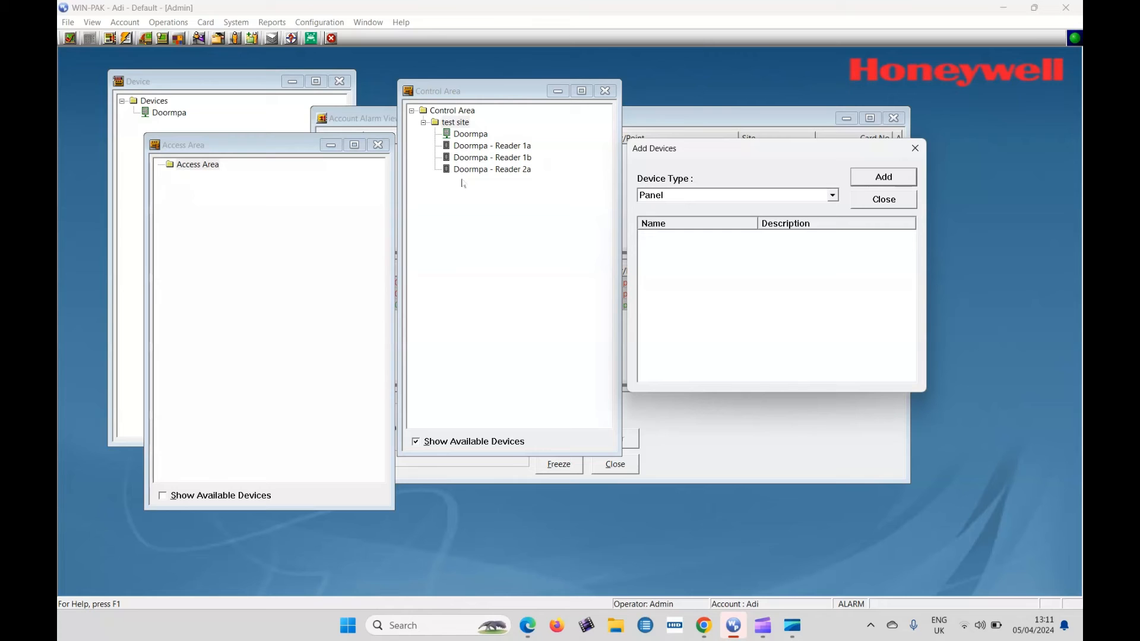
Step: Browse Input devices to Door 2 Egress, then close the Control Area dialogs
left_click(831, 195)
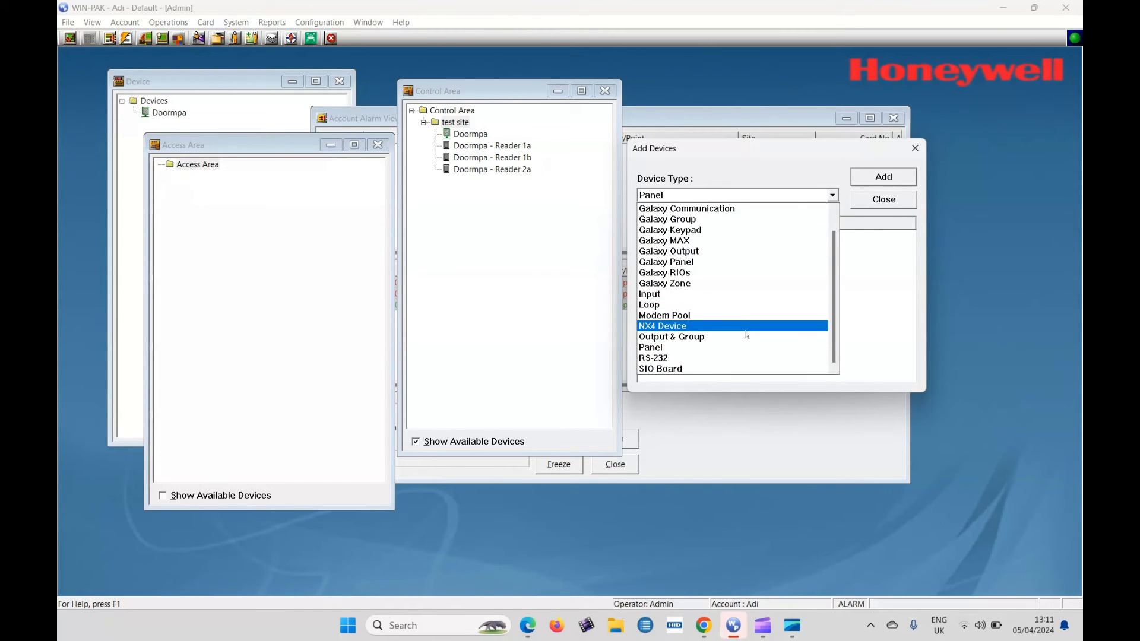
left_click(663, 314)
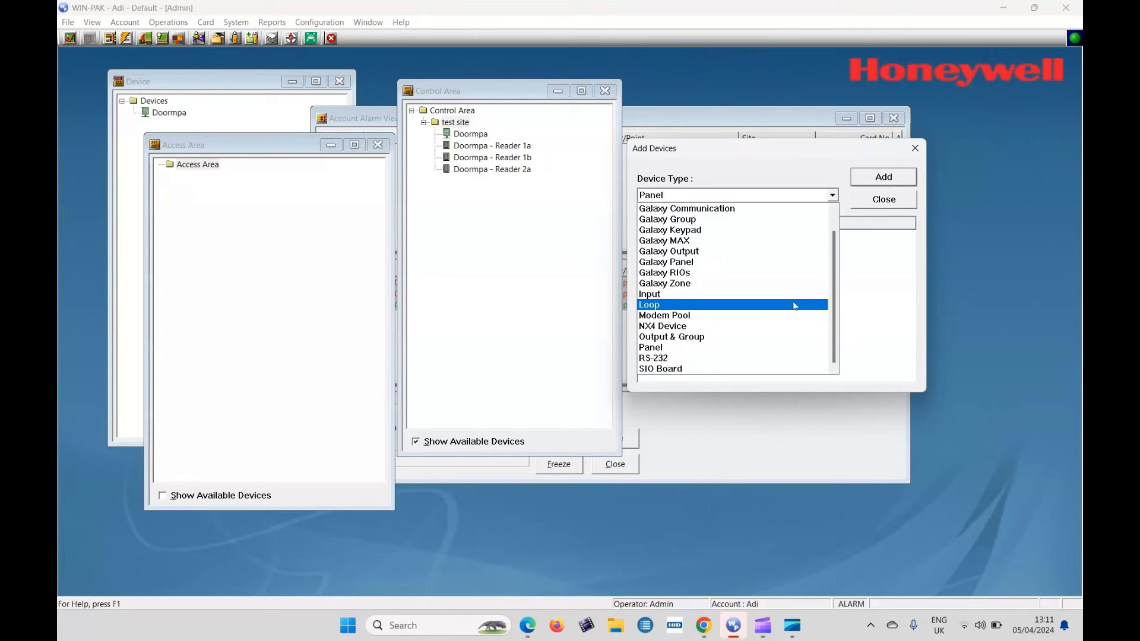
left_click(650, 294)
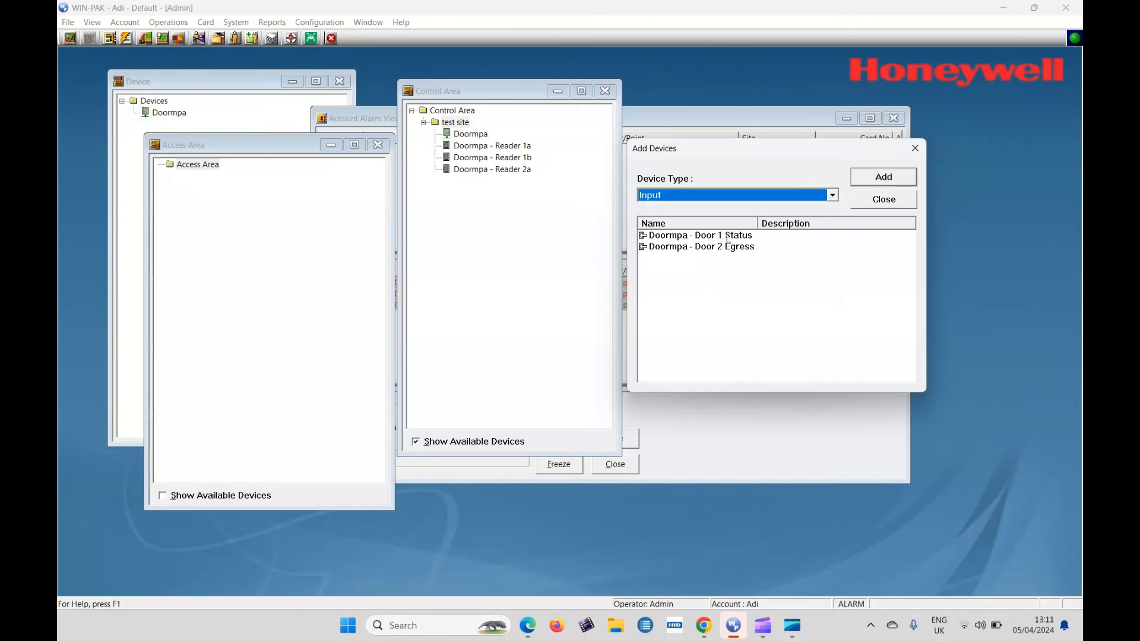
left_click(701, 247)
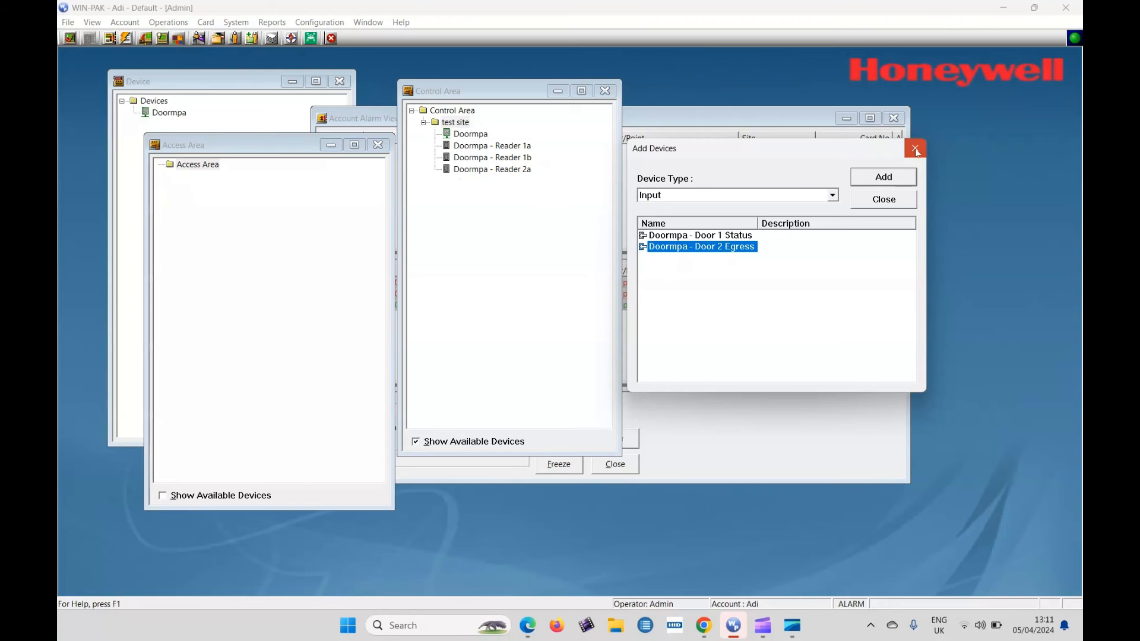
left_click(915, 149)
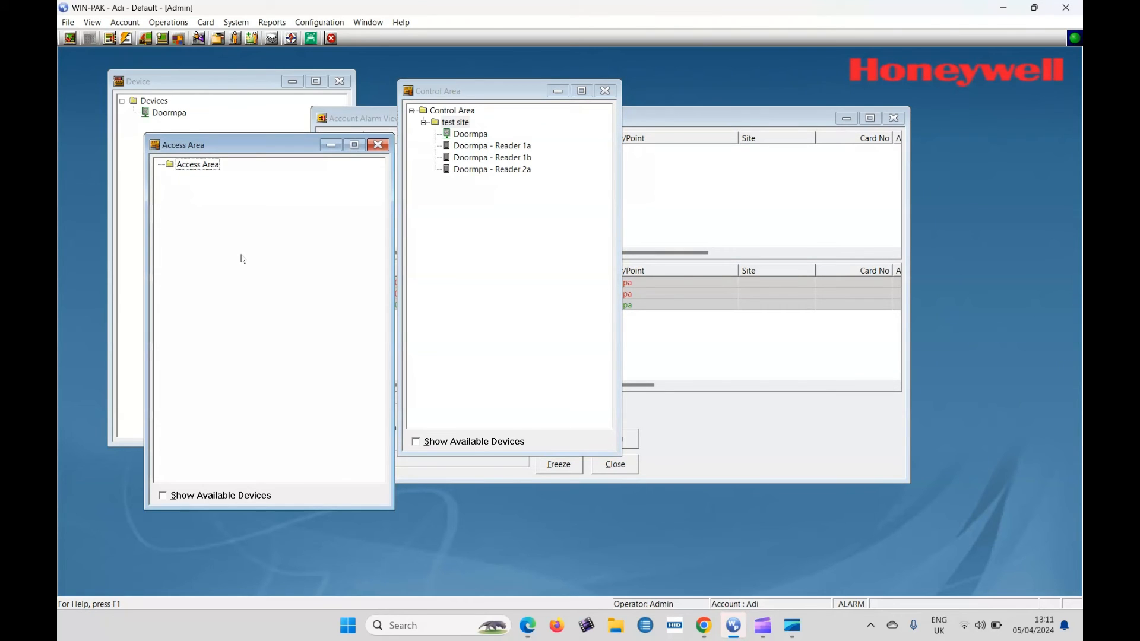
left_click(604, 90)
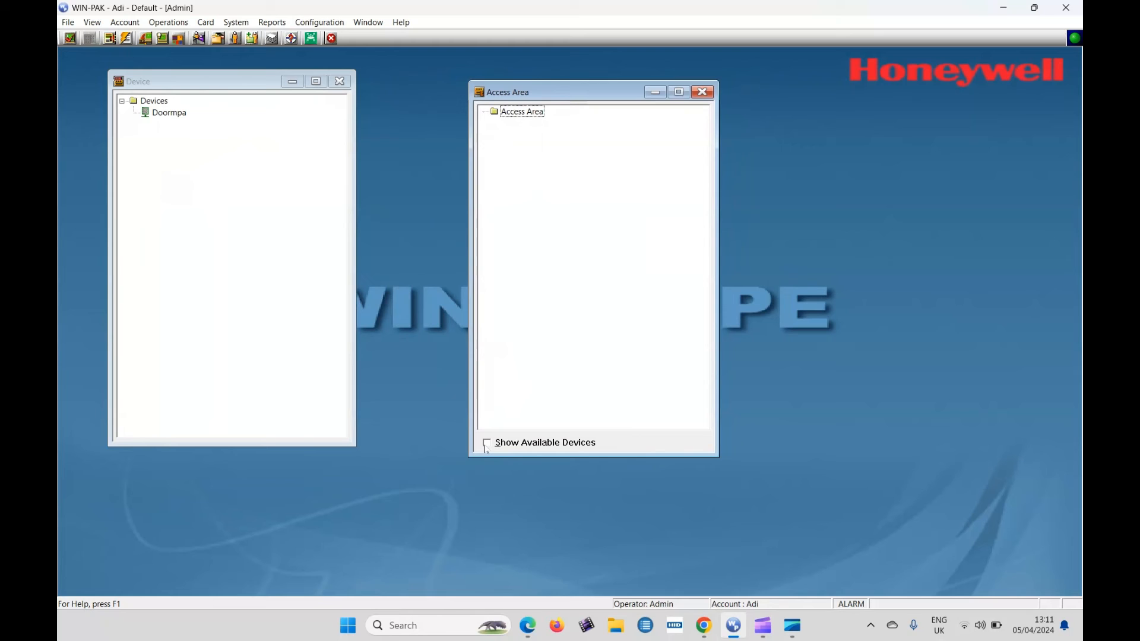
Step: Add Doormpa Readers 1a, 1b and 2a as Entrance devices to the Access Area
left_click(486, 443)
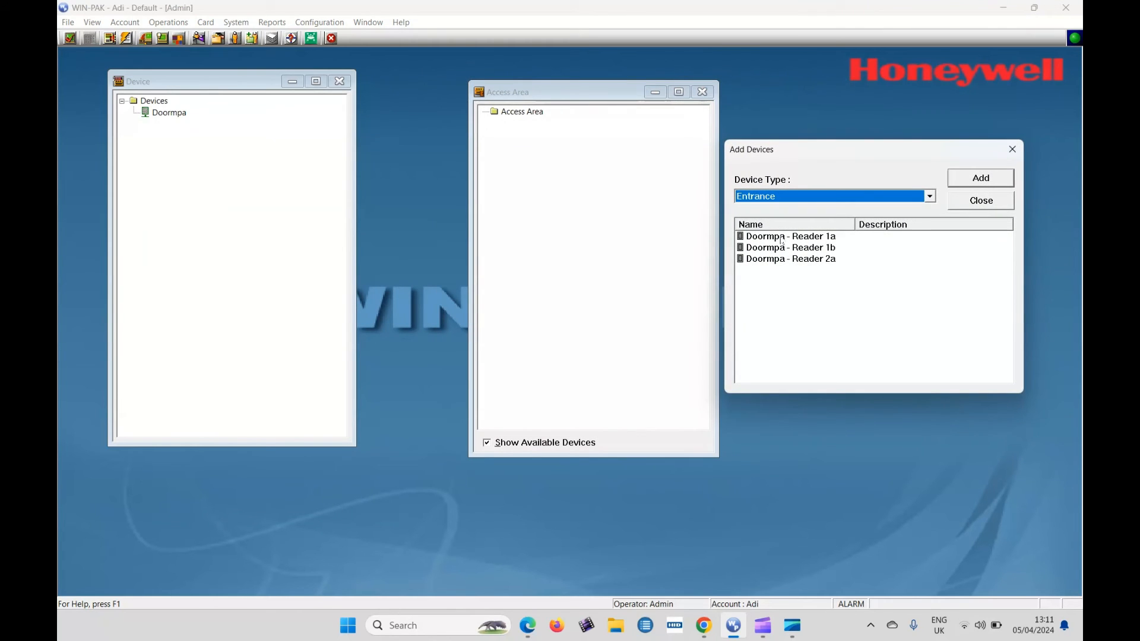
left_click(928, 195)
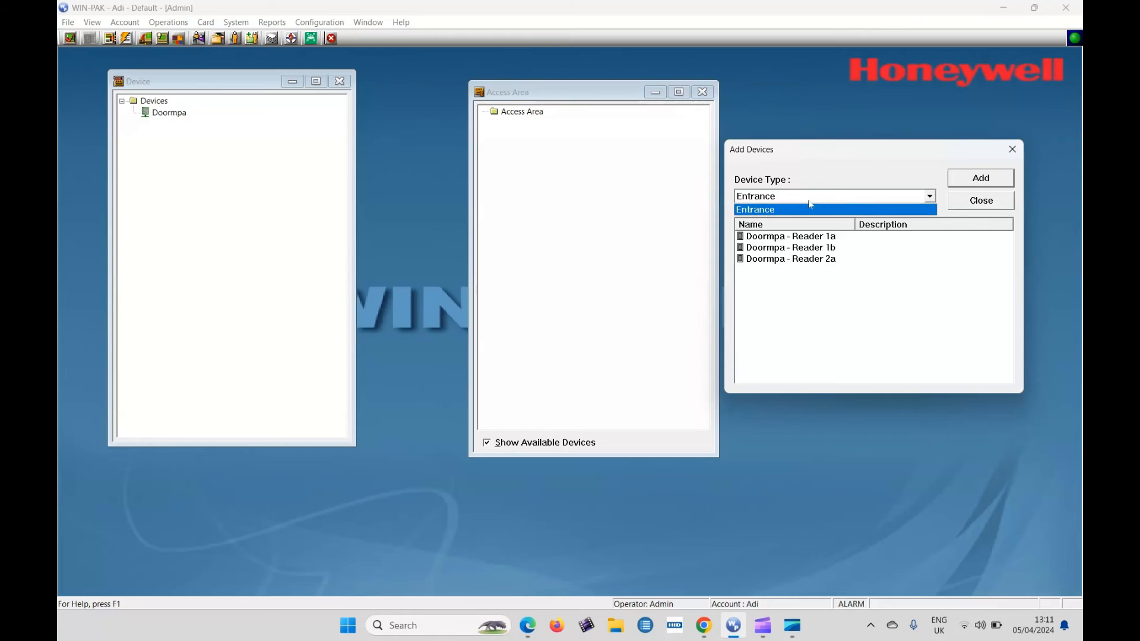
left_click(756, 210)
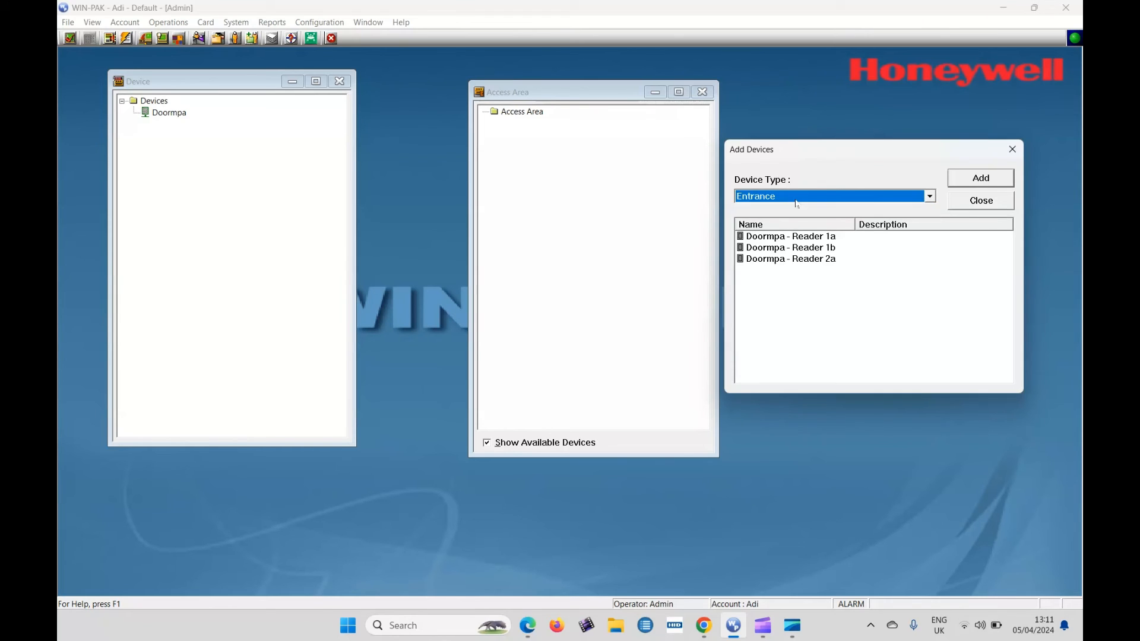
left_click(790, 236)
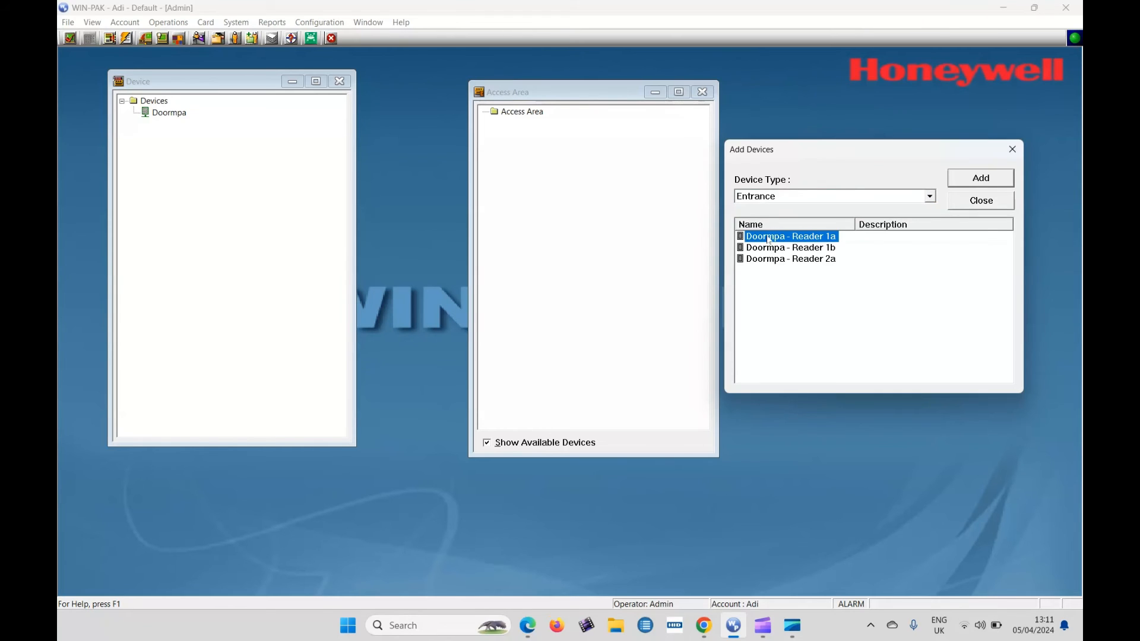
left_click(979, 178)
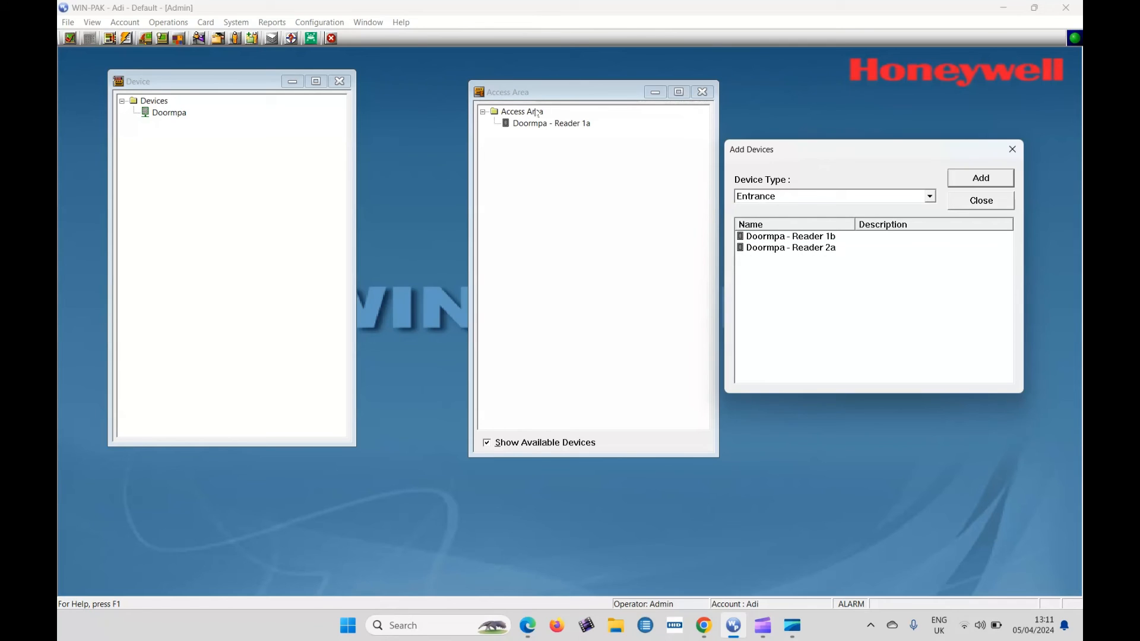
left_click(790, 235)
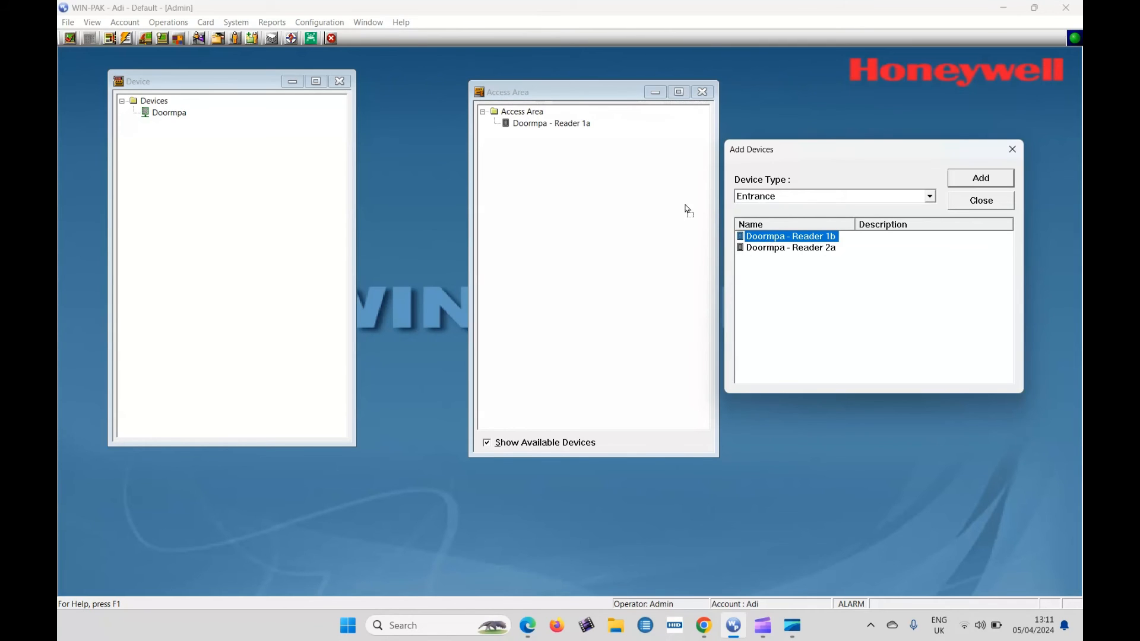
left_click(979, 178)
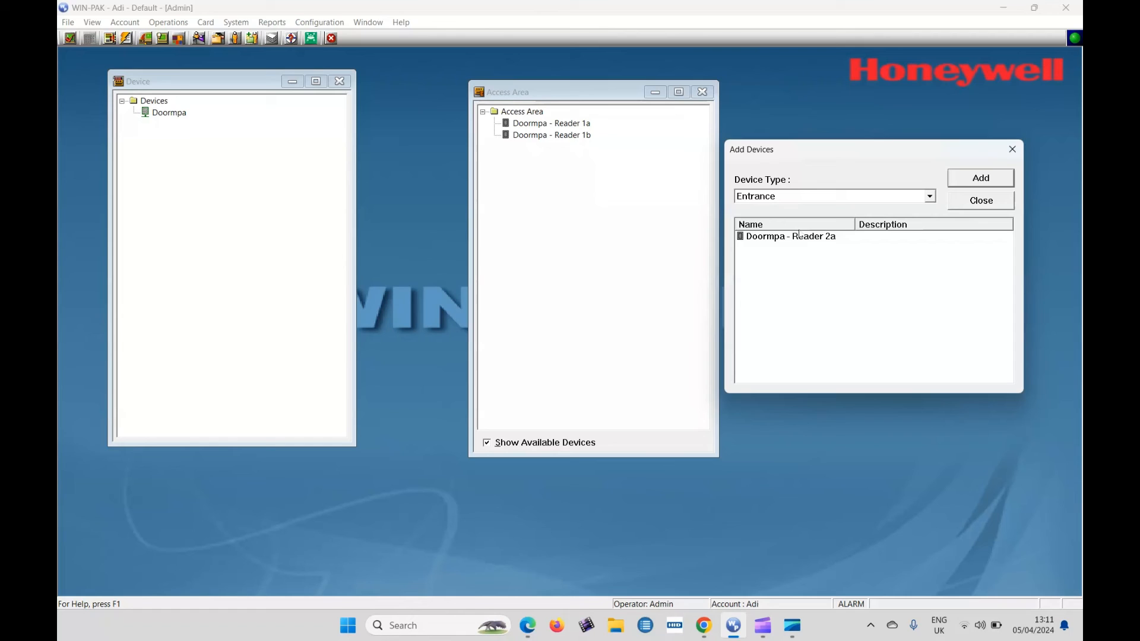
left_click(791, 237)
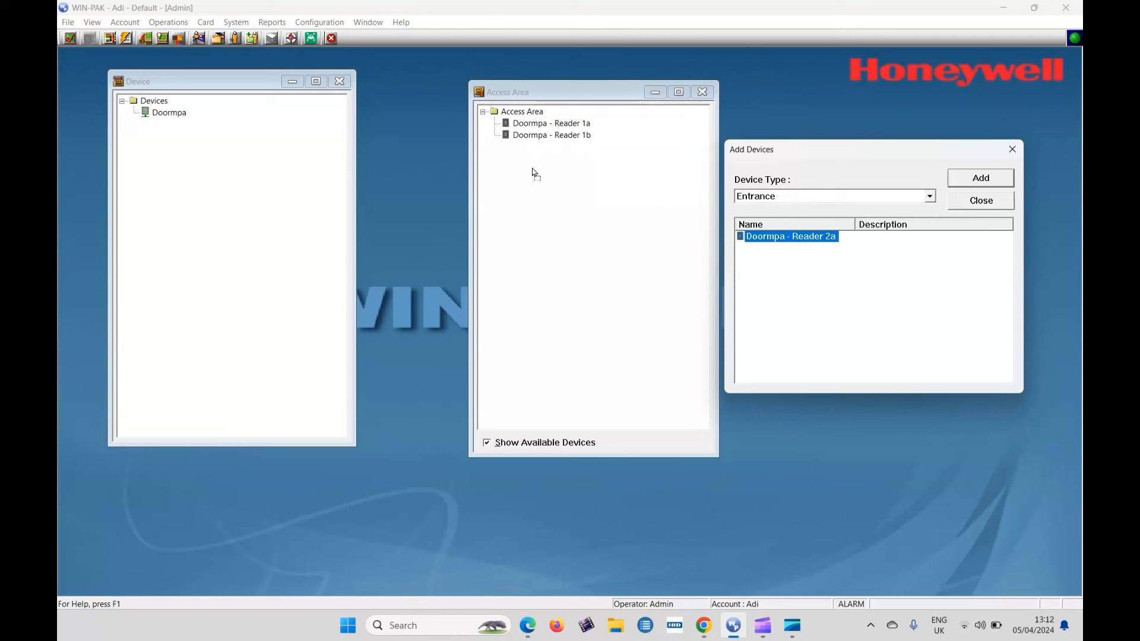
left_click(981, 177)
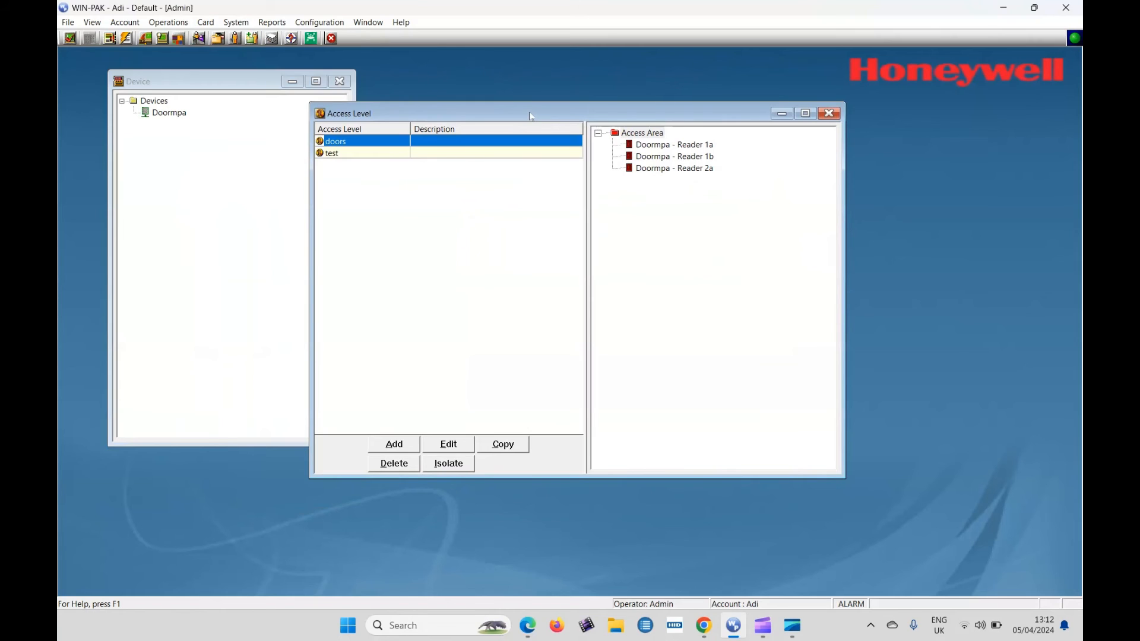
mouse_move(500, 139)
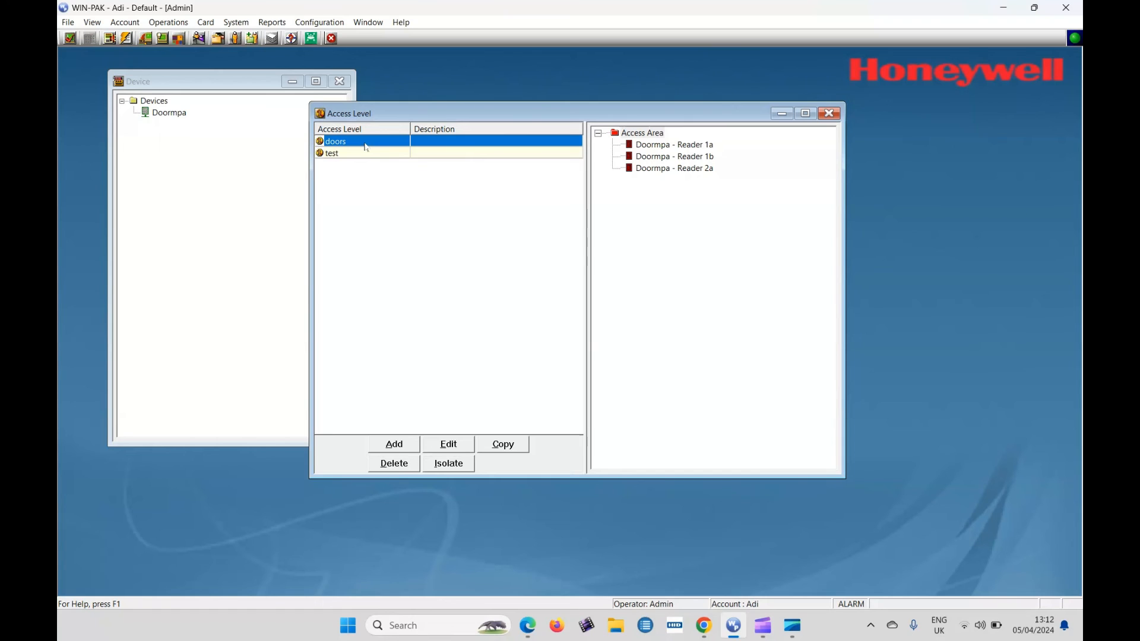
Step: Add an access level with the name 'Mpa'
left_click(393, 444)
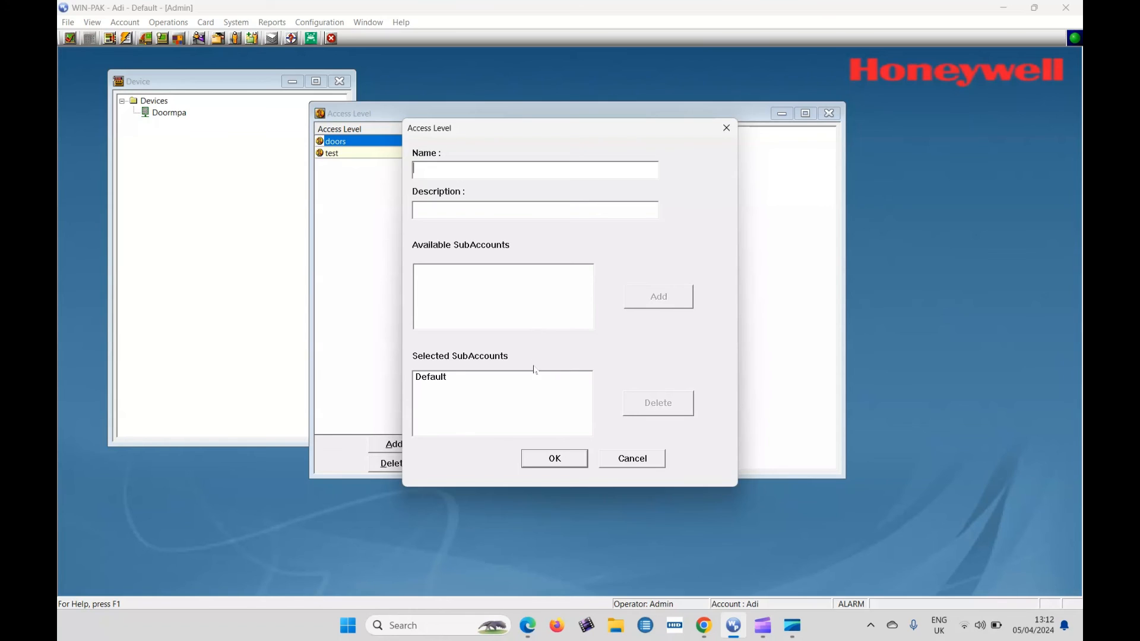
type("Mpa")
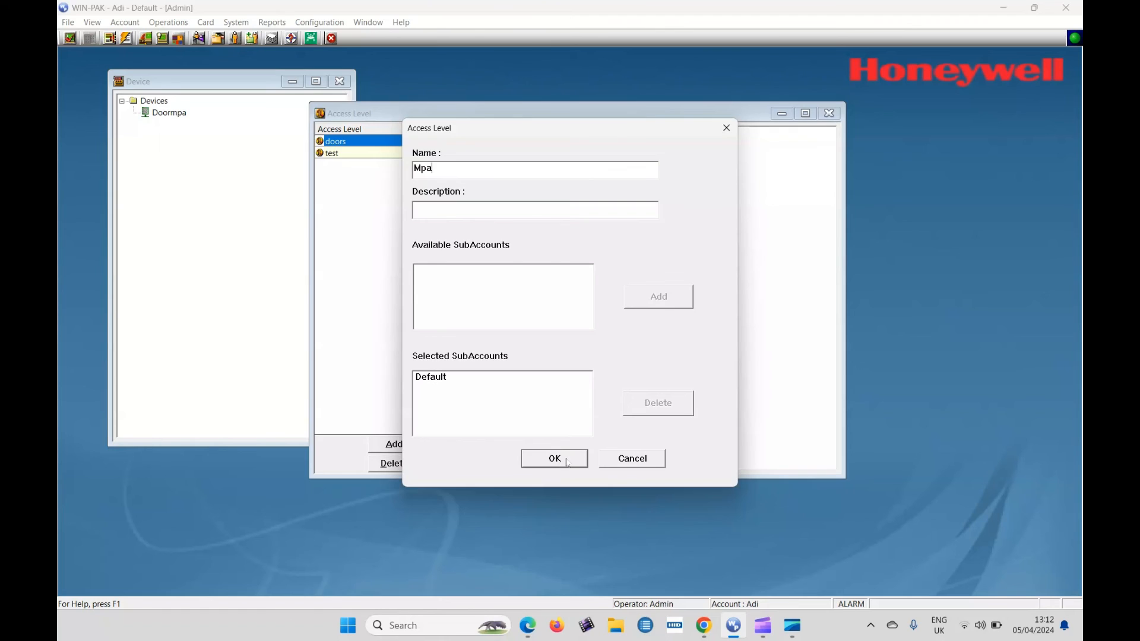
left_click(554, 458)
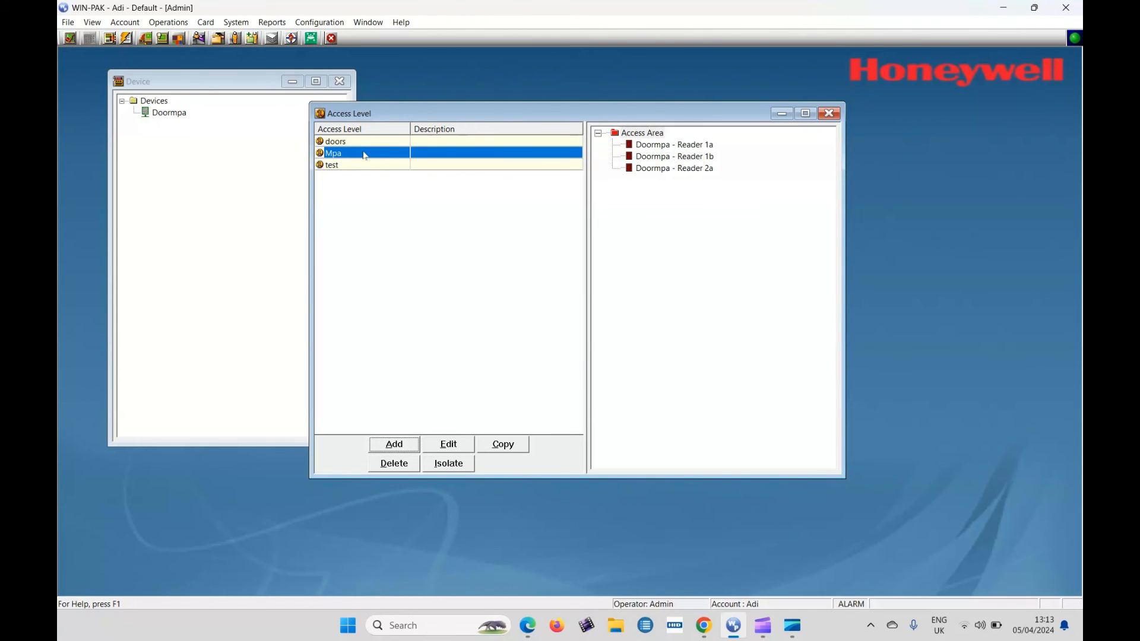
mouse_move(658, 165)
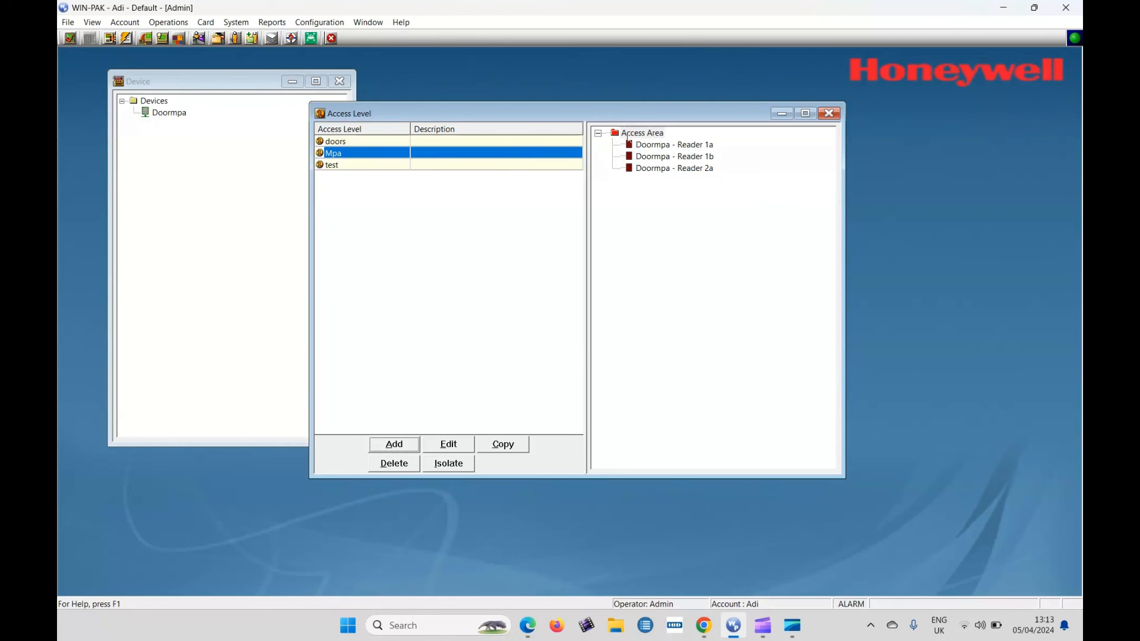
Step: Give Mpa Always On access through Doormpa Reader 1a
left_click(673, 144)
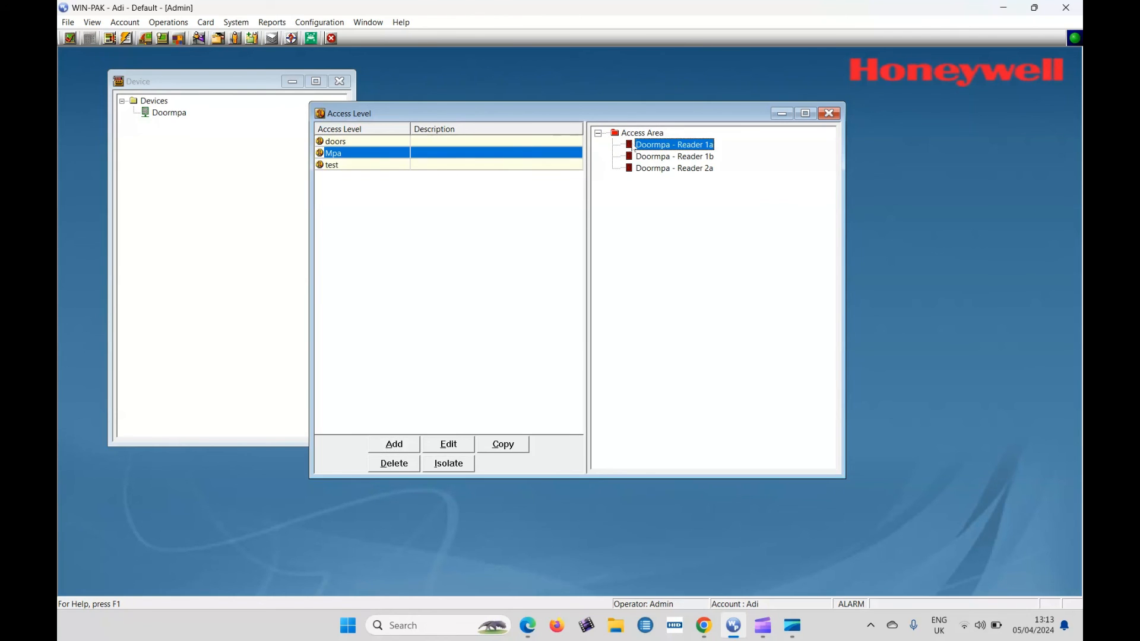
right_click(672, 144)
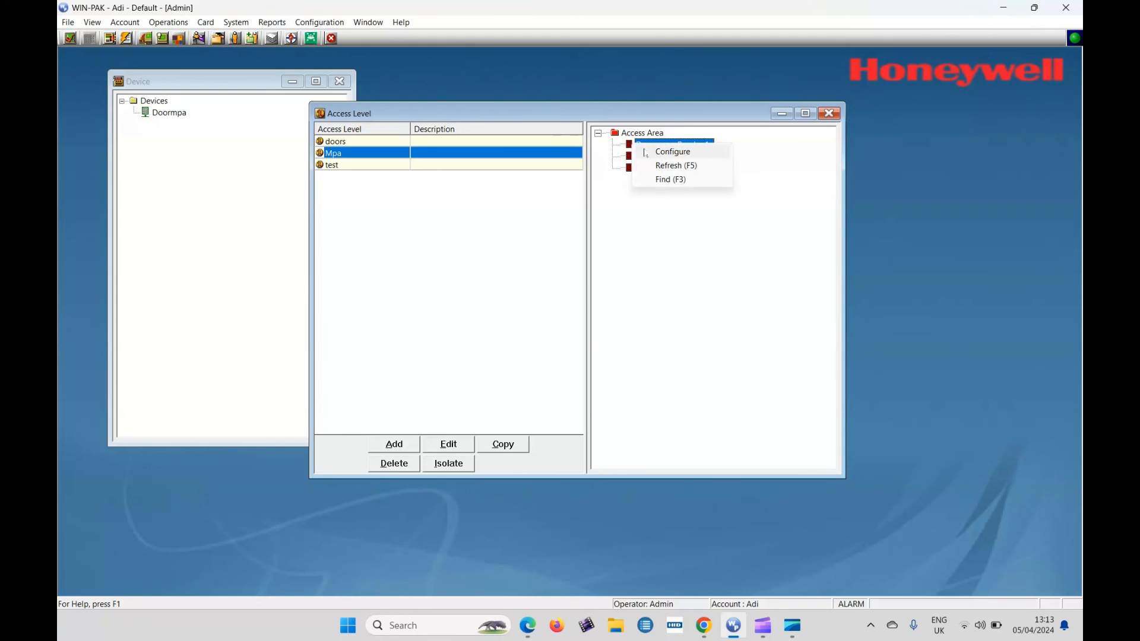
left_click(671, 151)
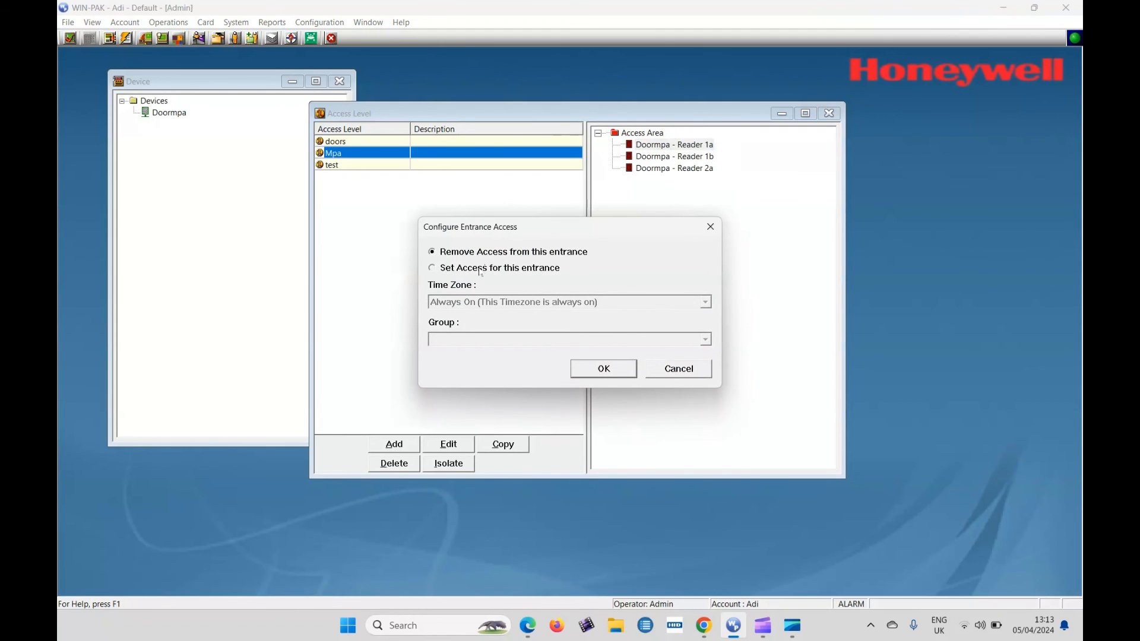
left_click(432, 267)
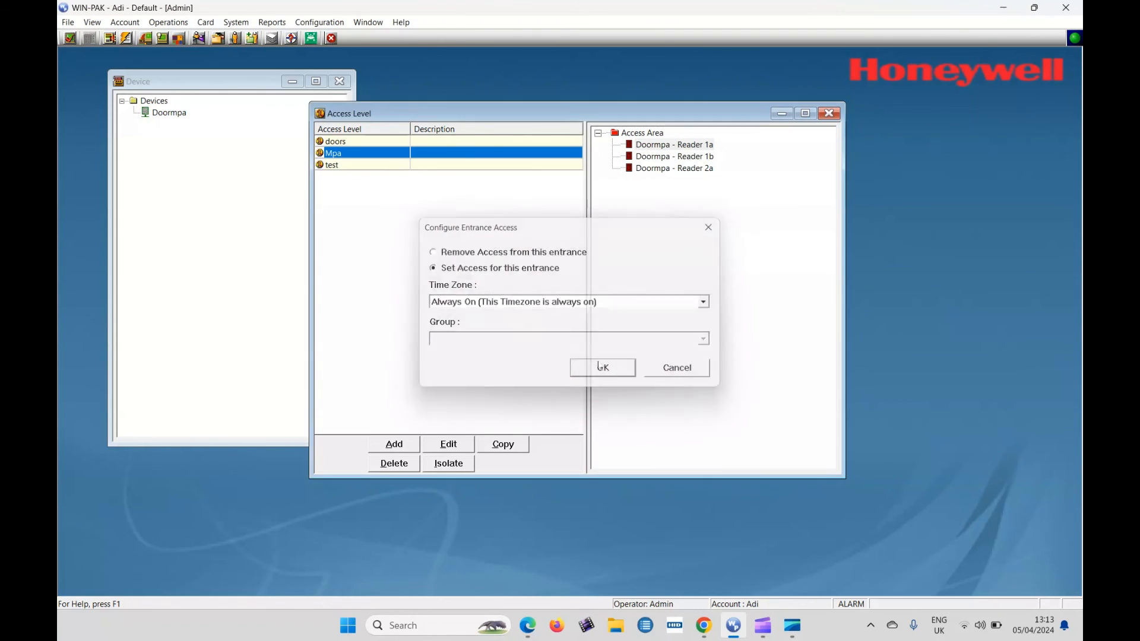
left_click(602, 367)
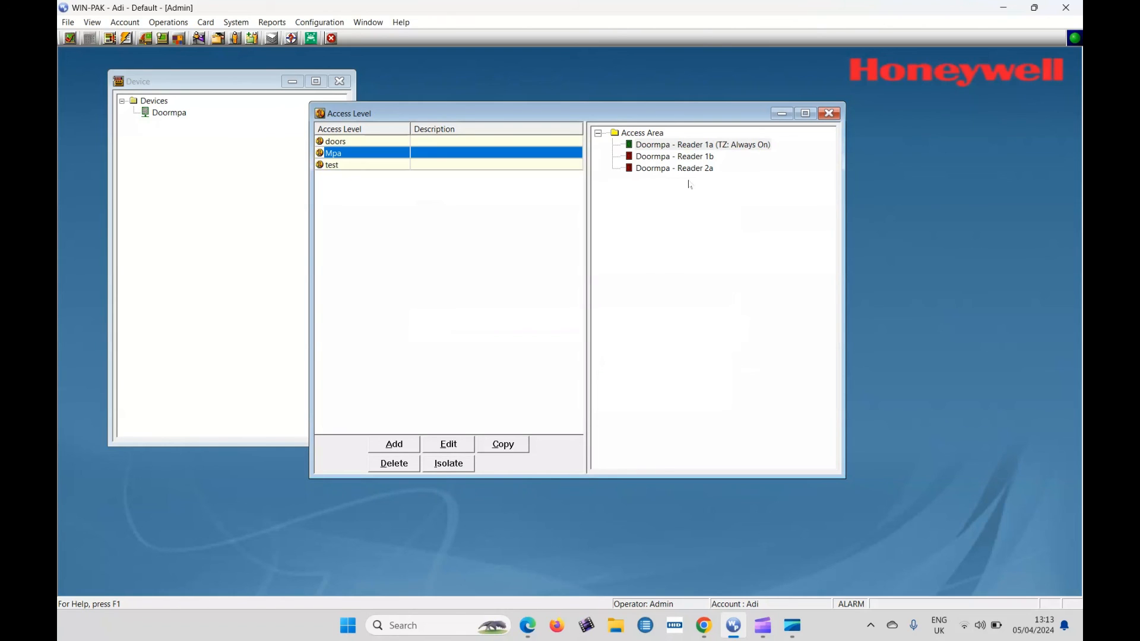
mouse_move(355, 153)
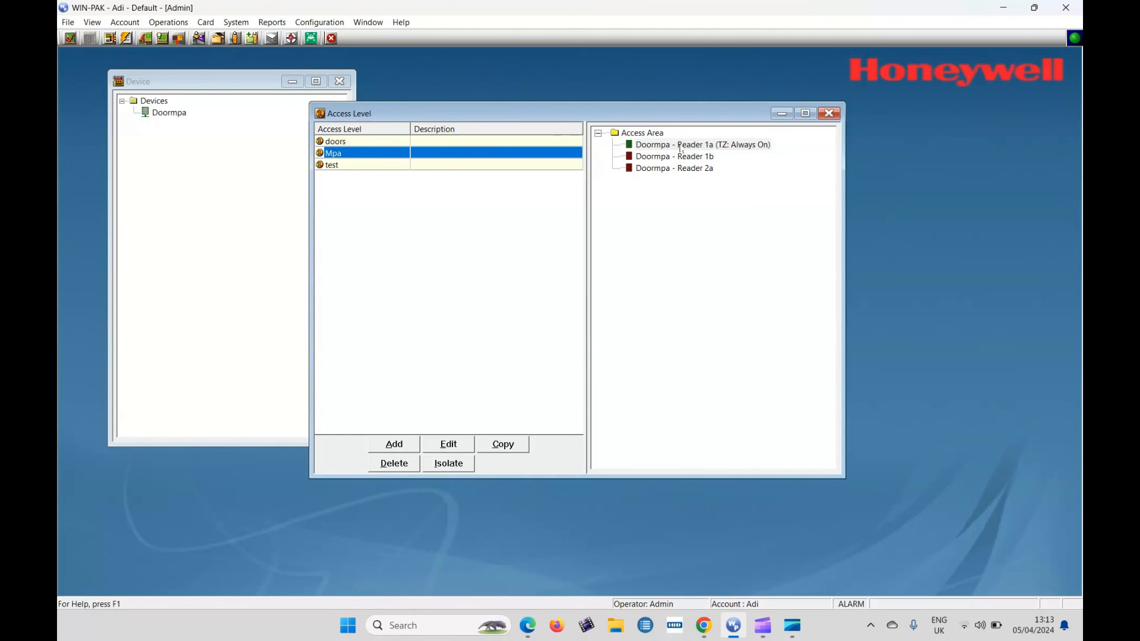
Step: Grant Mpa Always On access to every reader in the Access Area and recheck
left_click(641, 132)
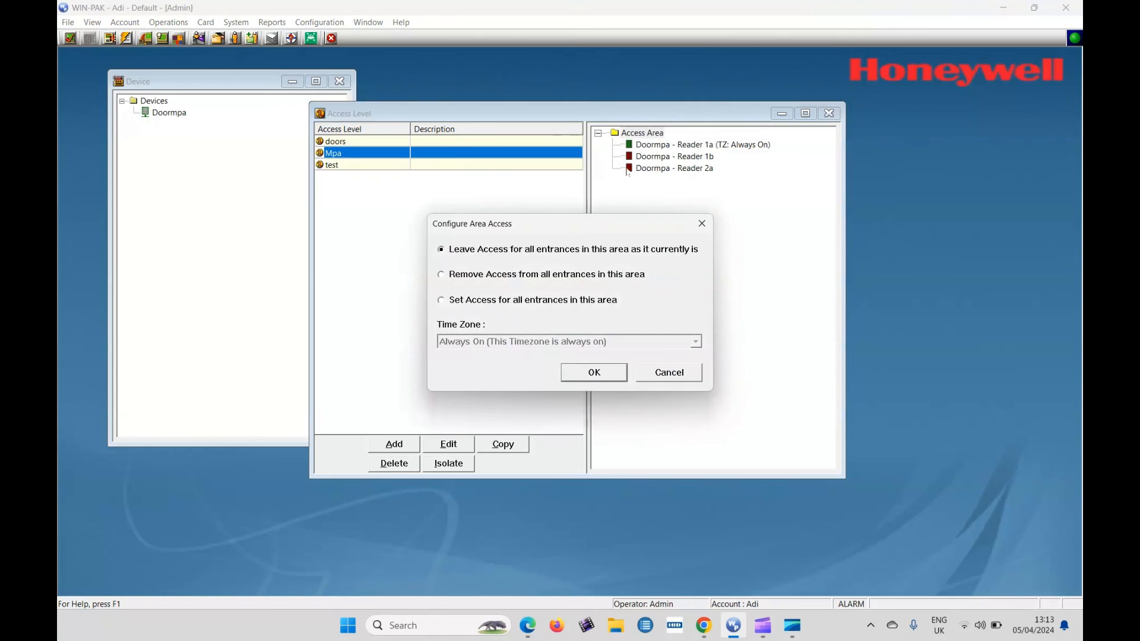
left_click(441, 300)
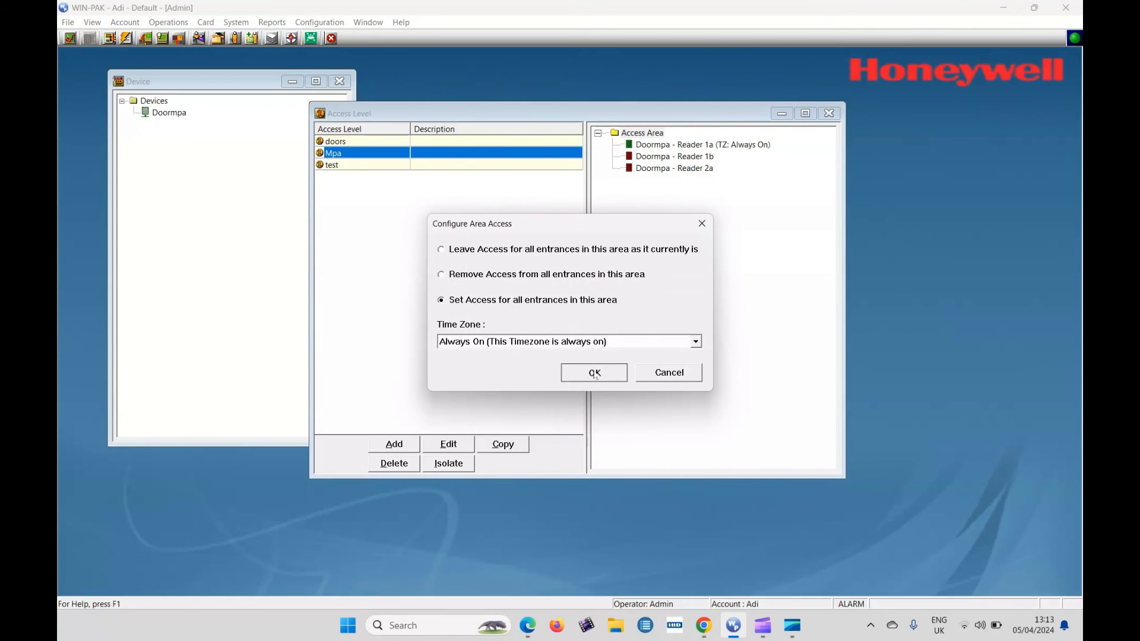
left_click(593, 373)
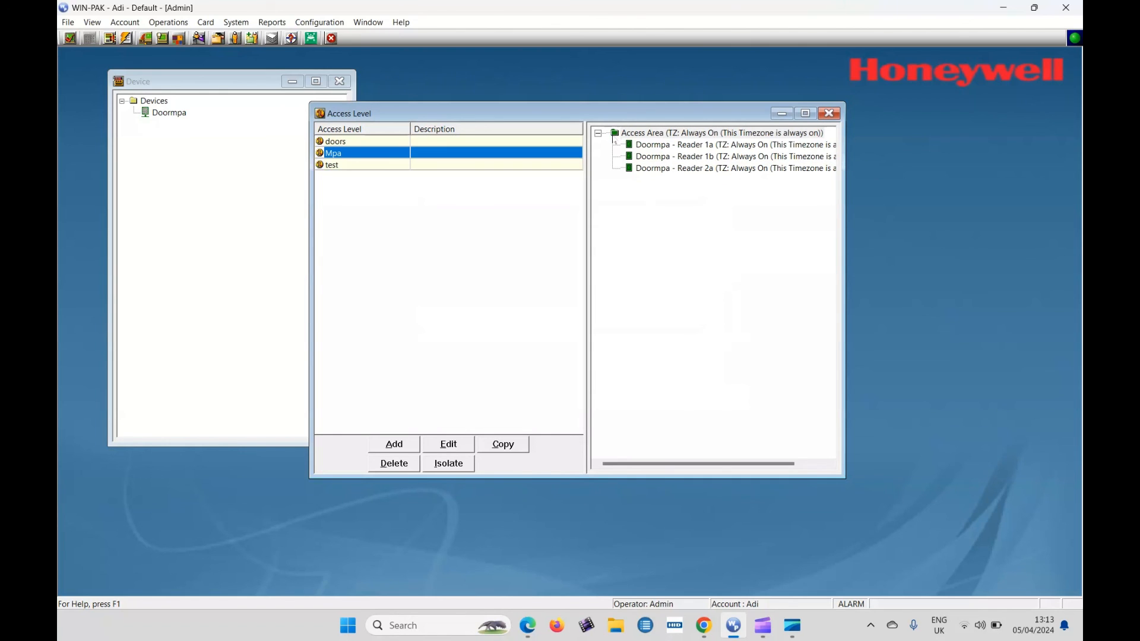
right_click(720, 132)
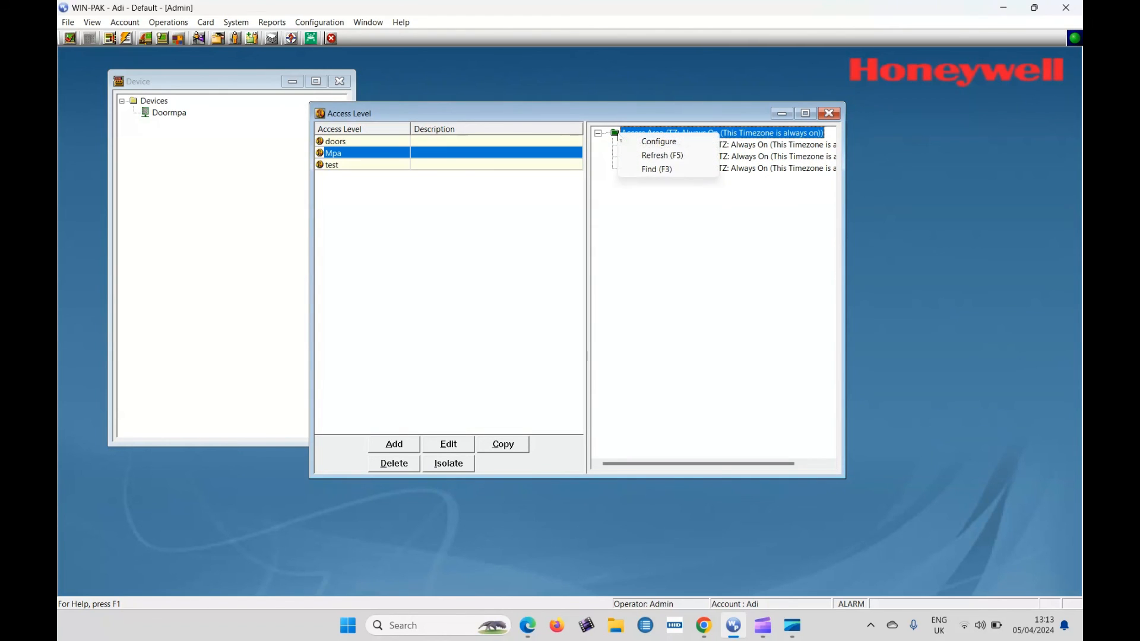
left_click(658, 141)
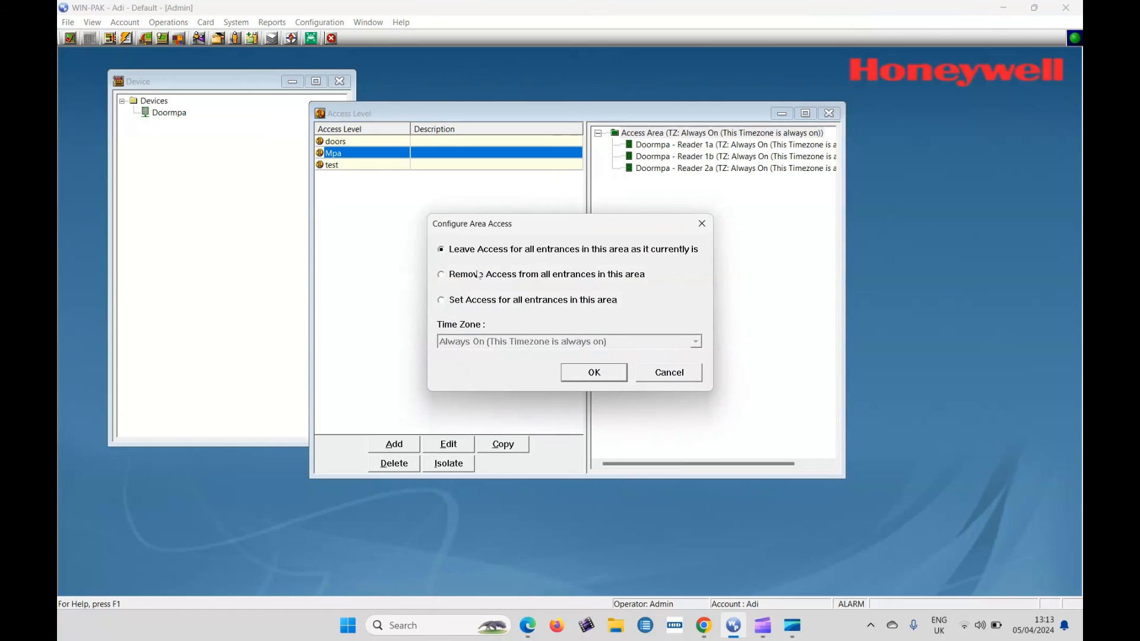
left_click(593, 373)
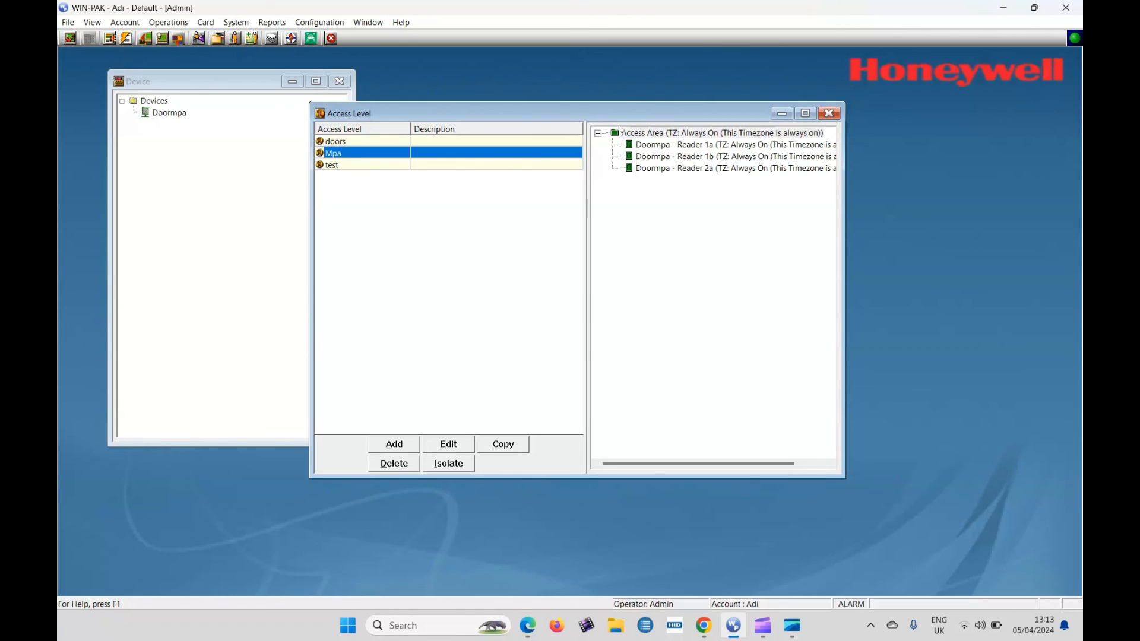
mouse_move(631, 240)
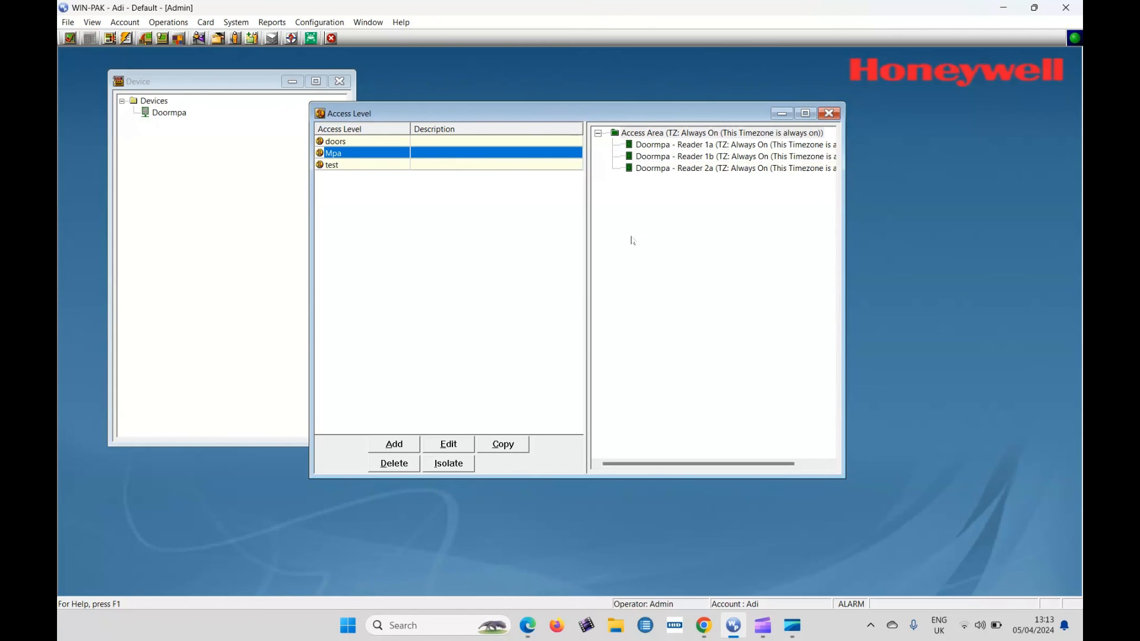
left_click(735, 155)
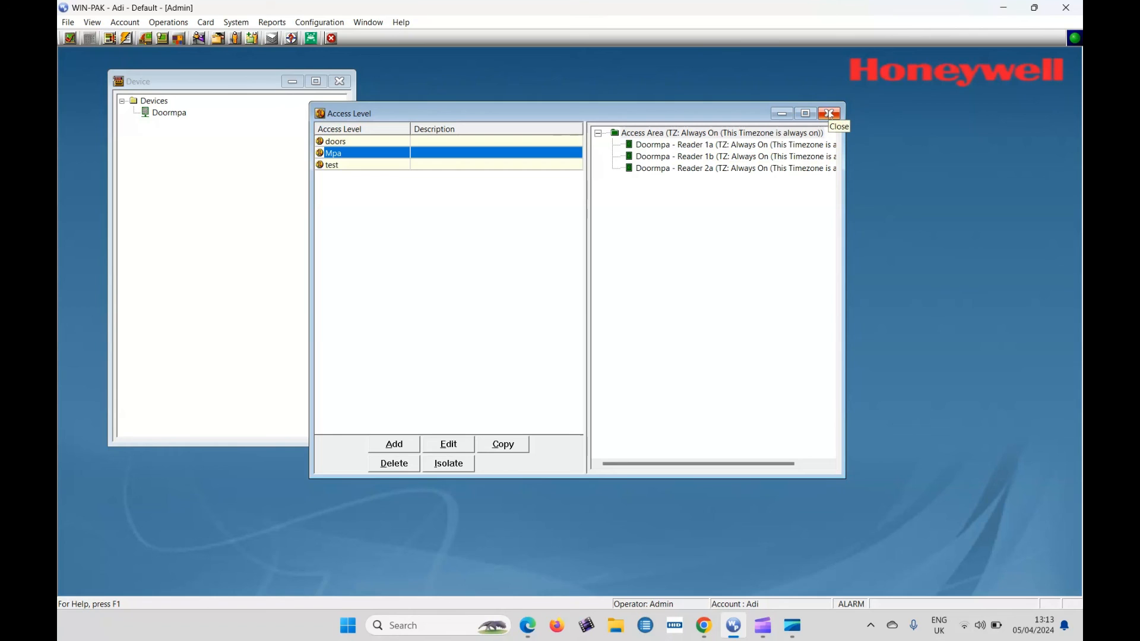
Step: Close the Access Level window and open the Card Holder records
left_click(829, 113)
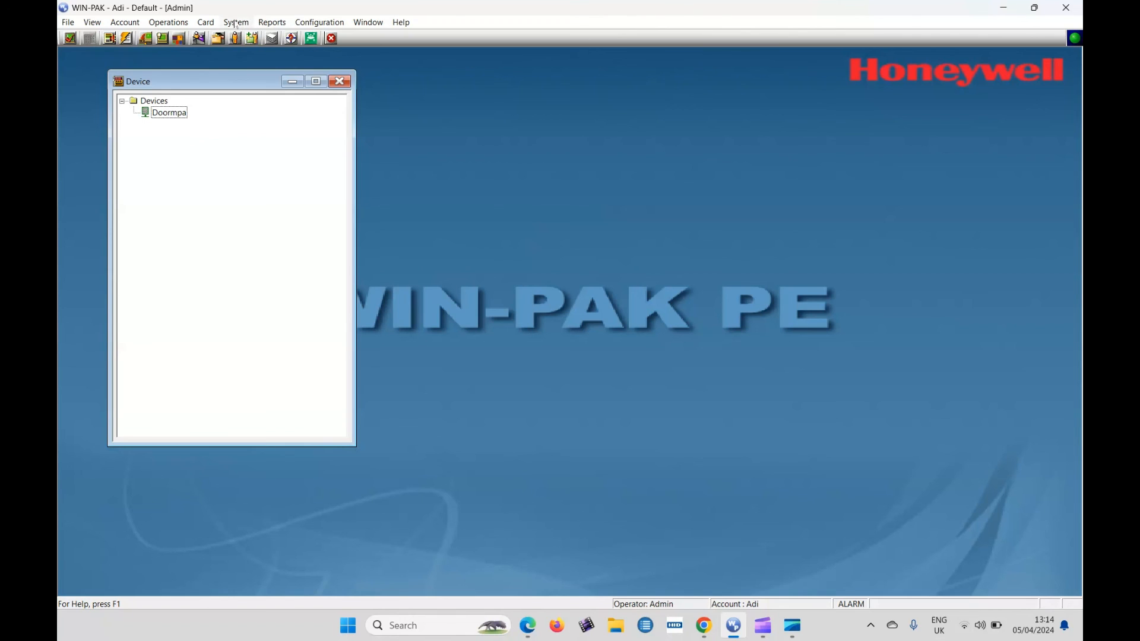
left_click(205, 22)
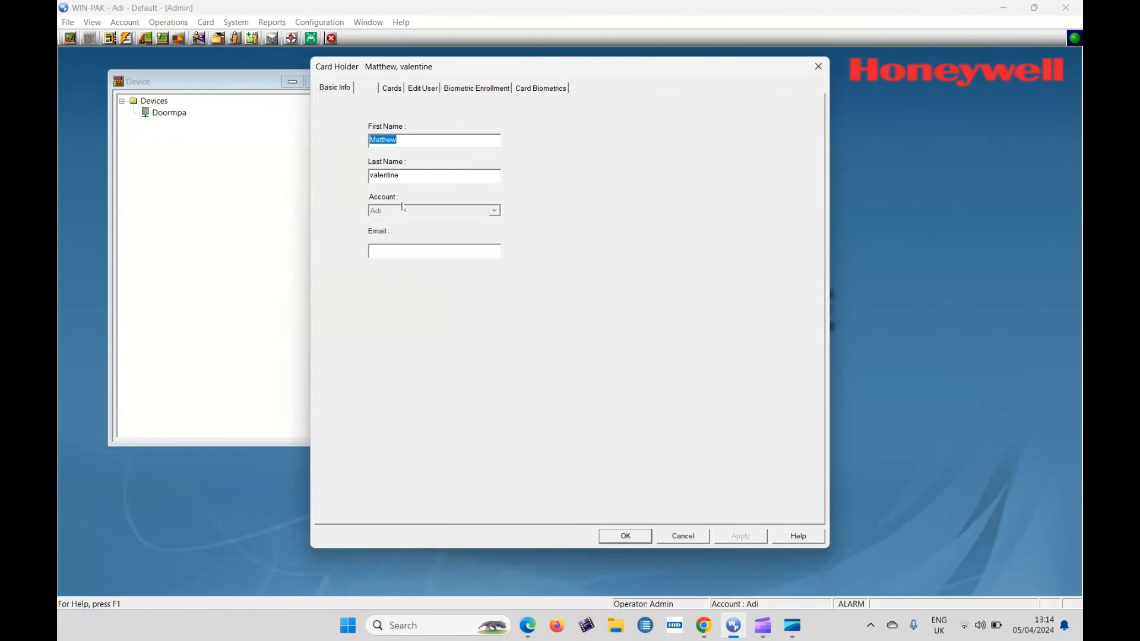
left_click(391, 88)
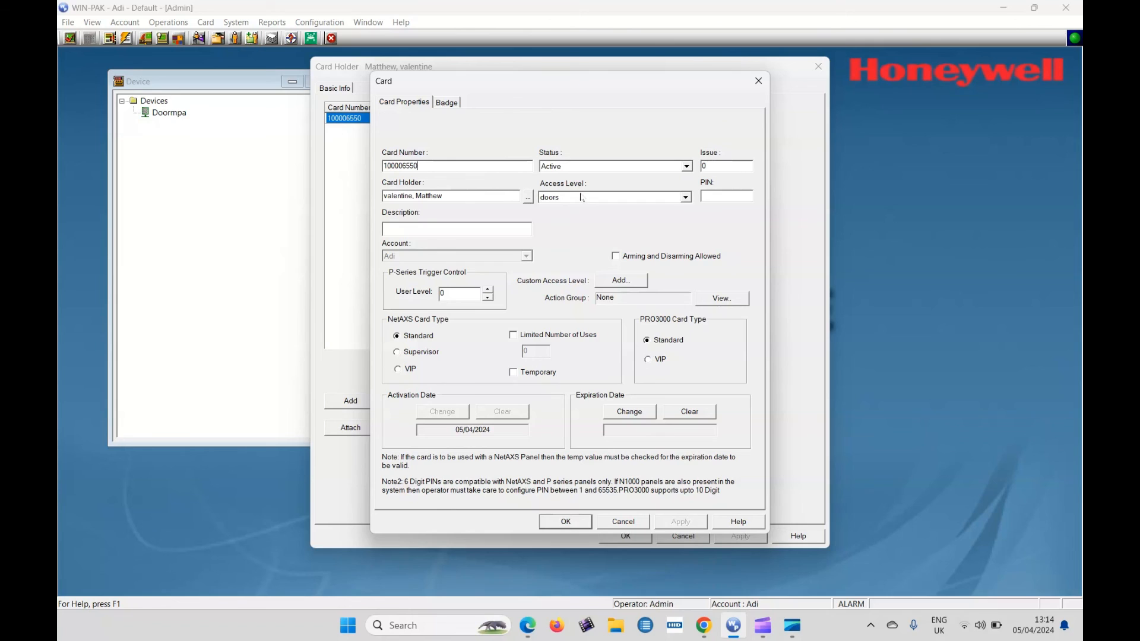
left_click(683, 197)
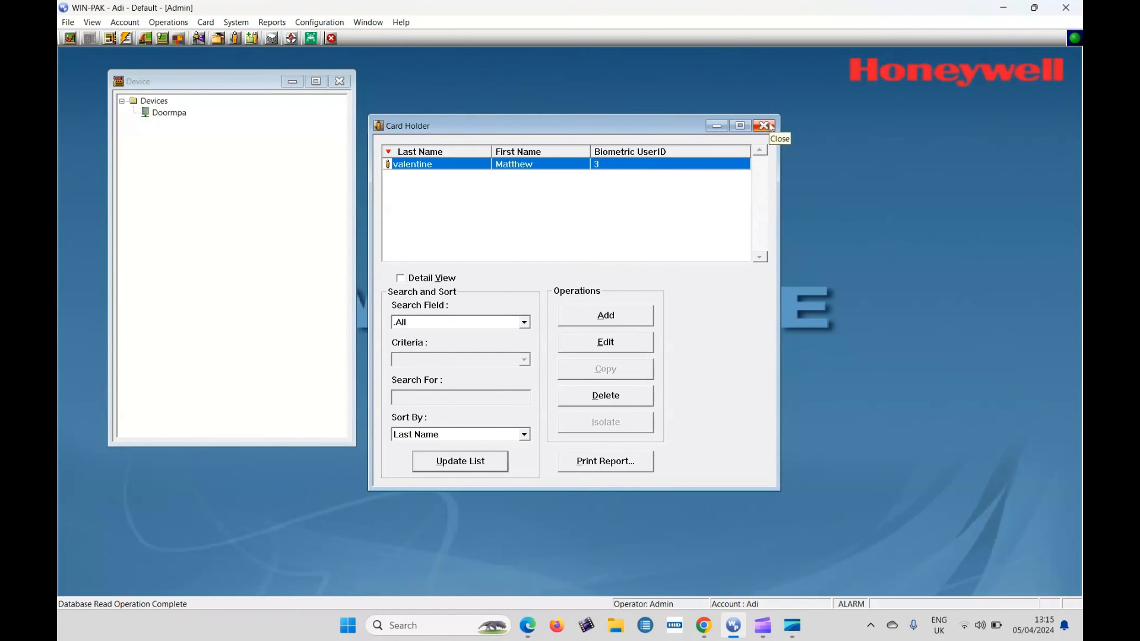
mouse_move(765, 126)
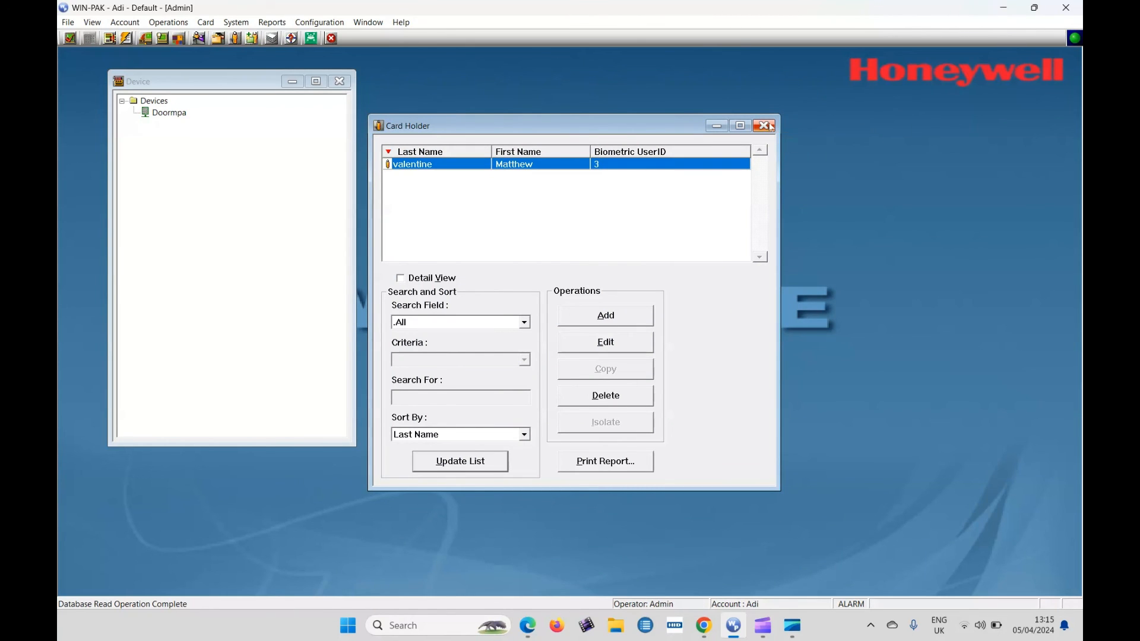